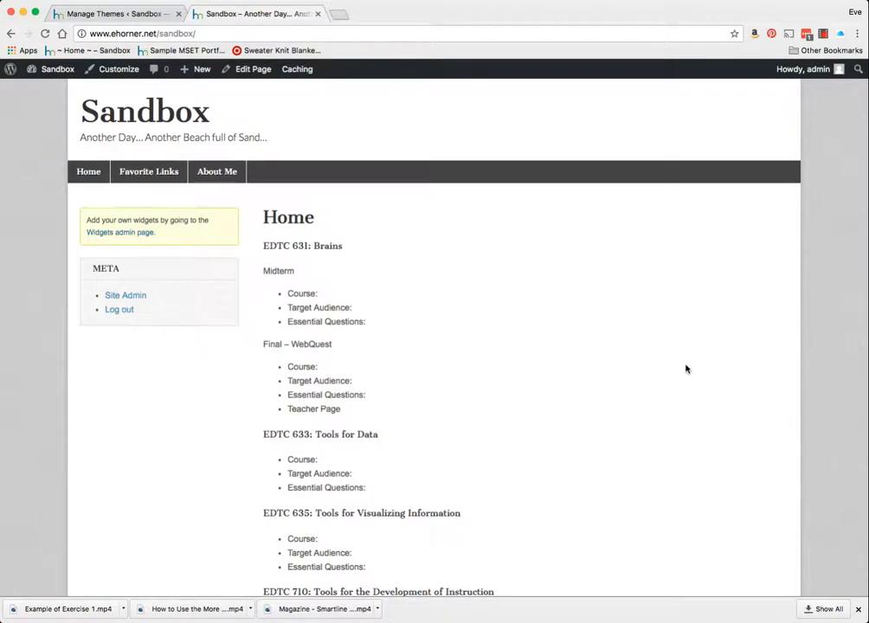
{"action": "mouse_move", "coordinate": [482, 291]}
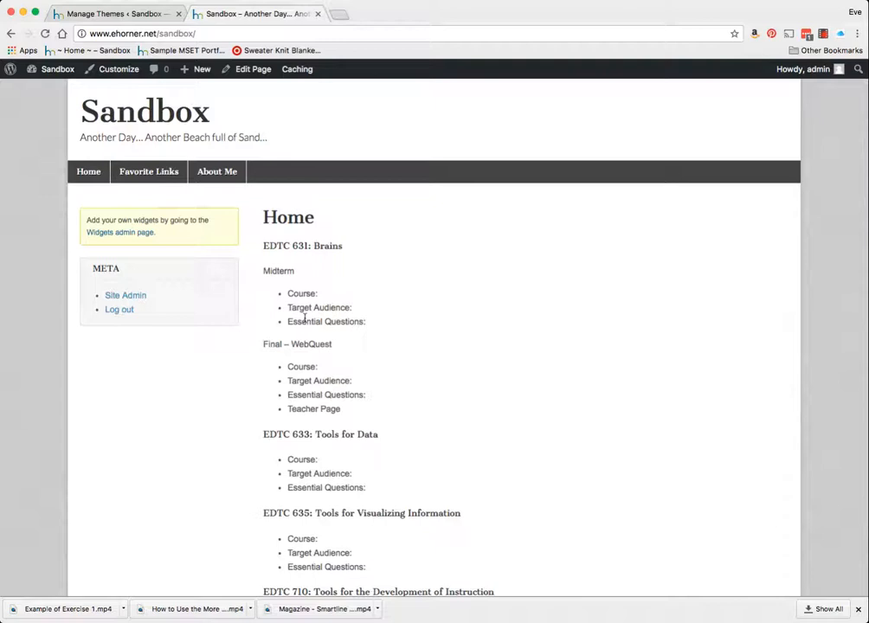
- Activate the Customizr theme from the Manage Themes page, replacing Magazine Basic
{"action": "scroll", "scroll_direction": "down", "scroll_amount": 3}
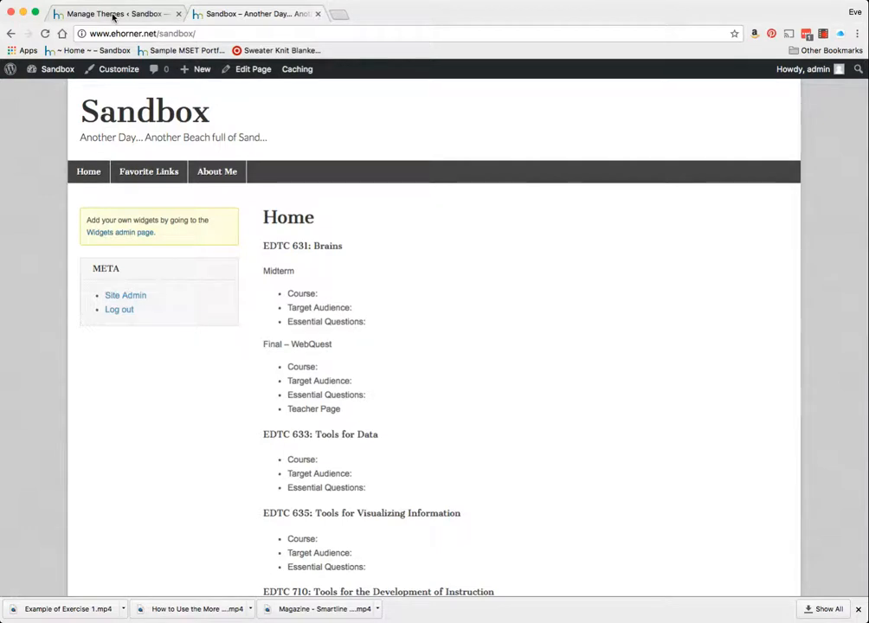
{"action": "left_click", "coordinate": [117, 14]}
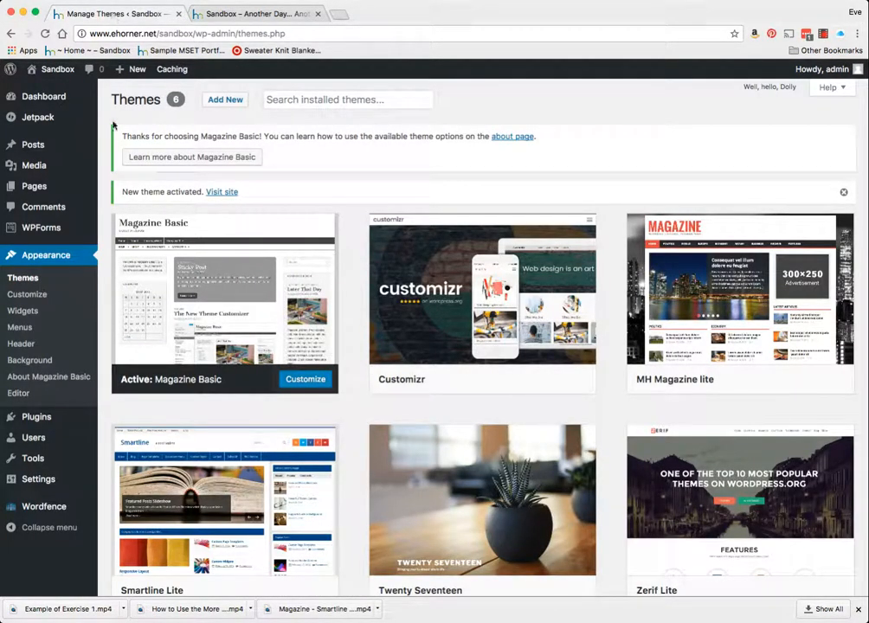
{"action": "mouse_move", "coordinate": [44, 242]}
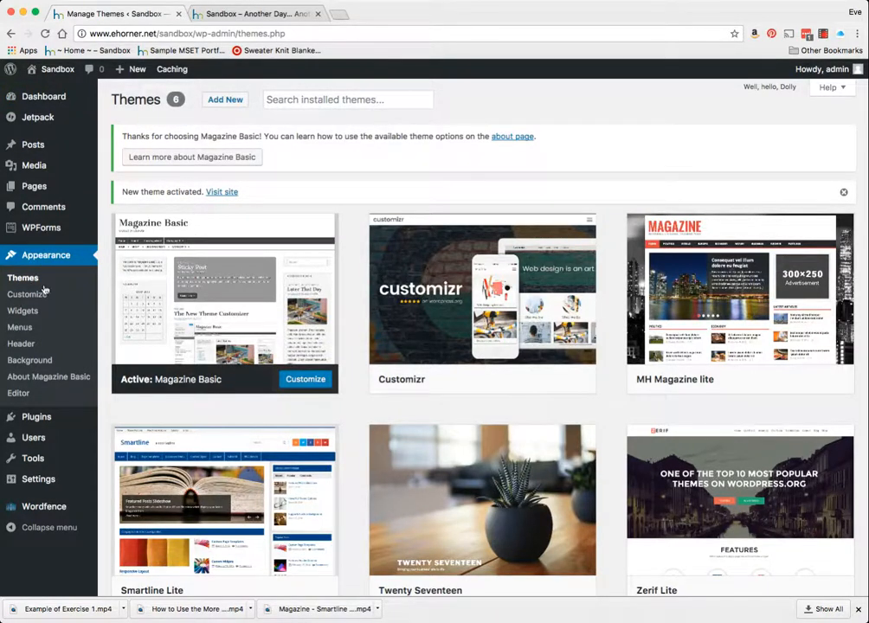
{"action": "mouse_move", "coordinate": [482, 298]}
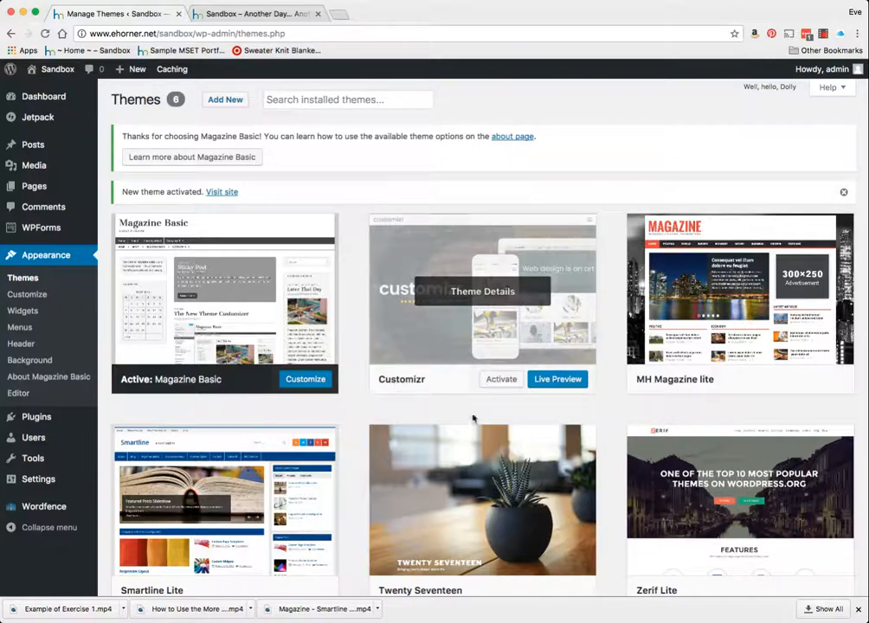
{"action": "scroll", "scroll_direction": "down", "scroll_amount": 3}
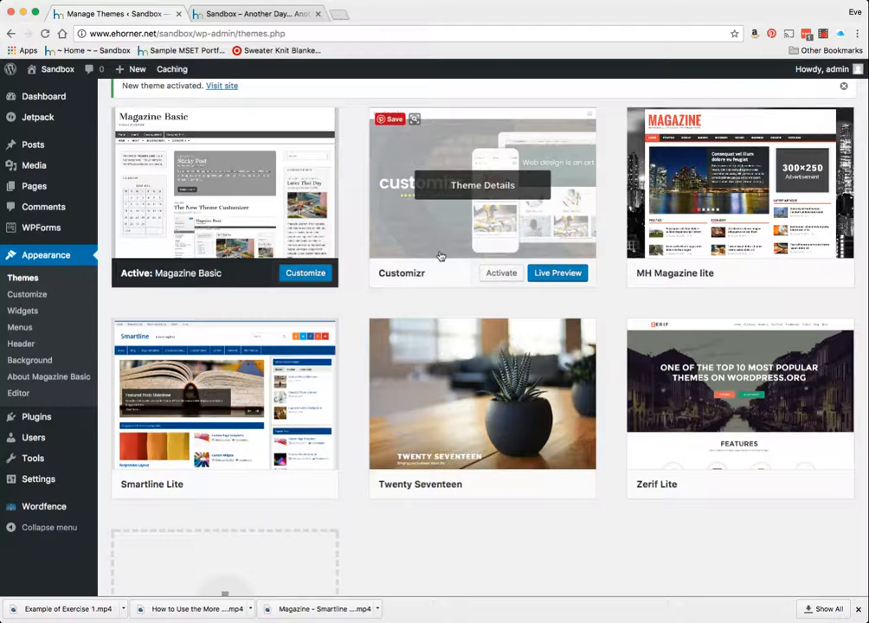
{"action": "mouse_move", "coordinate": [473, 377]}
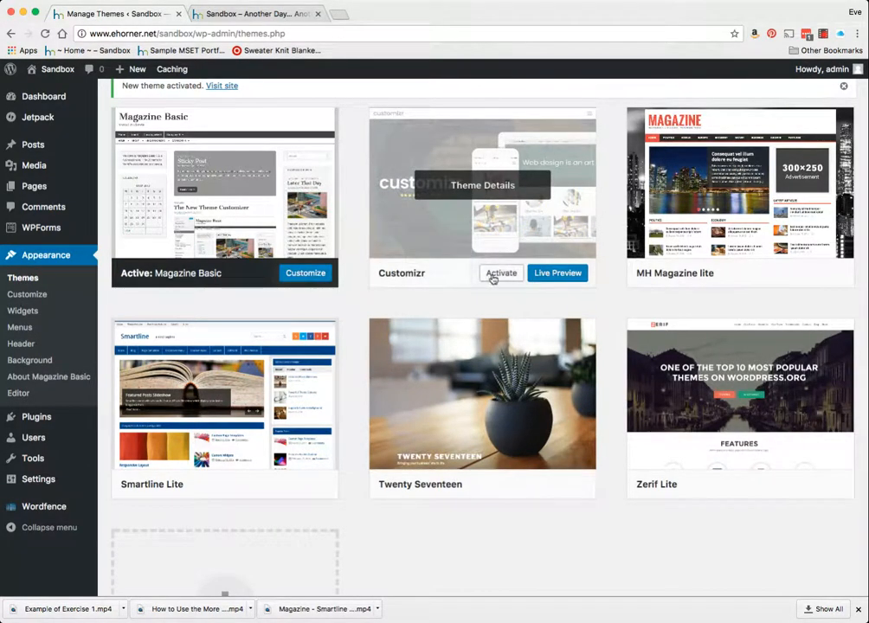
{"action": "left_click", "coordinate": [502, 273]}
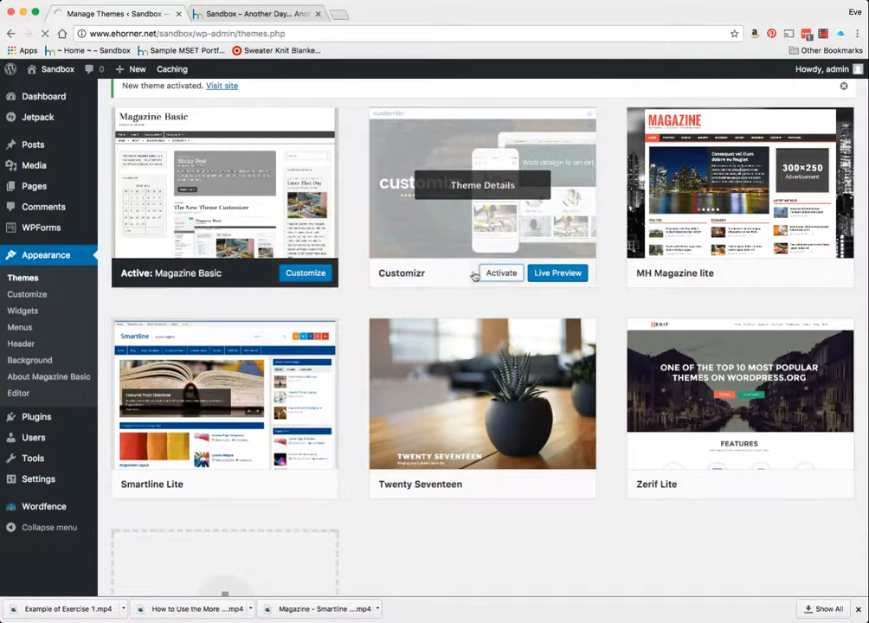
{"action": "left_click", "coordinate": [502, 274]}
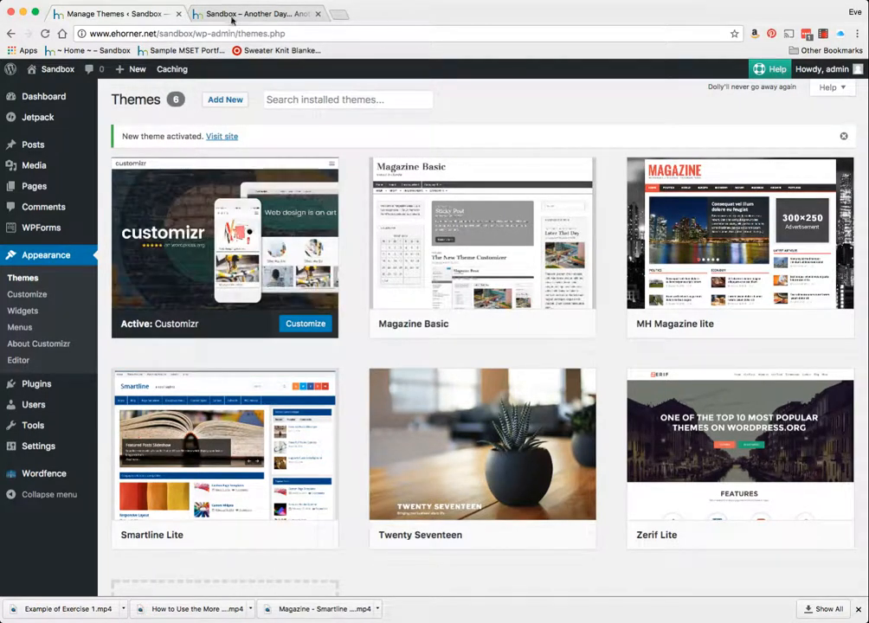
{"action": "left_click", "coordinate": [256, 14]}
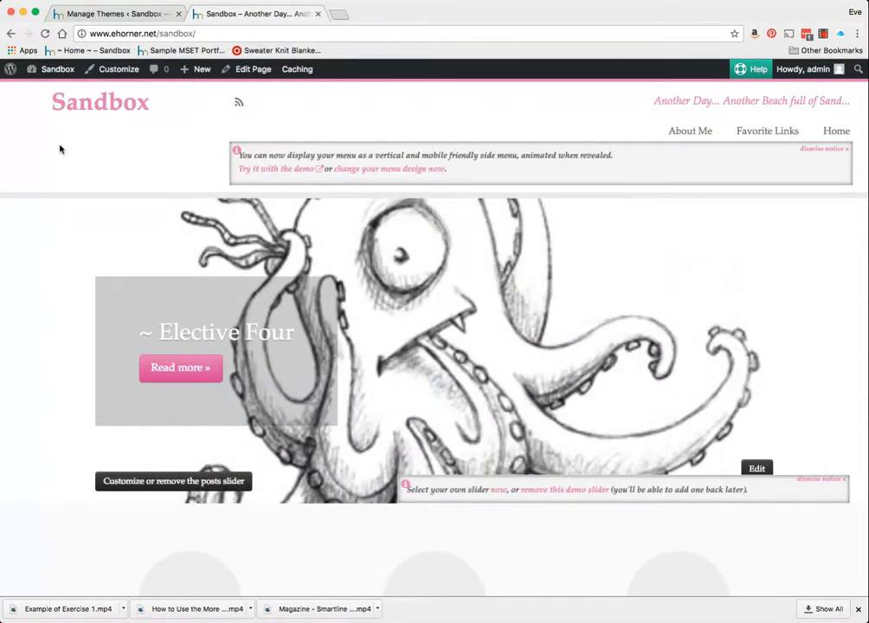
{"action": "mouse_move", "coordinate": [239, 152]}
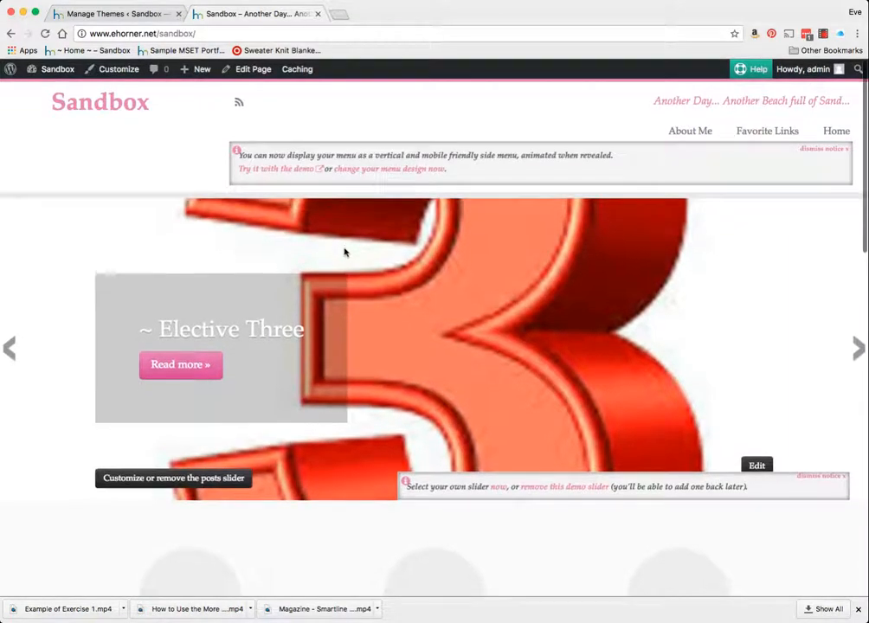
{"action": "scroll", "scroll_direction": "down", "scroll_amount": 3}
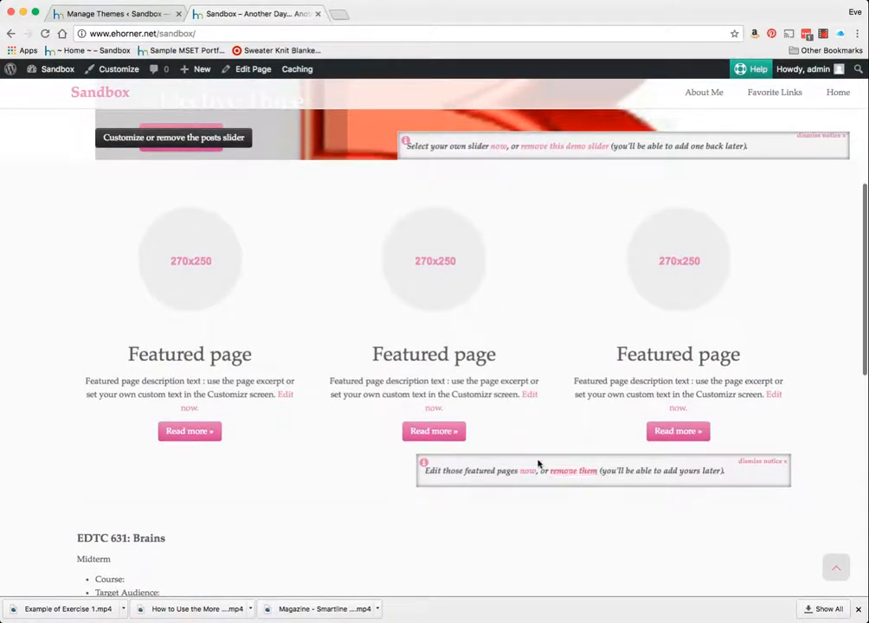
{"action": "scroll", "scroll_direction": "down", "scroll_amount": 3}
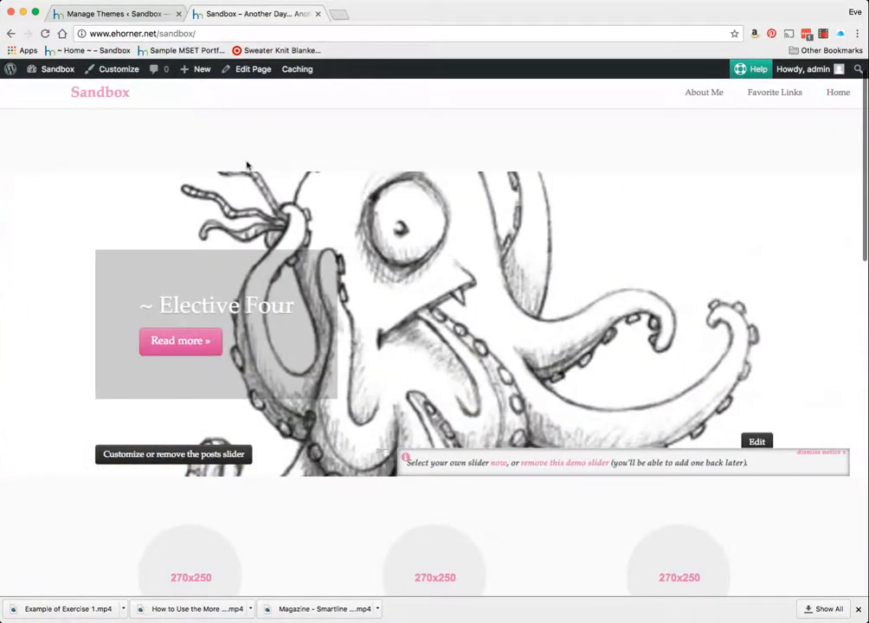
{"action": "mouse_move", "coordinate": [43, 165]}
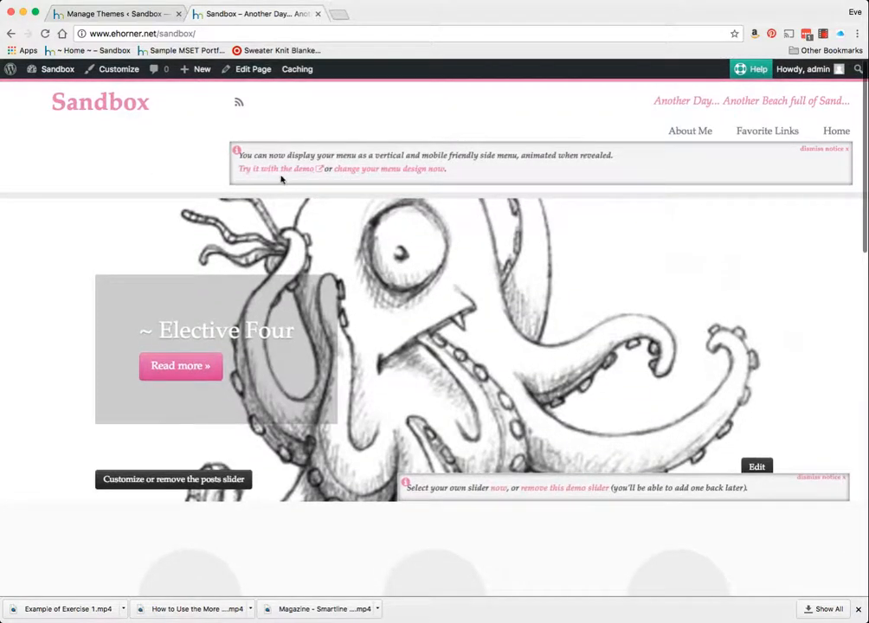
{"action": "mouse_move", "coordinate": [339, 165]}
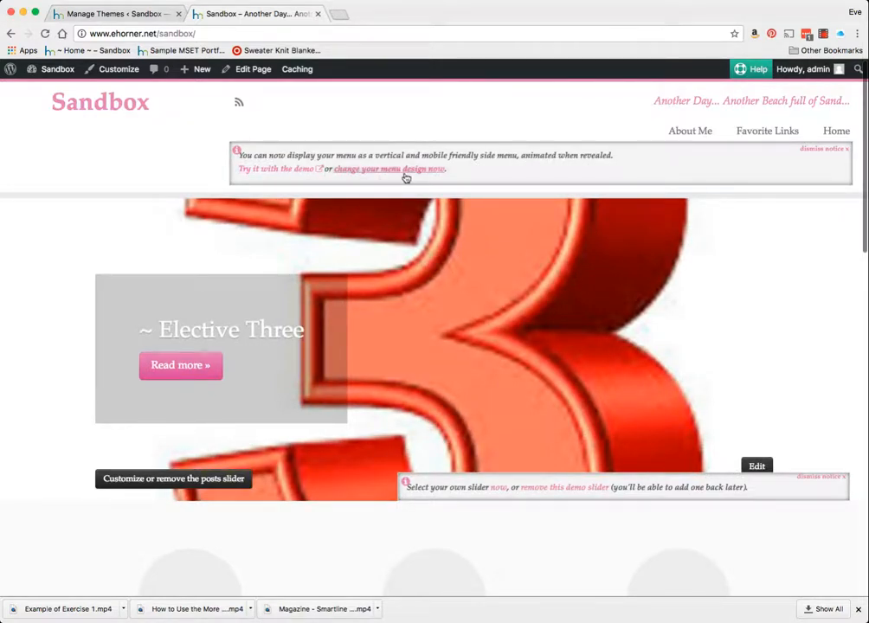
{"action": "left_click", "coordinate": [118, 14]}
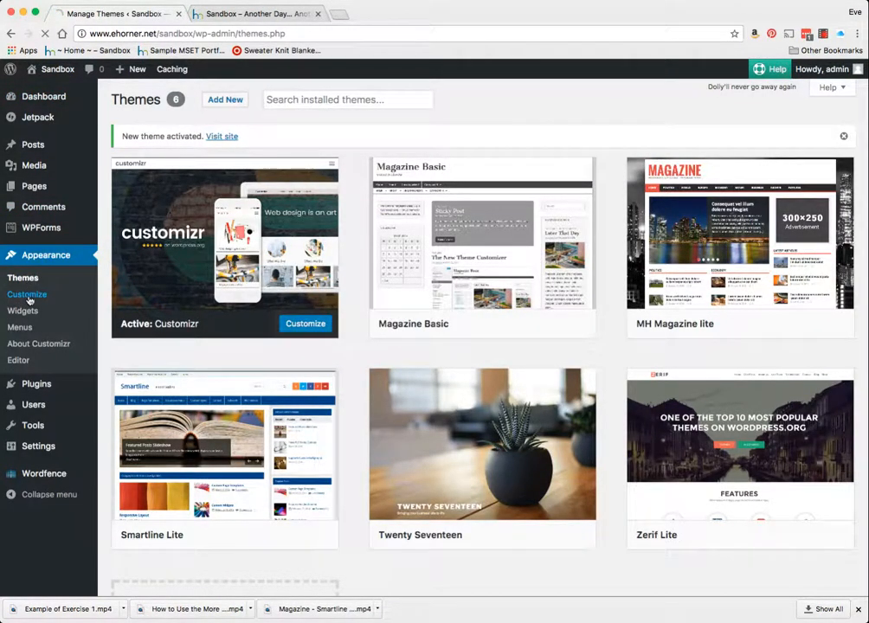
- Launch the live Customizer and enter the Customizr Global settings
{"action": "left_click", "coordinate": [305, 324]}
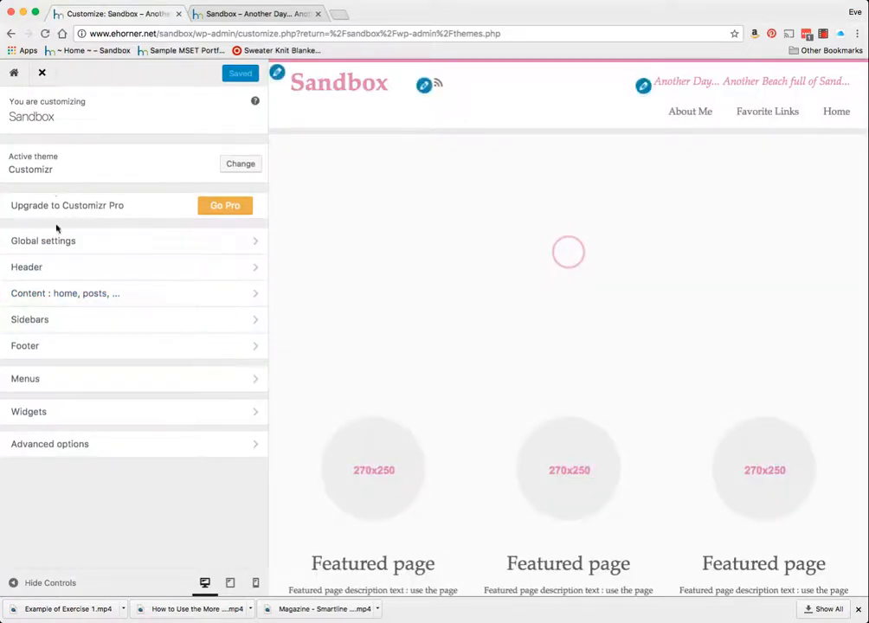
{"action": "left_click", "coordinate": [43, 241]}
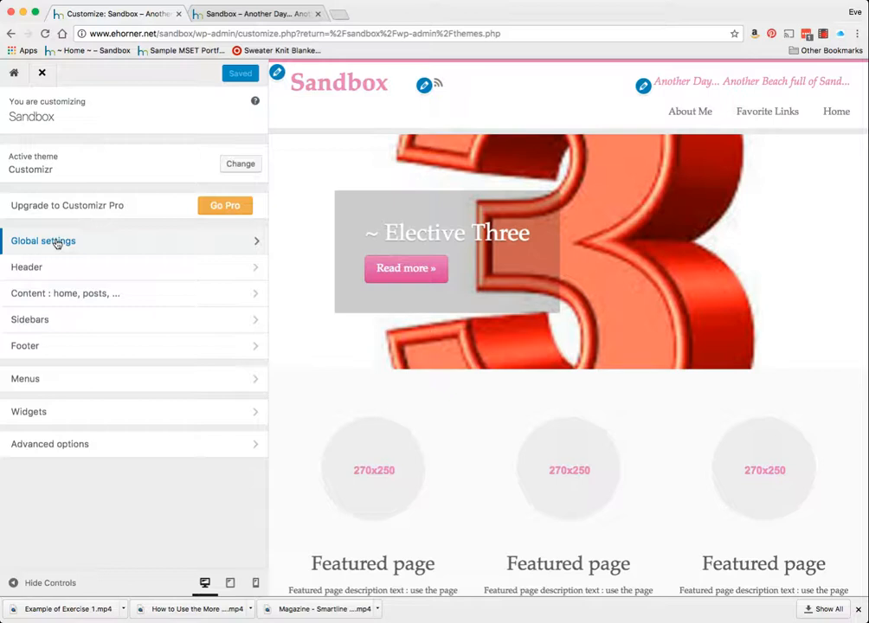
{"action": "left_click", "coordinate": [43, 241]}
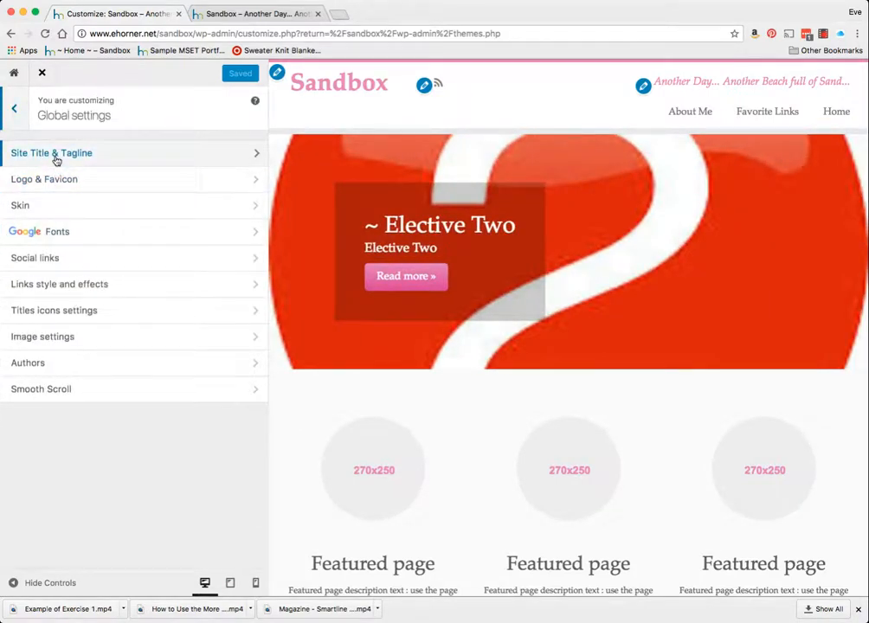
- Glance at Site Title & Tagline, then bring up the Skin colour settings
{"action": "left_click", "coordinate": [51, 152]}
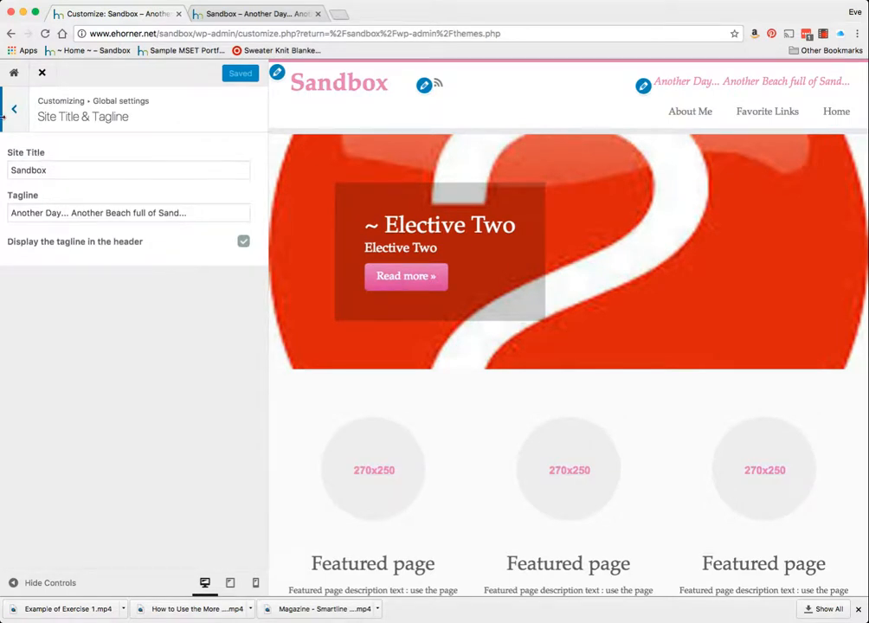
{"action": "left_click", "coordinate": [14, 107]}
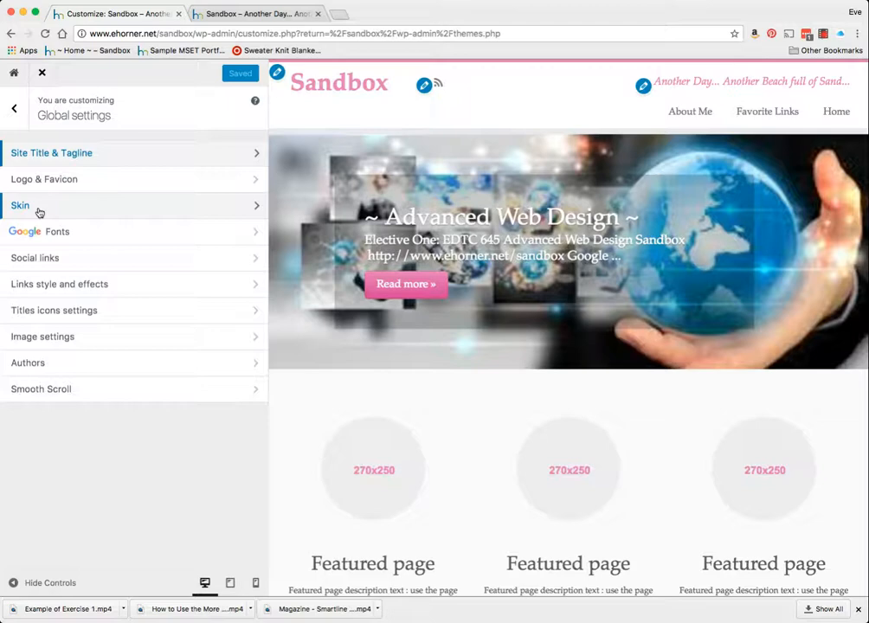
{"action": "left_click", "coordinate": [21, 205]}
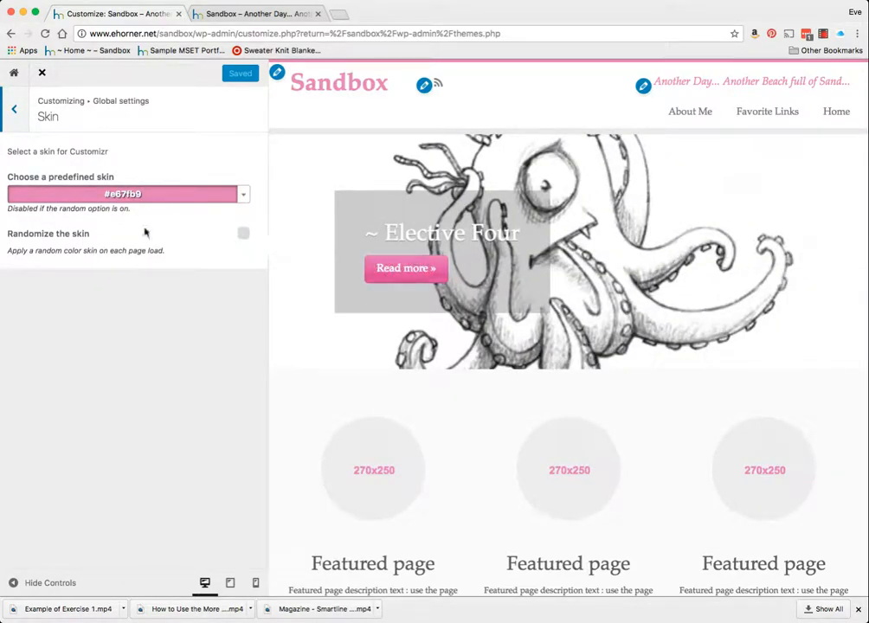
- Apply the yellow-green predefined skin after briefly trying orange, then return to Global settings
{"action": "left_click", "coordinate": [128, 193]}
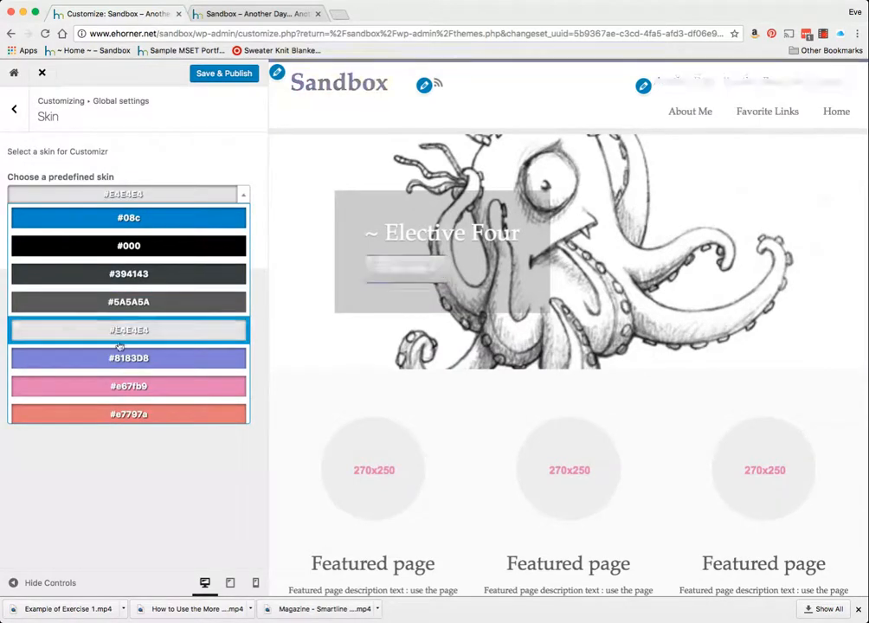
{"action": "left_click", "coordinate": [128, 329]}
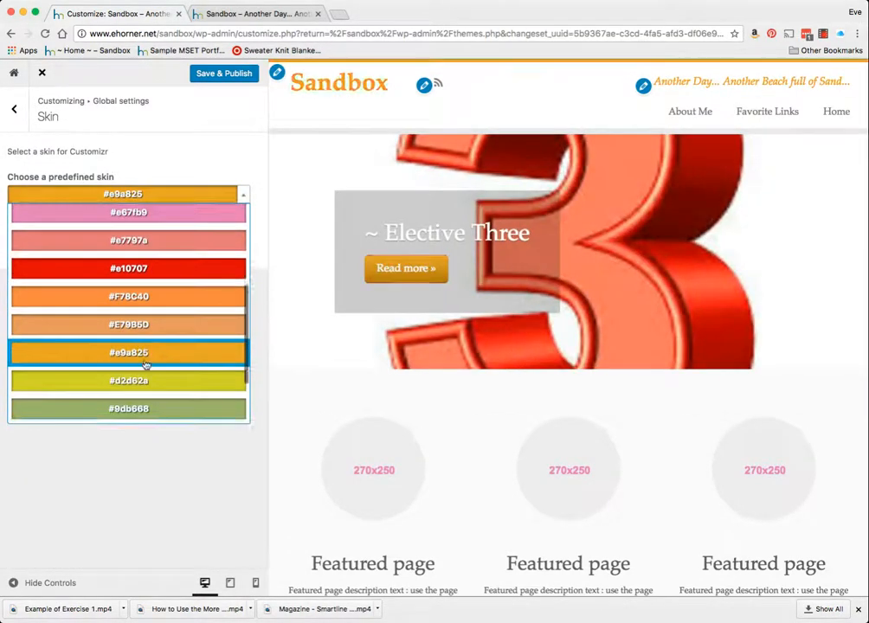
{"action": "left_click", "coordinate": [128, 381]}
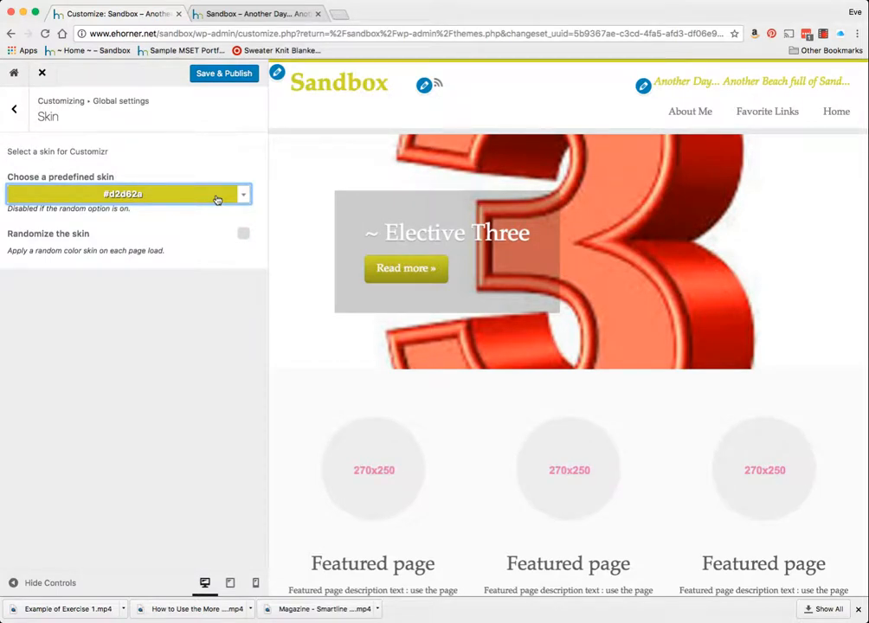
{"action": "left_click", "coordinate": [14, 111]}
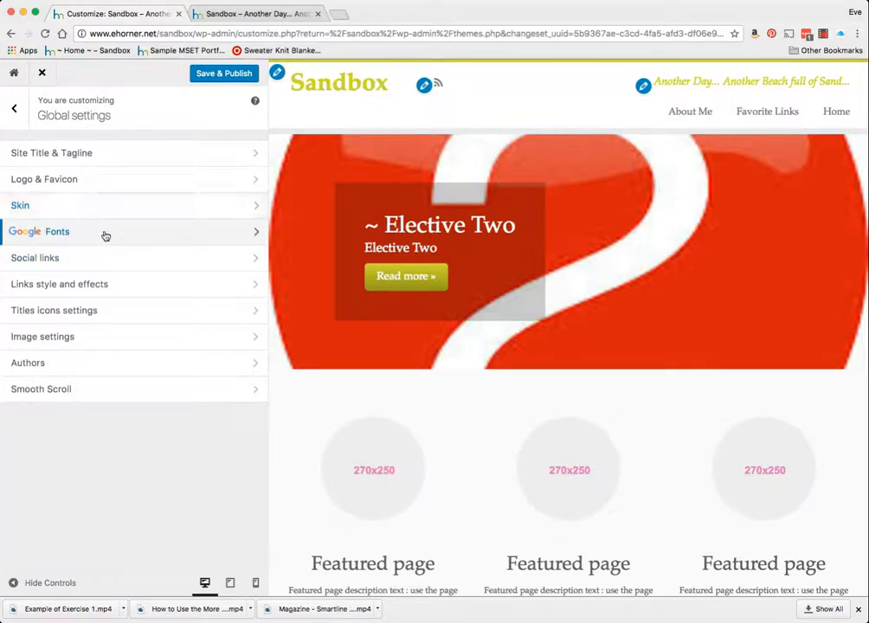
- Preview fonts on the site: Leckerli One, Neuton, Verdana, Courier New, Source Sans Pro, EB Garamond, Droid Serif
{"action": "left_click", "coordinate": [38, 232]}
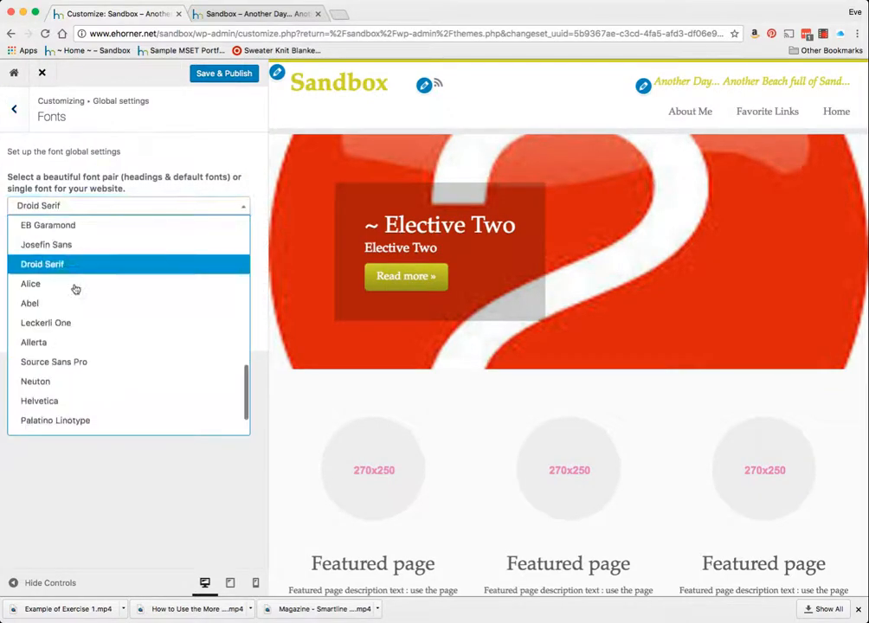
{"action": "left_click", "coordinate": [45, 324]}
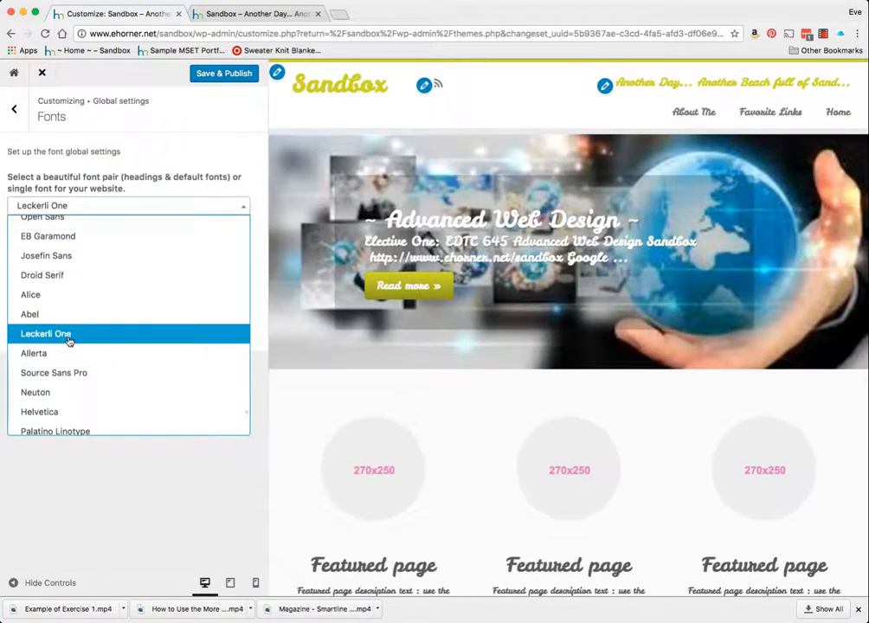
{"action": "left_click", "coordinate": [35, 402]}
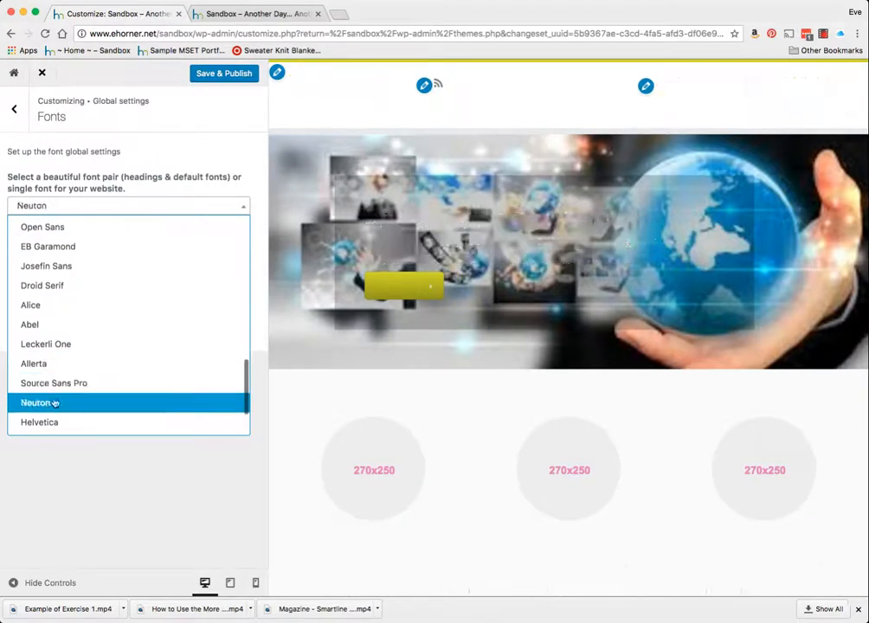
{"action": "left_click", "coordinate": [38, 386]}
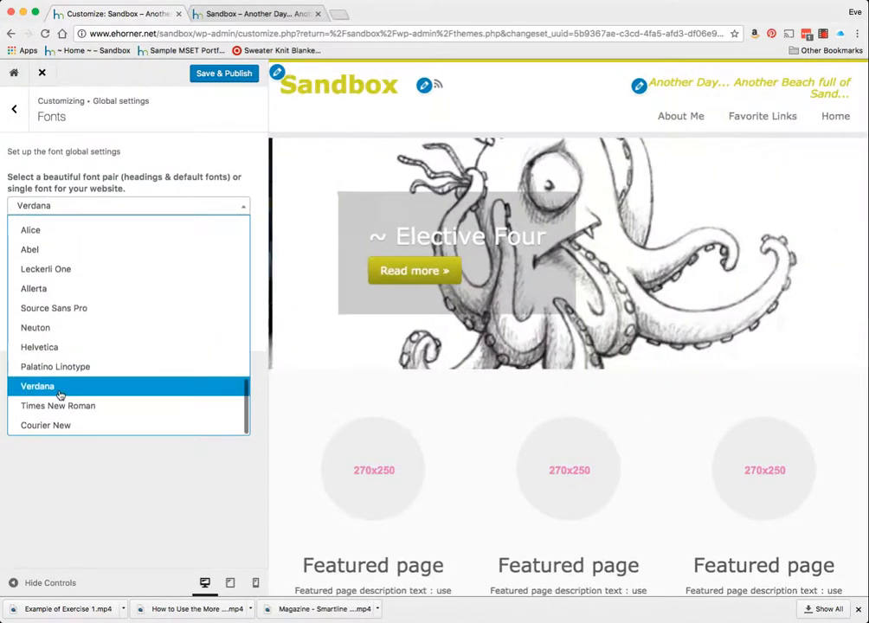
{"action": "left_click", "coordinate": [45, 426]}
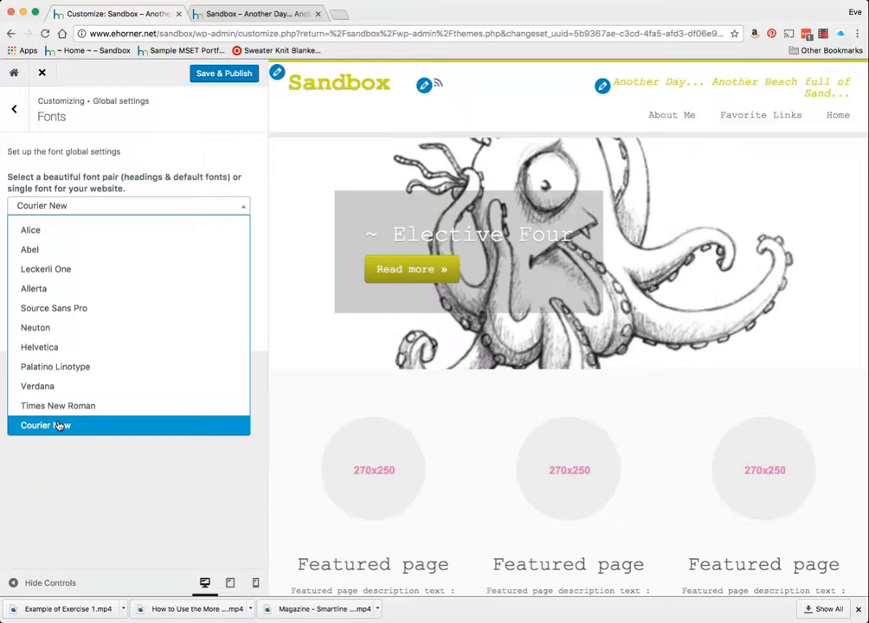
{"action": "left_click", "coordinate": [45, 269]}
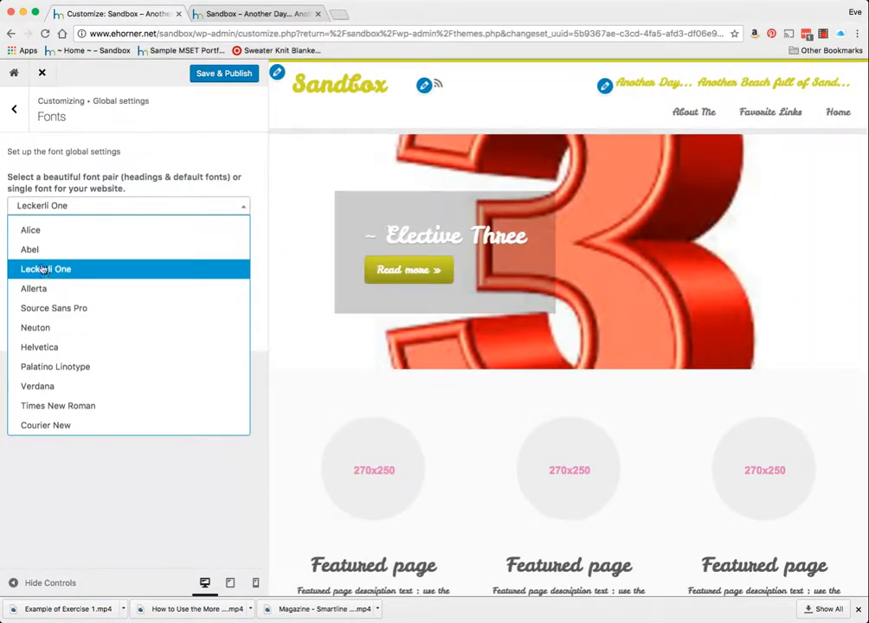
{"action": "left_click", "coordinate": [54, 308]}
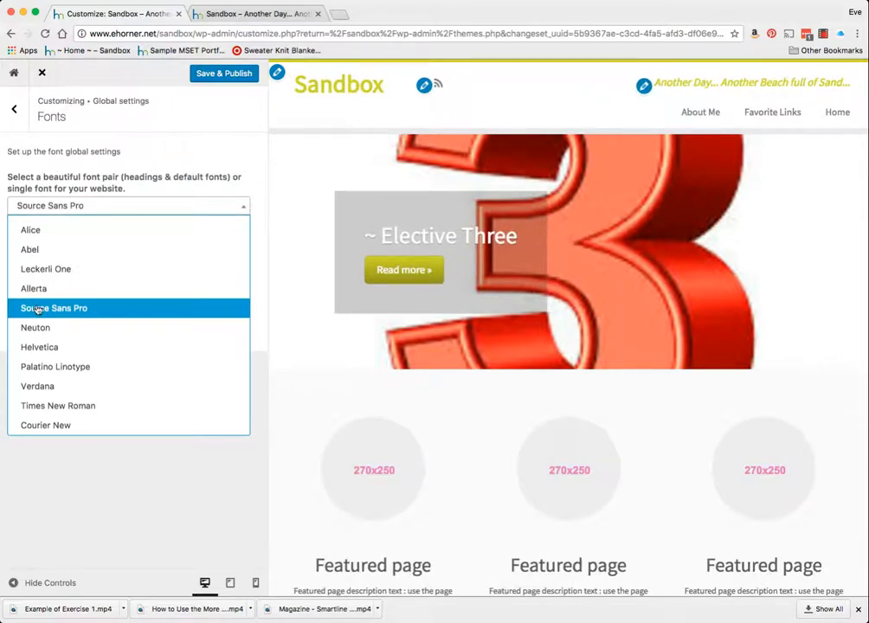
{"action": "left_click", "coordinate": [35, 327]}
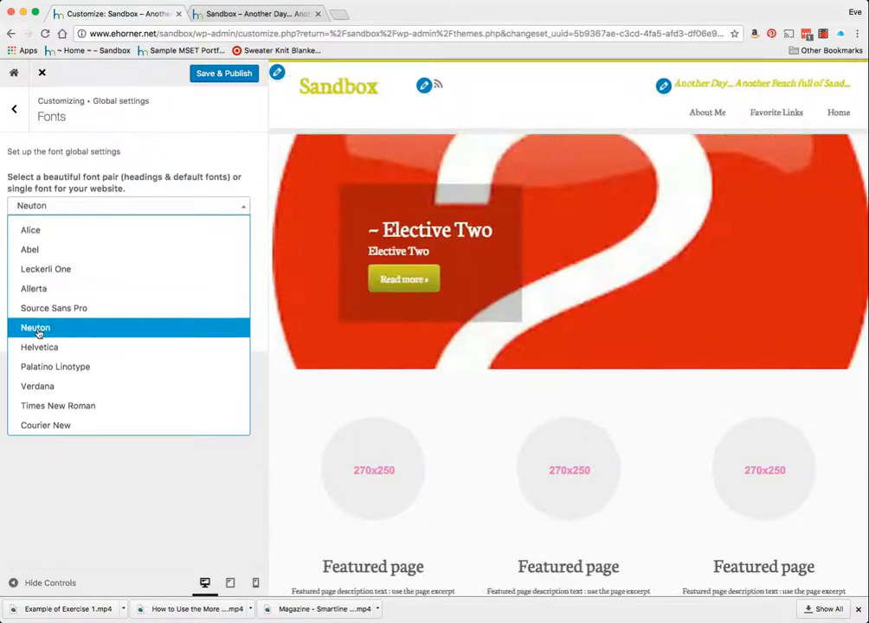
{"action": "left_click", "coordinate": [54, 308]}
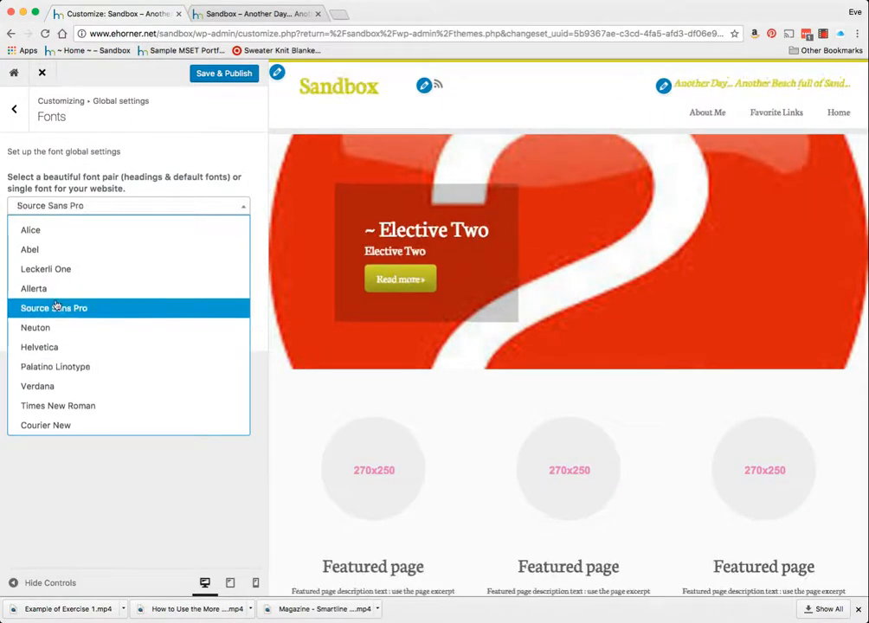
{"action": "left_click", "coordinate": [29, 249]}
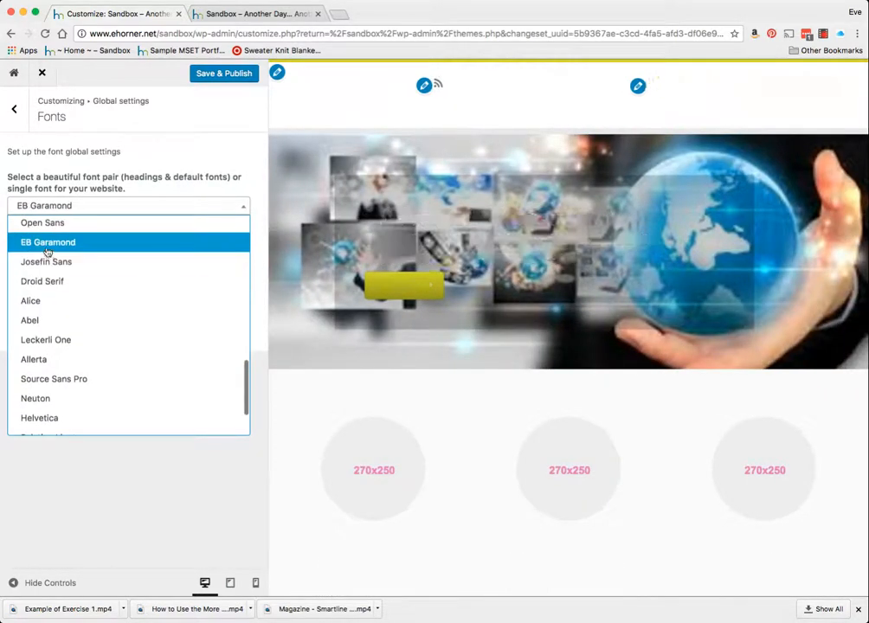
{"action": "left_click", "coordinate": [41, 280]}
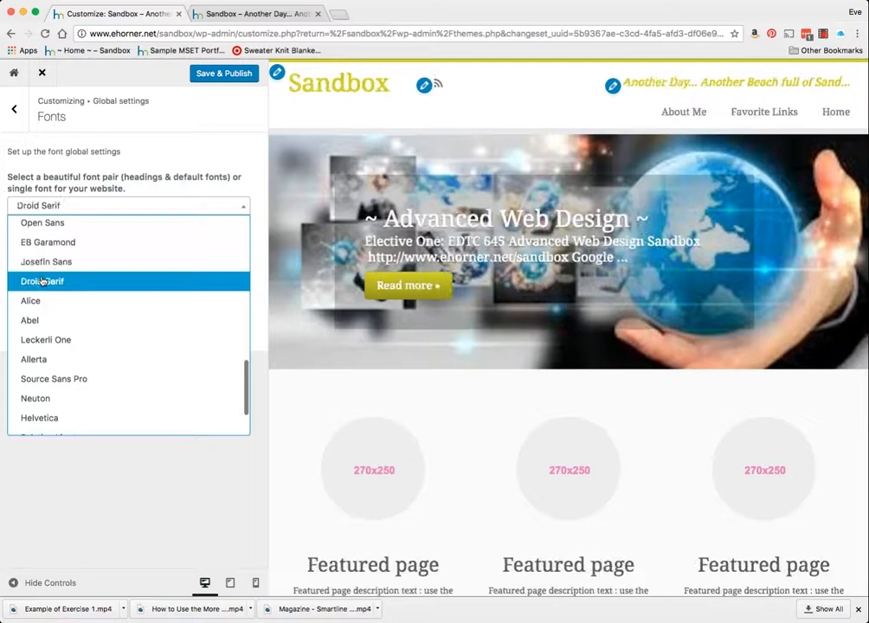
- Preview Josefin Sans, Poppins, Tahoma & Times, Roboto, Grand Hotel, Open Sans, then settle on Josefin Sans
{"action": "left_click", "coordinate": [38, 225]}
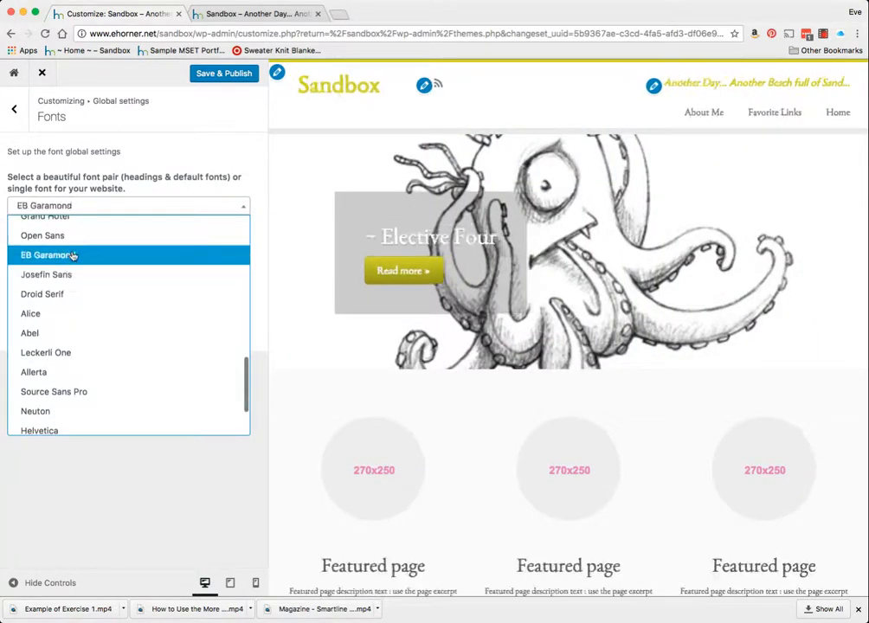
{"action": "left_click", "coordinate": [46, 274]}
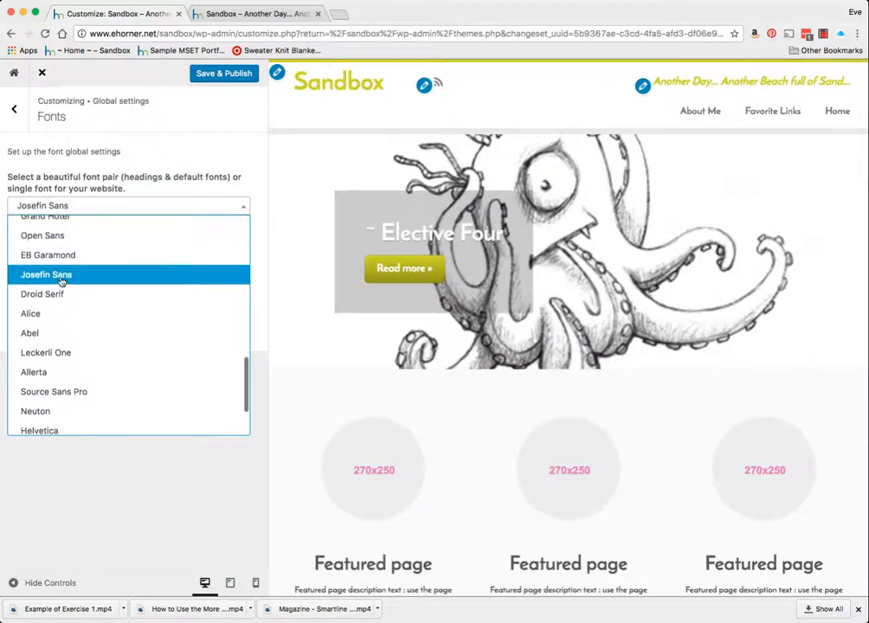
{"action": "left_click", "coordinate": [41, 294]}
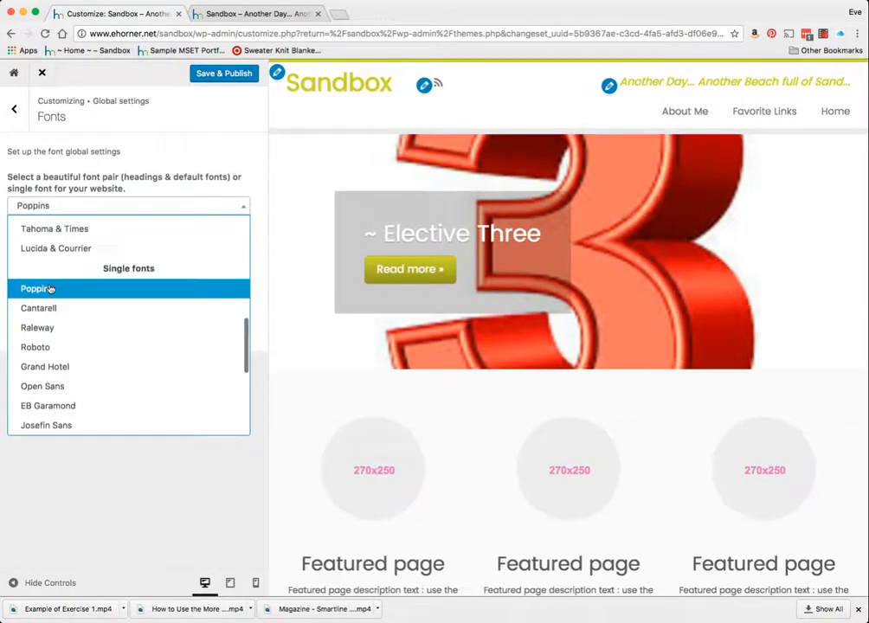
{"action": "left_click", "coordinate": [56, 229]}
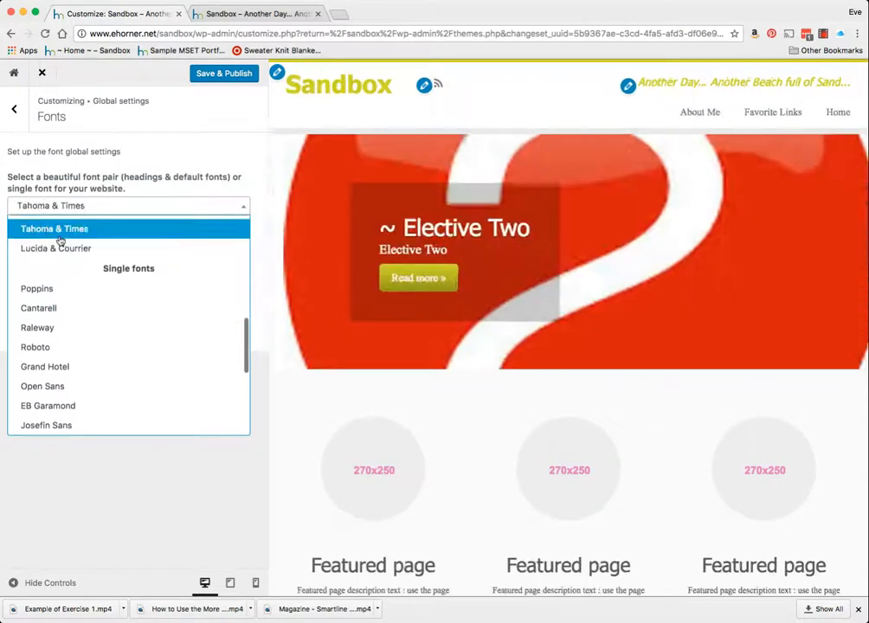
{"action": "left_click", "coordinate": [35, 346]}
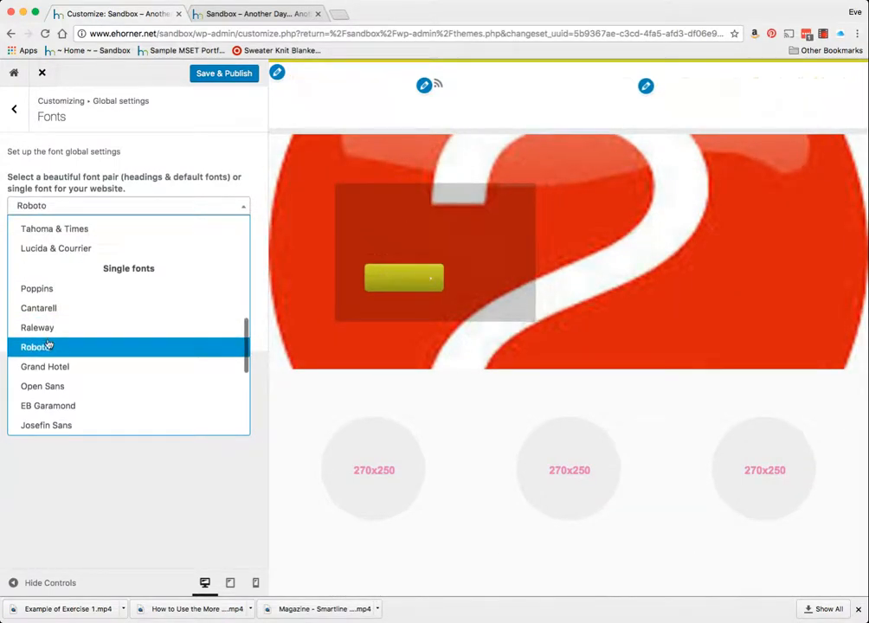
{"action": "left_click", "coordinate": [45, 367]}
{"action": "type", "text": "21"}
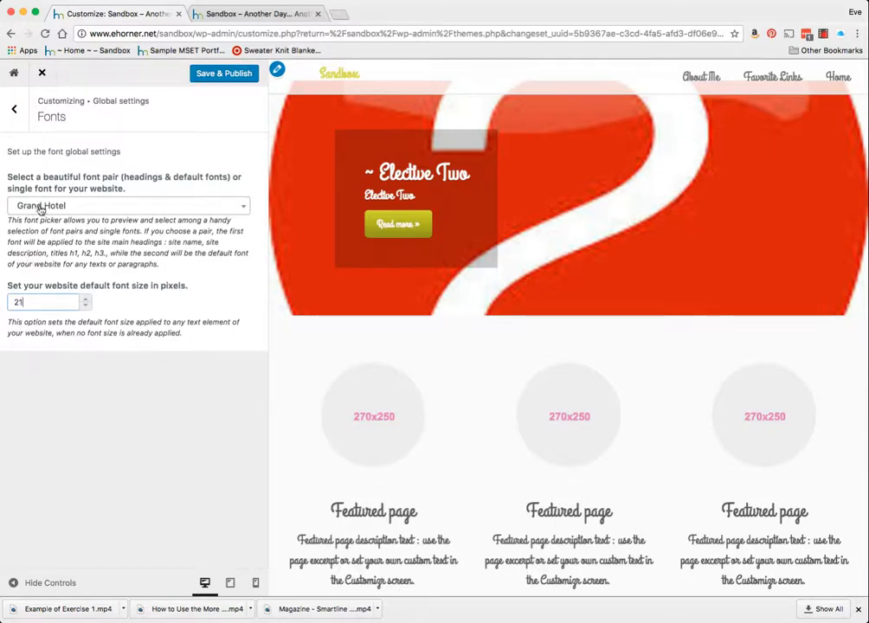
{"action": "left_click", "coordinate": [128, 204]}
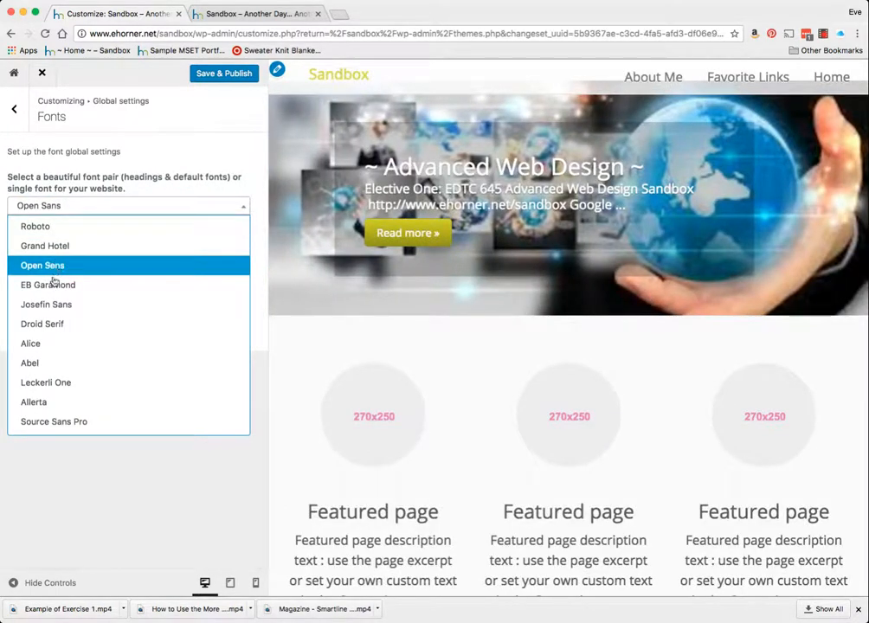
{"action": "left_click", "coordinate": [45, 305]}
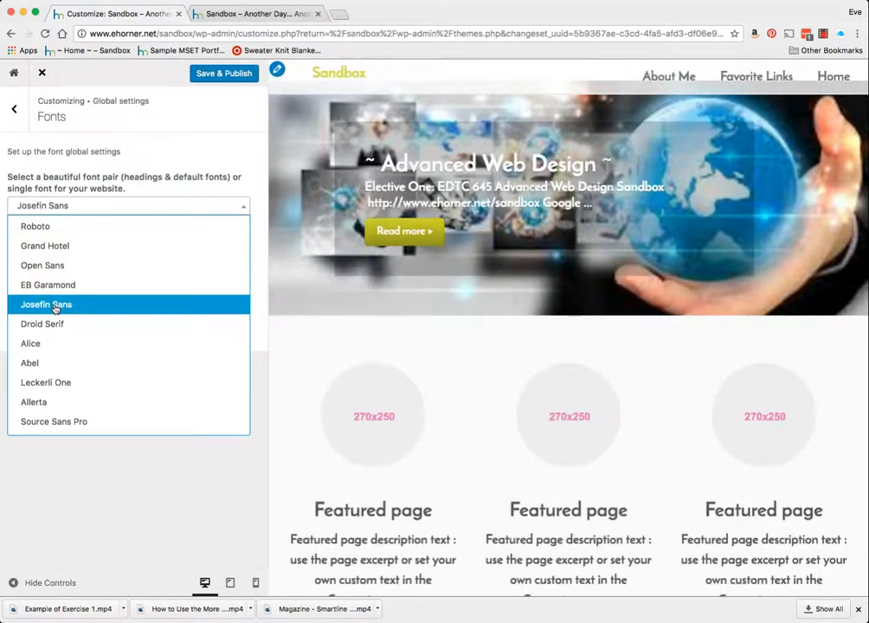
{"action": "left_click", "coordinate": [45, 305]}
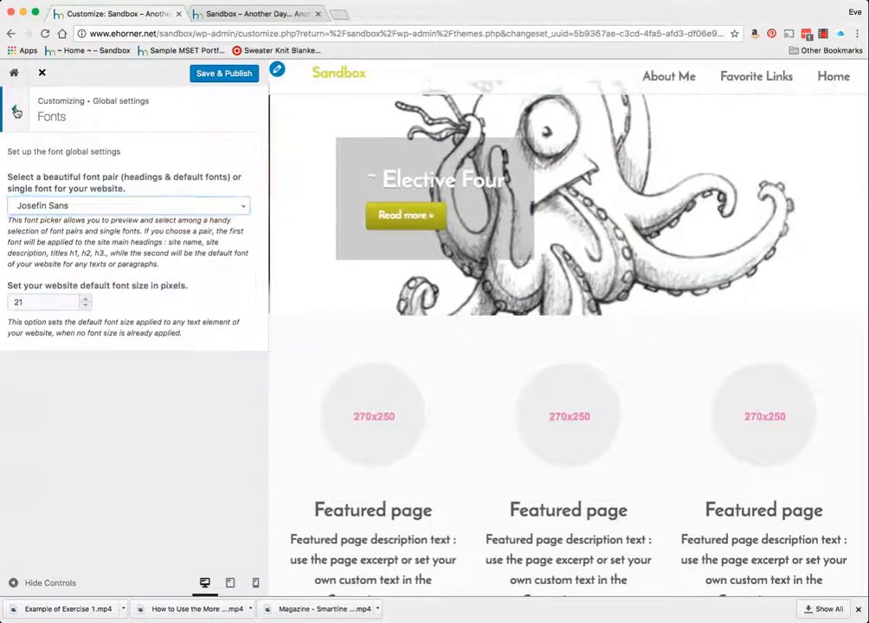
{"action": "left_click", "coordinate": [14, 111]}
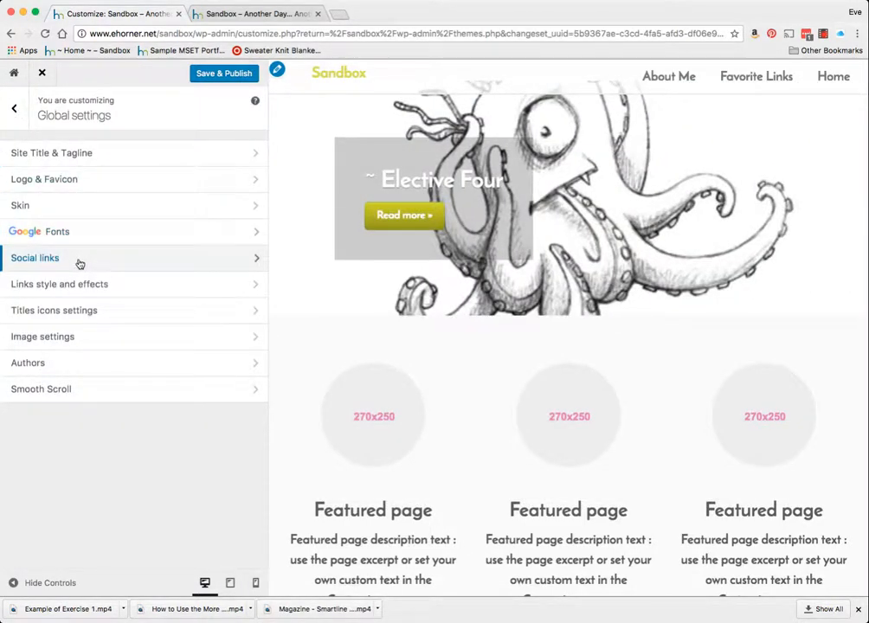
{"action": "mouse_move", "coordinate": [59, 284]}
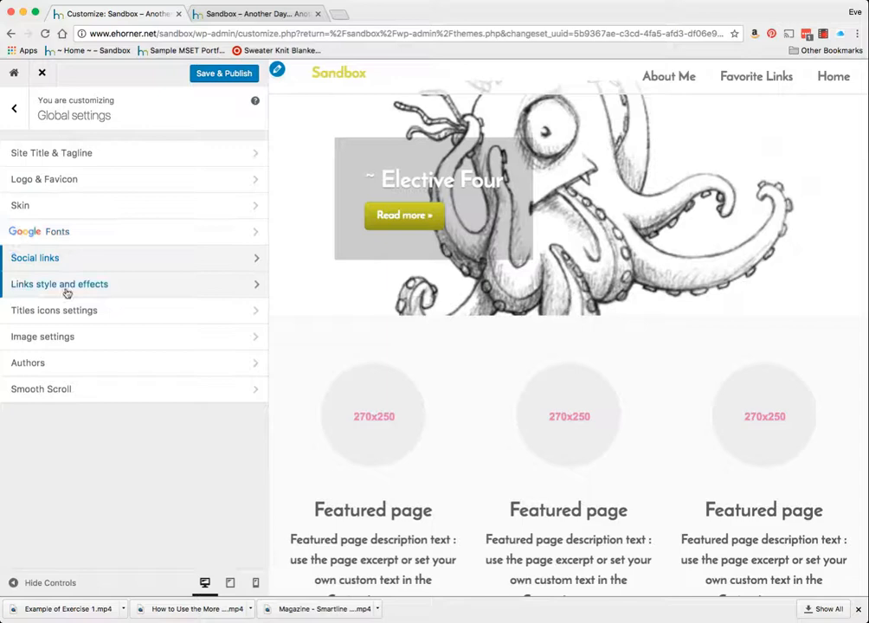
- Review the Links style and effects settings, then the Image settings, returning to Global settings
{"action": "left_click", "coordinate": [59, 284]}
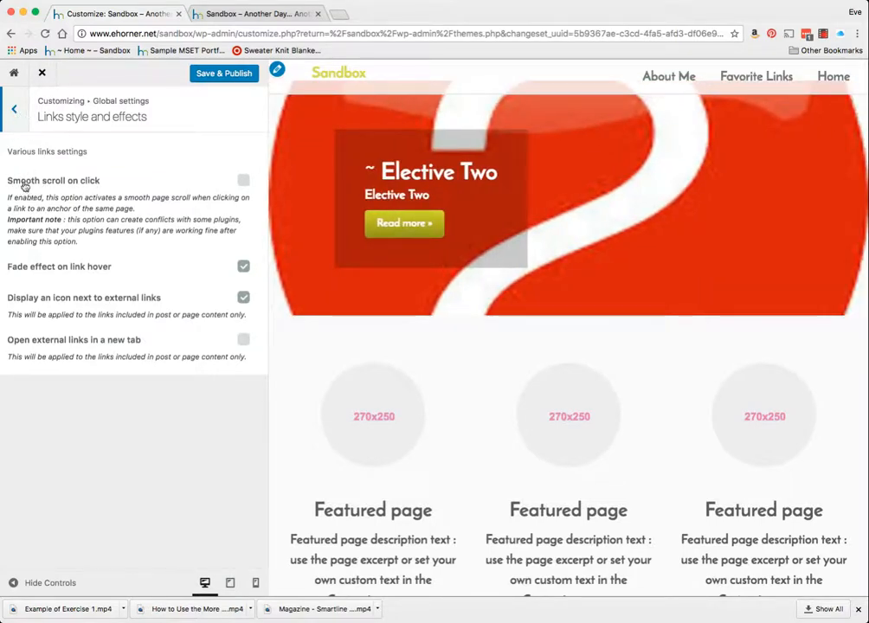
{"action": "left_click", "coordinate": [14, 107]}
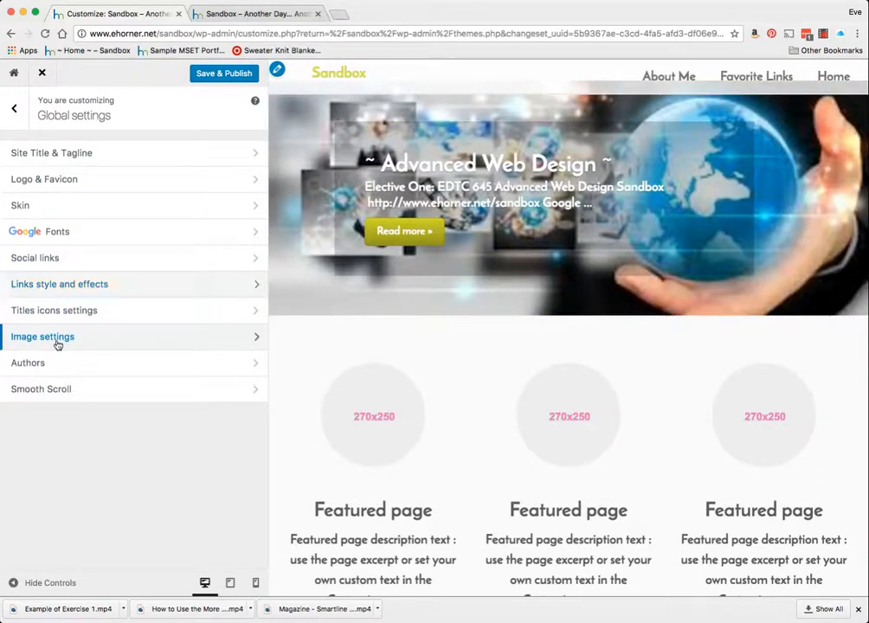
{"action": "left_click", "coordinate": [42, 336]}
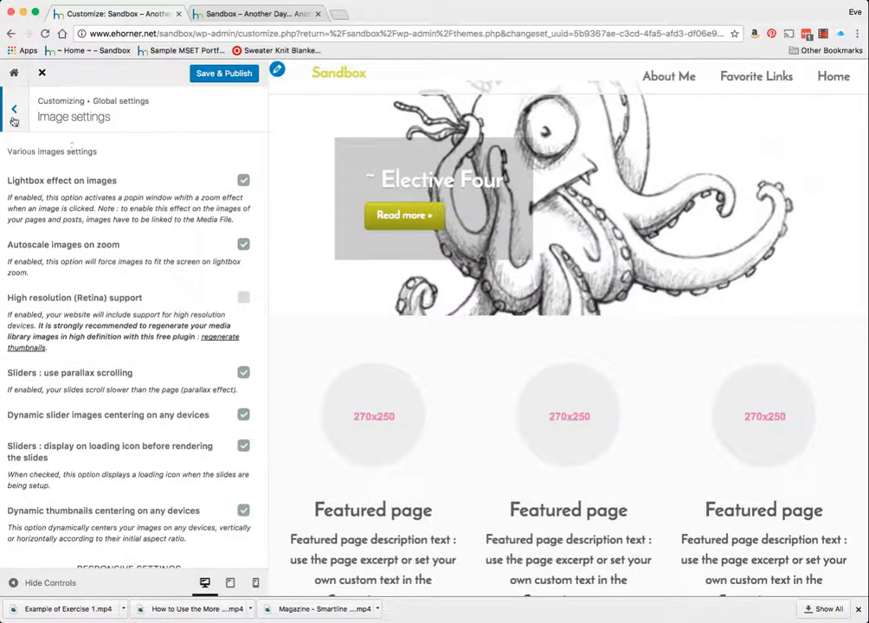
{"action": "left_click", "coordinate": [13, 111]}
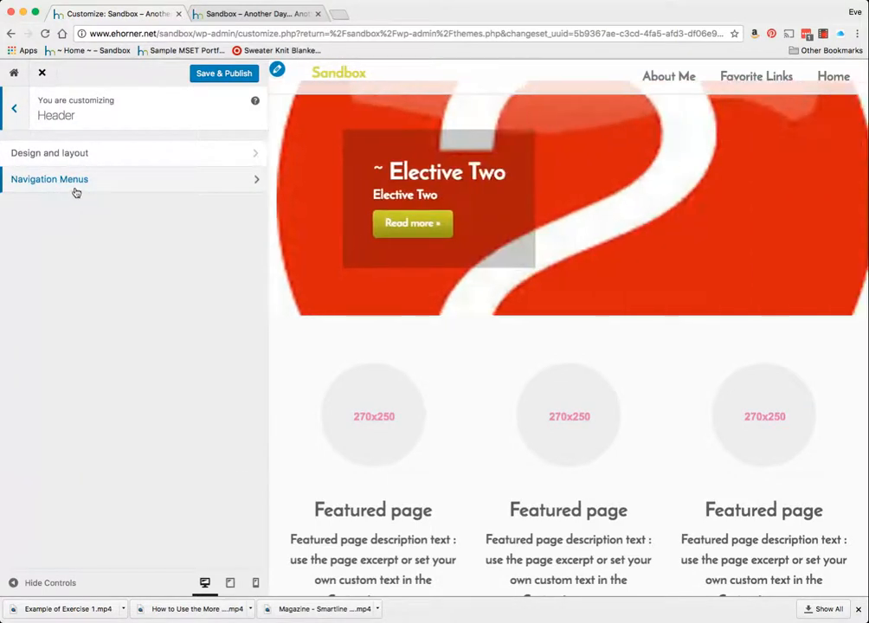
- Set the header layout to 'Logo / title on the right' in Design and layout
{"action": "left_click", "coordinate": [48, 153]}
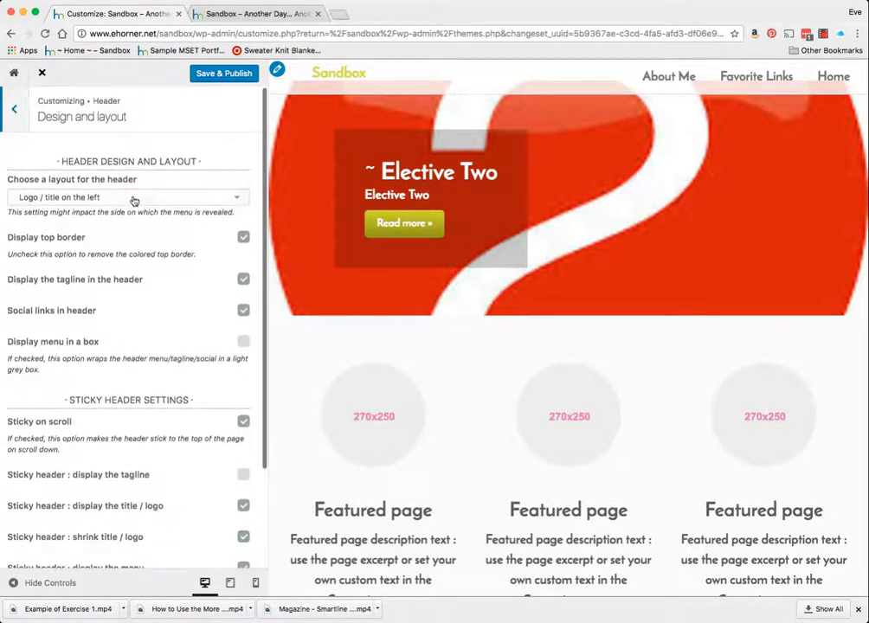
{"action": "left_click", "coordinate": [128, 198]}
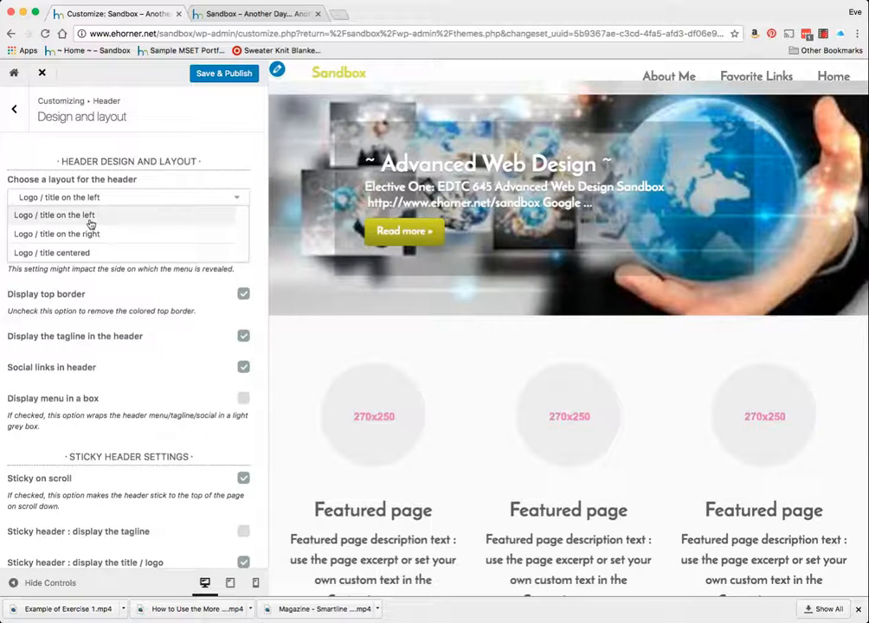
{"action": "left_click", "coordinate": [56, 233]}
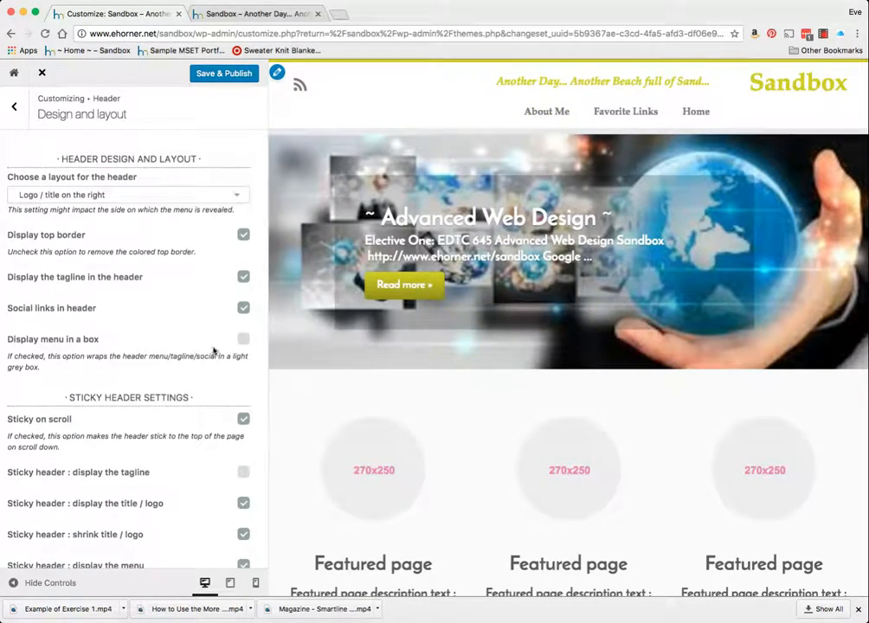
- Tick Display menu in a box and return to the Header customisation options
{"action": "left_click", "coordinate": [242, 337]}
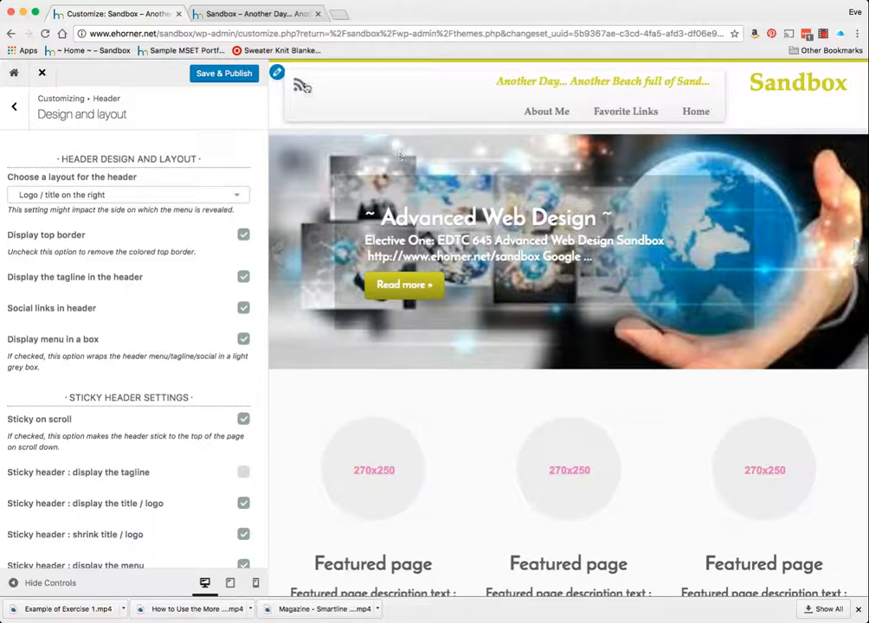
{"action": "left_click", "coordinate": [242, 337]}
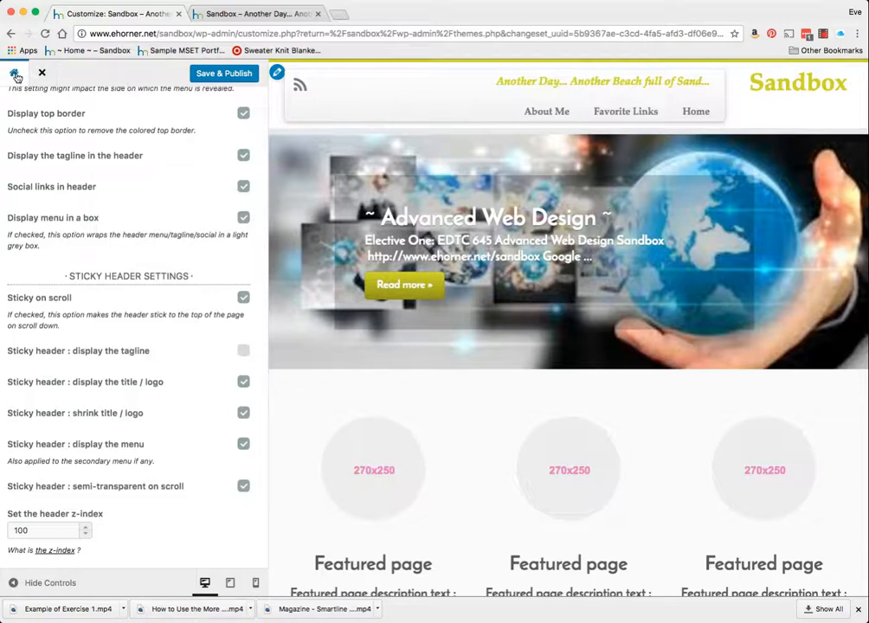
{"action": "left_click", "coordinate": [14, 72]}
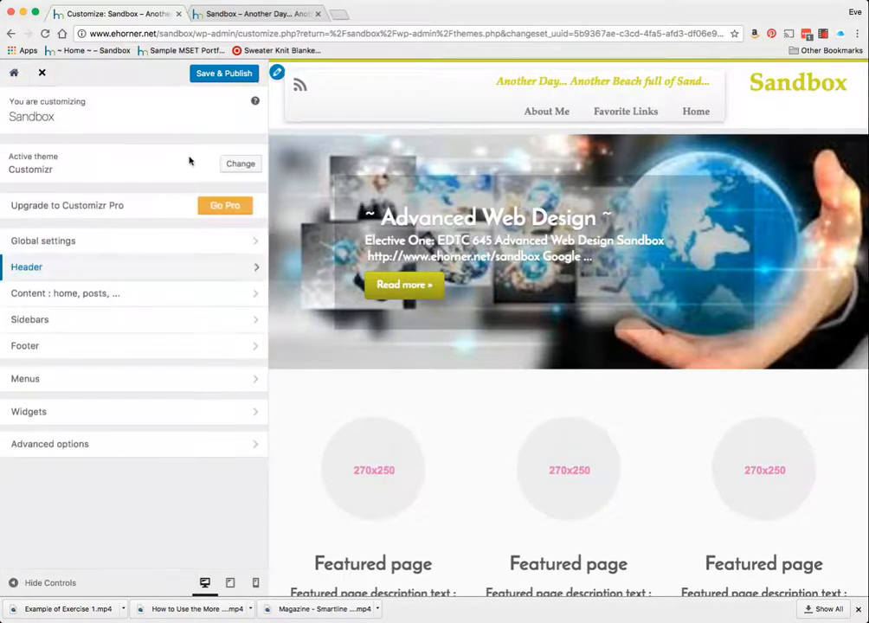
{"action": "left_click", "coordinate": [26, 267]}
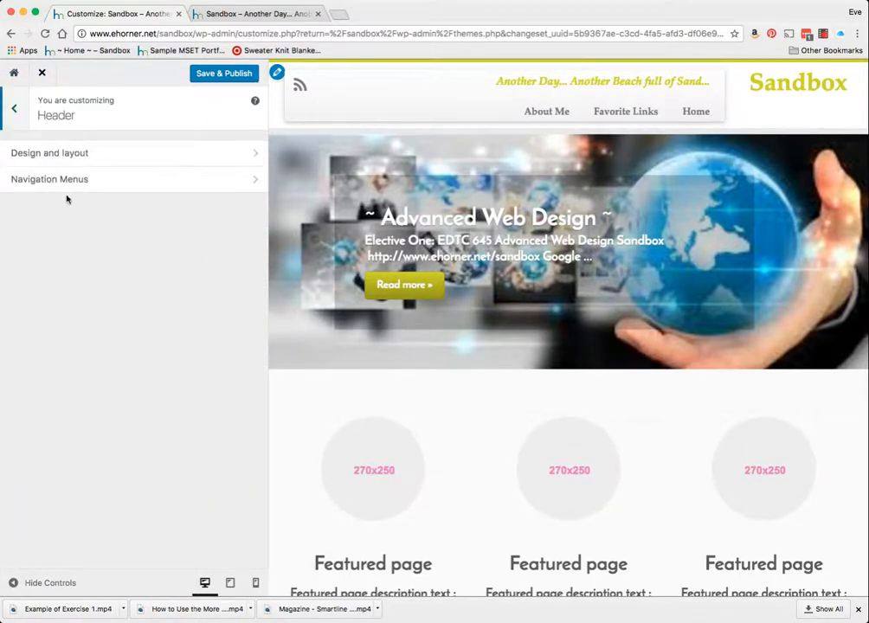
- Assign Main Menu to the main menu location with the Side Menu (vertical) design, then Save & Publish
{"action": "left_click", "coordinate": [49, 179]}
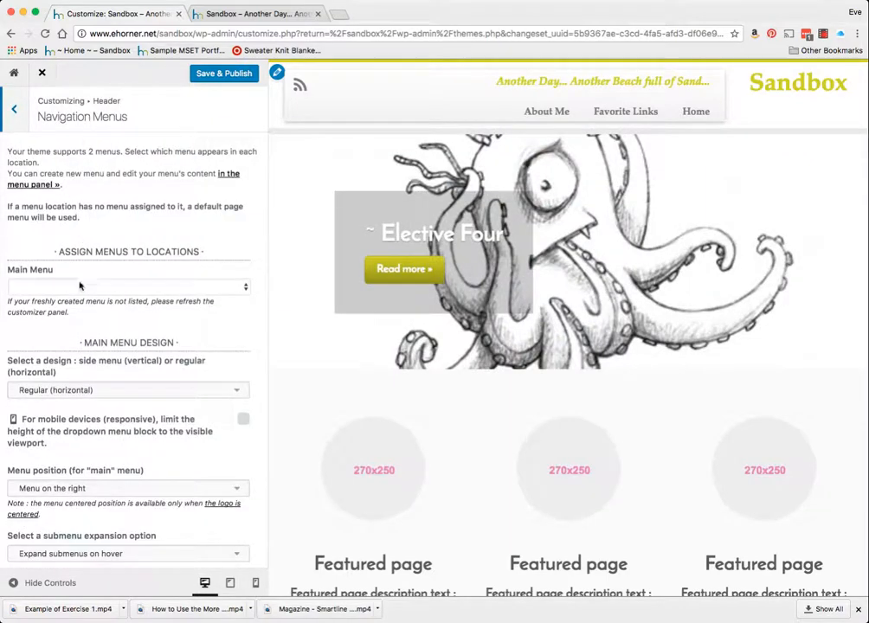
{"action": "left_click", "coordinate": [128, 288]}
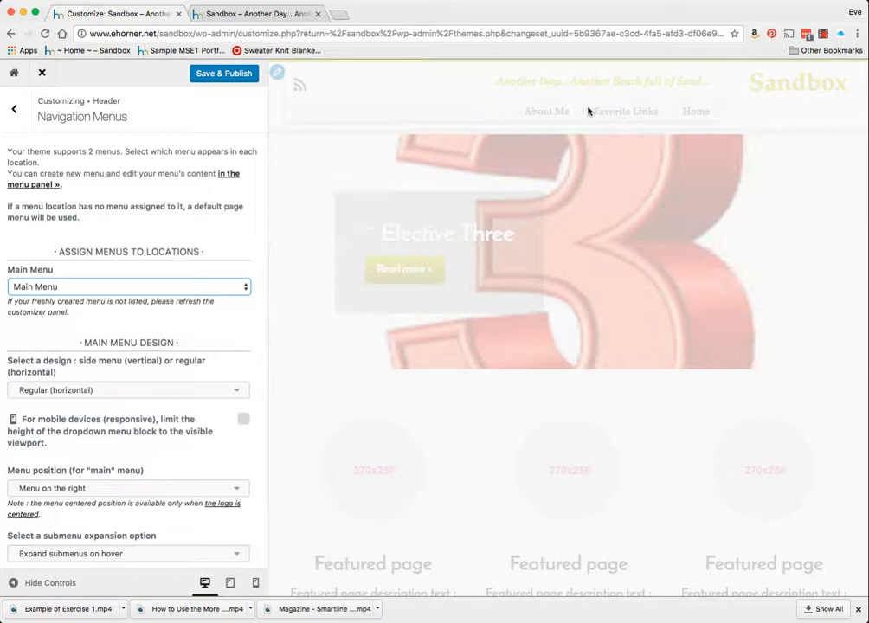
{"action": "left_click", "coordinate": [128, 390]}
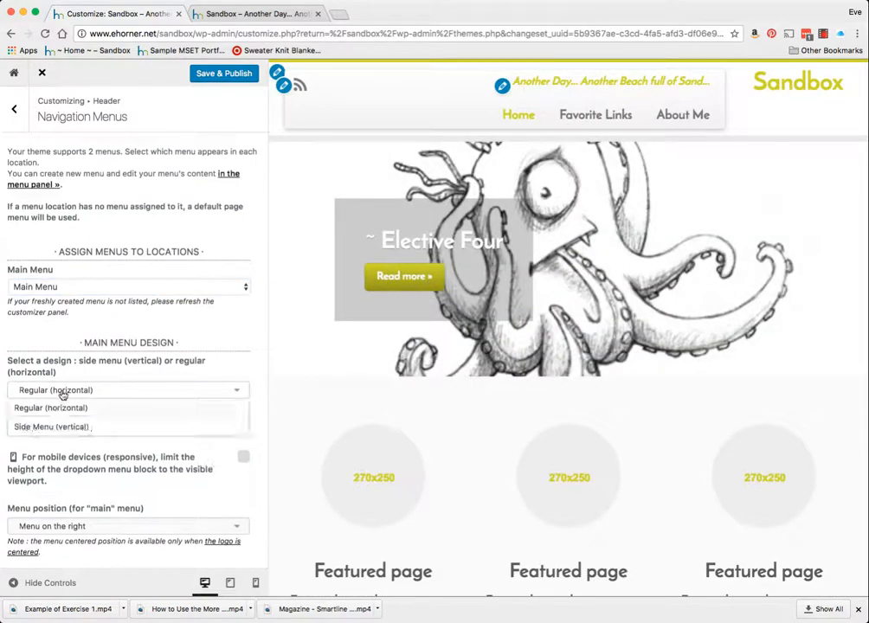
{"action": "left_click", "coordinate": [52, 426]}
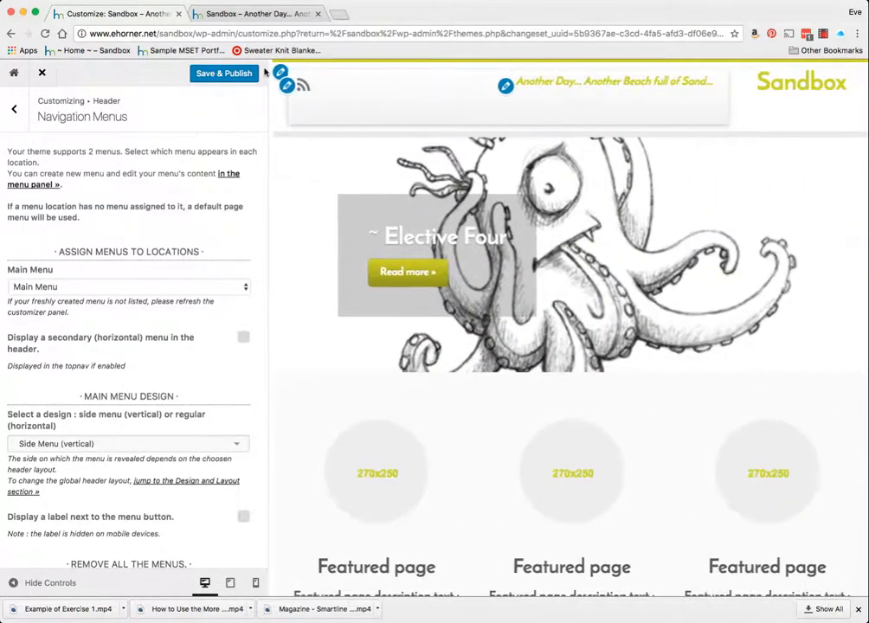
{"action": "left_click", "coordinate": [223, 72]}
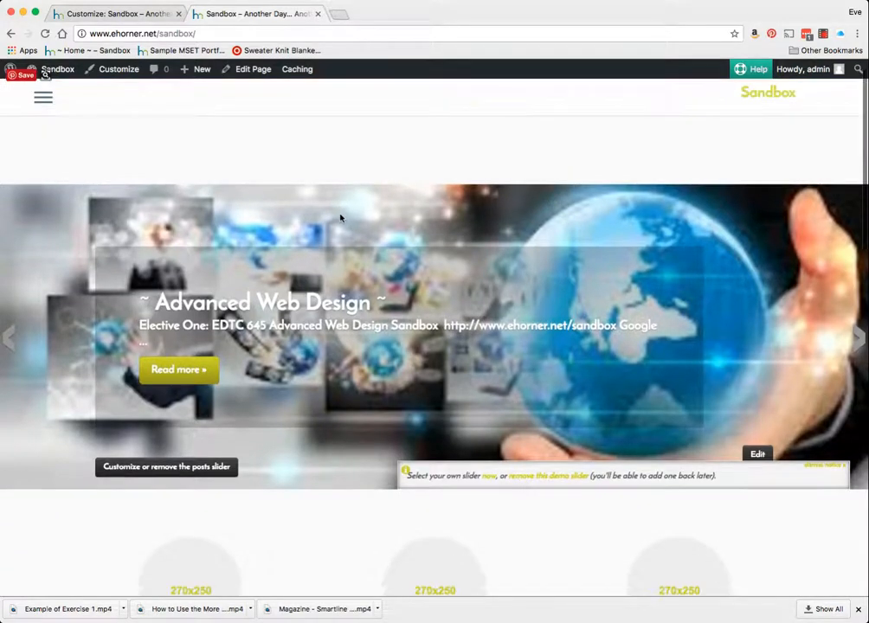
- Browse down the live front page and follow 'Customize or remove the posts slider' into the Customizer
{"action": "scroll", "scroll_direction": "down", "scroll_amount": 3}
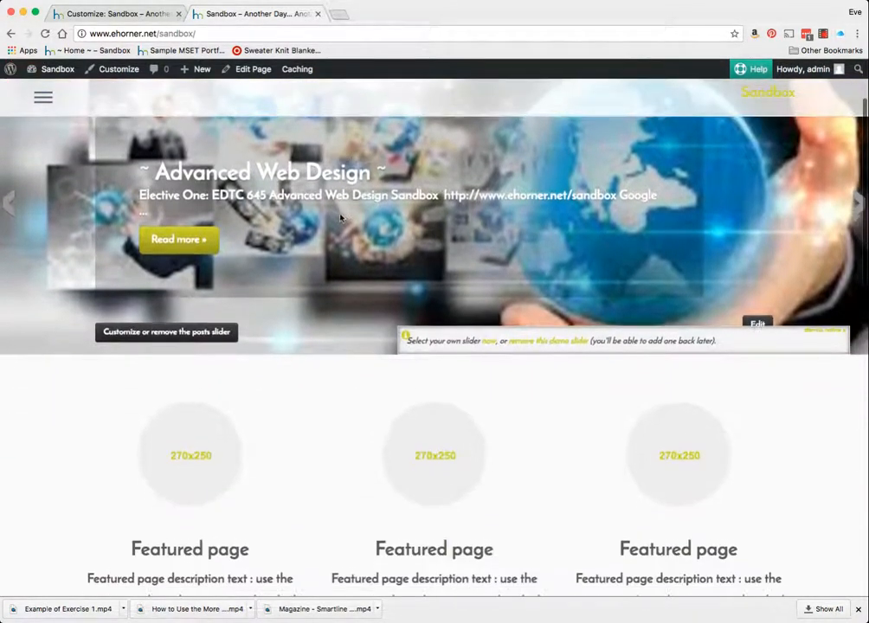
{"action": "scroll", "scroll_direction": "down", "scroll_amount": 3}
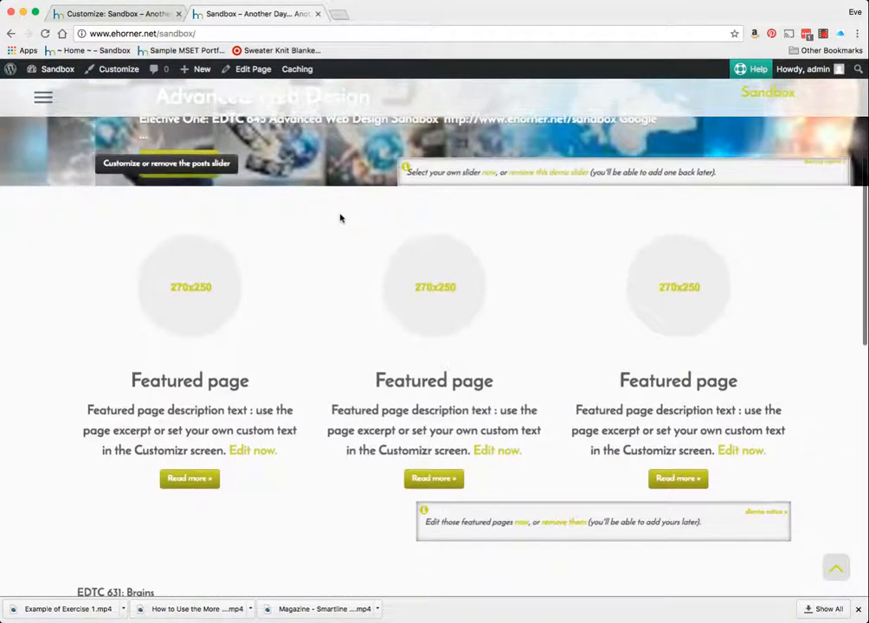
{"action": "scroll", "scroll_direction": "down", "scroll_amount": 3}
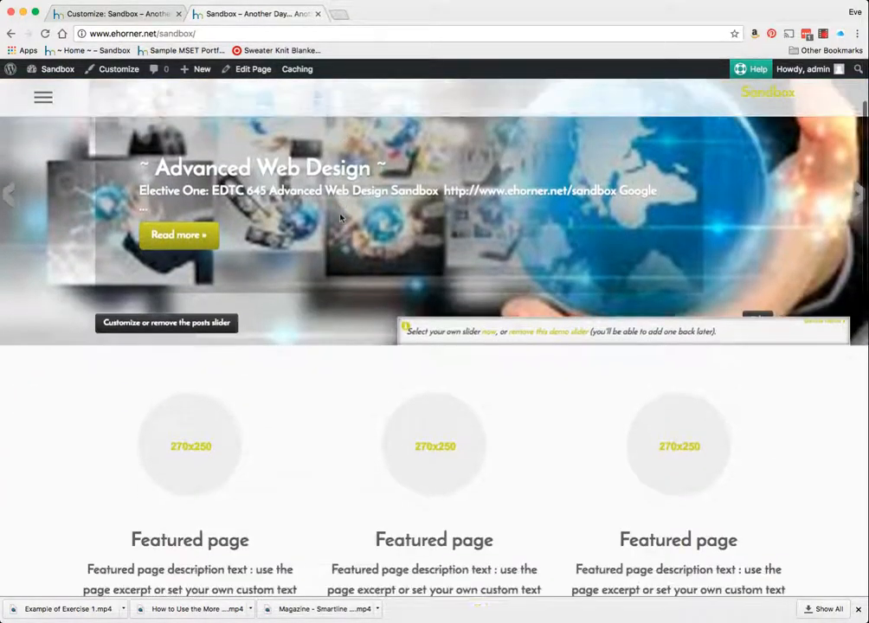
{"action": "scroll", "scroll_direction": "down", "scroll_amount": 3}
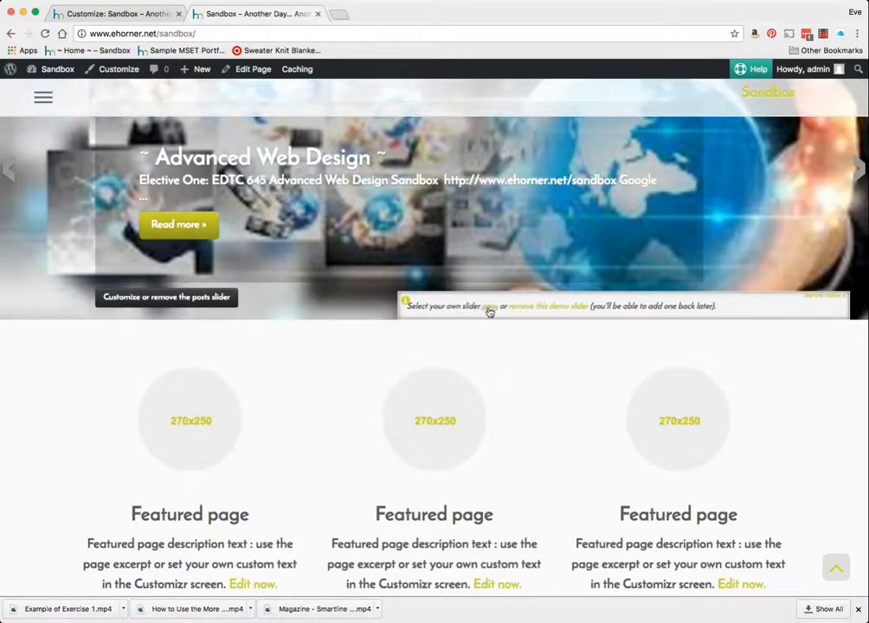
{"action": "mouse_move", "coordinate": [547, 305]}
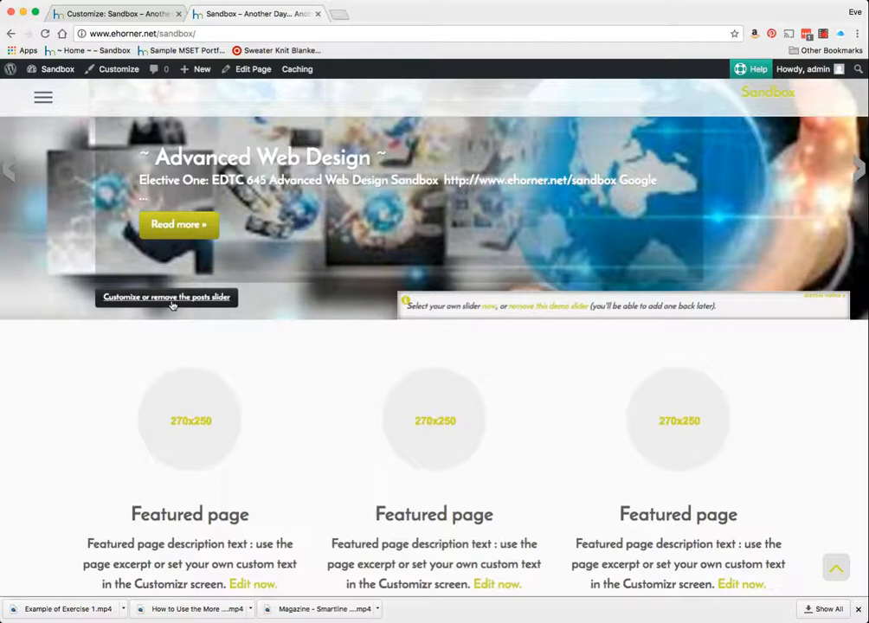
{"action": "left_click", "coordinate": [167, 298]}
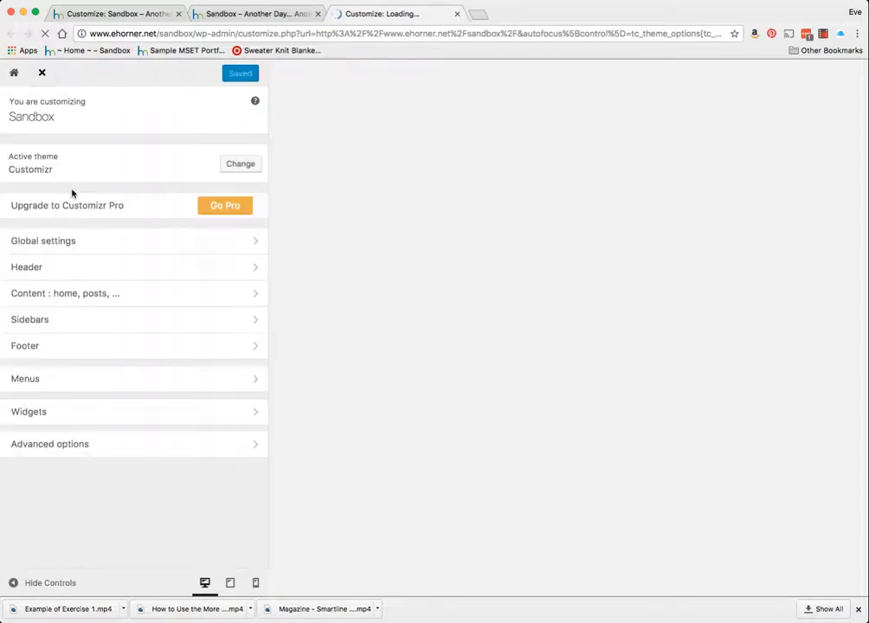
- In Front Page options, try 'Your latest posts' for Front page displays, then revert to A static page
{"action": "left_click", "coordinate": [66, 294]}
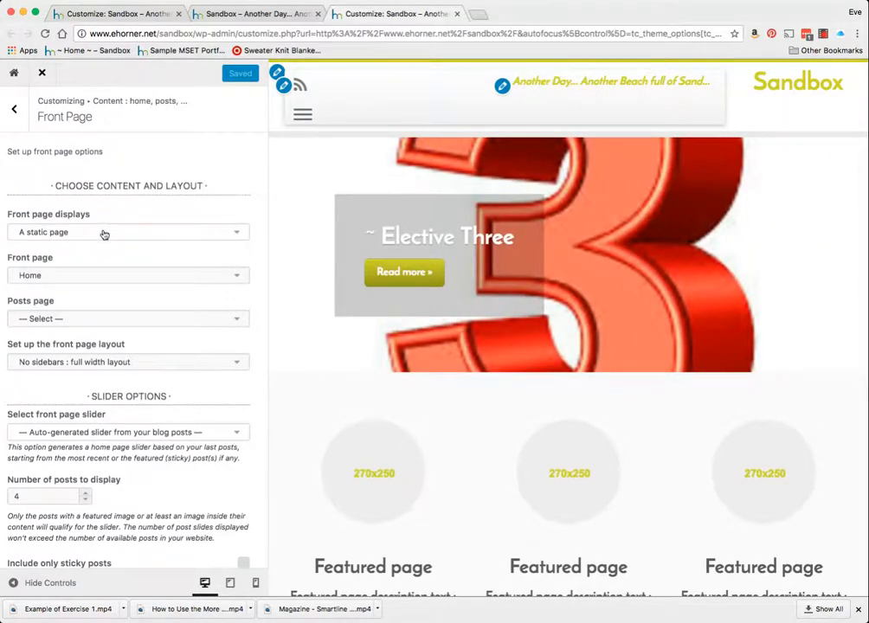
{"action": "left_click", "coordinate": [128, 232]}
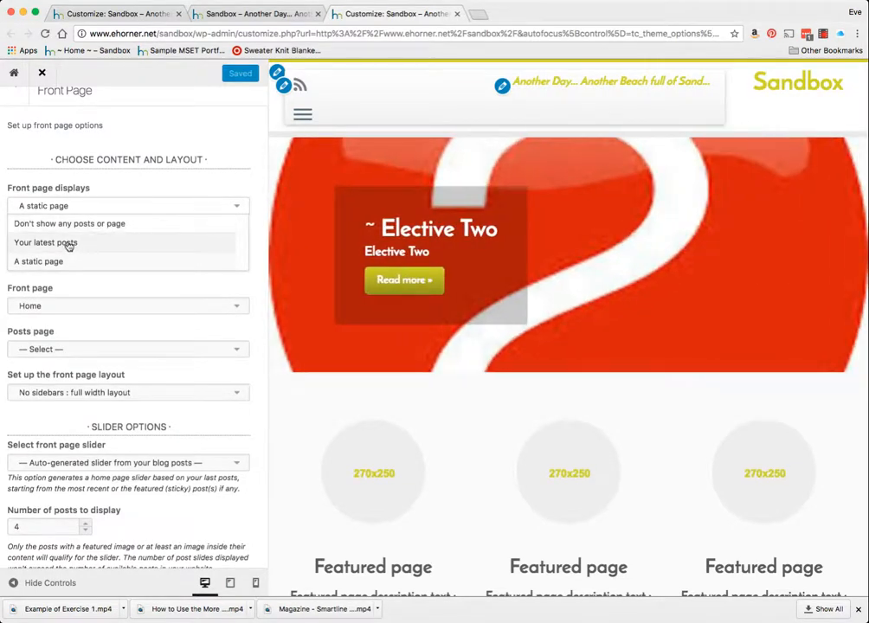
{"action": "left_click", "coordinate": [45, 243]}
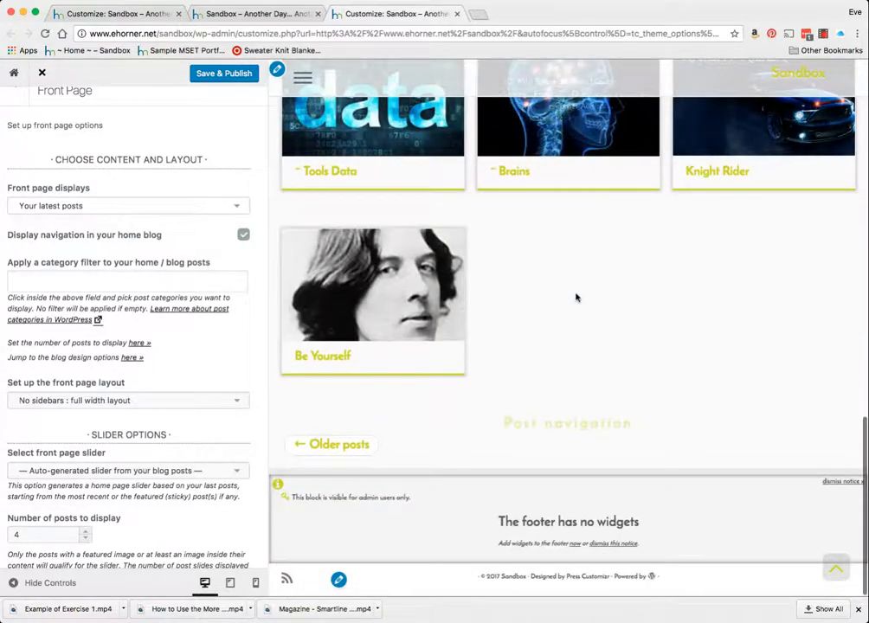
{"action": "left_click", "coordinate": [128, 204]}
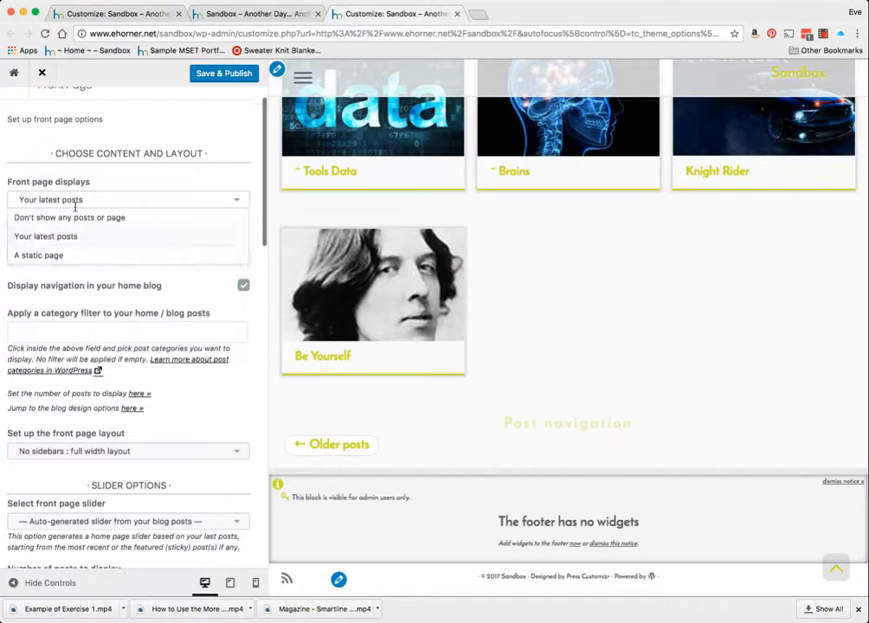
{"action": "left_click", "coordinate": [38, 254]}
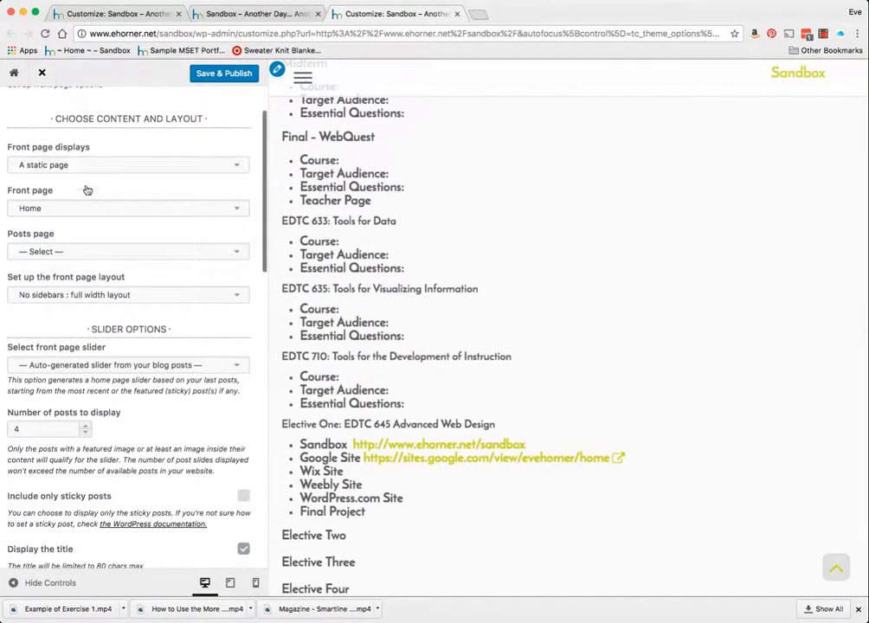
- Set Front page displays to Your latest posts and peek at the category filter without choosing one
{"action": "left_click", "coordinate": [128, 164]}
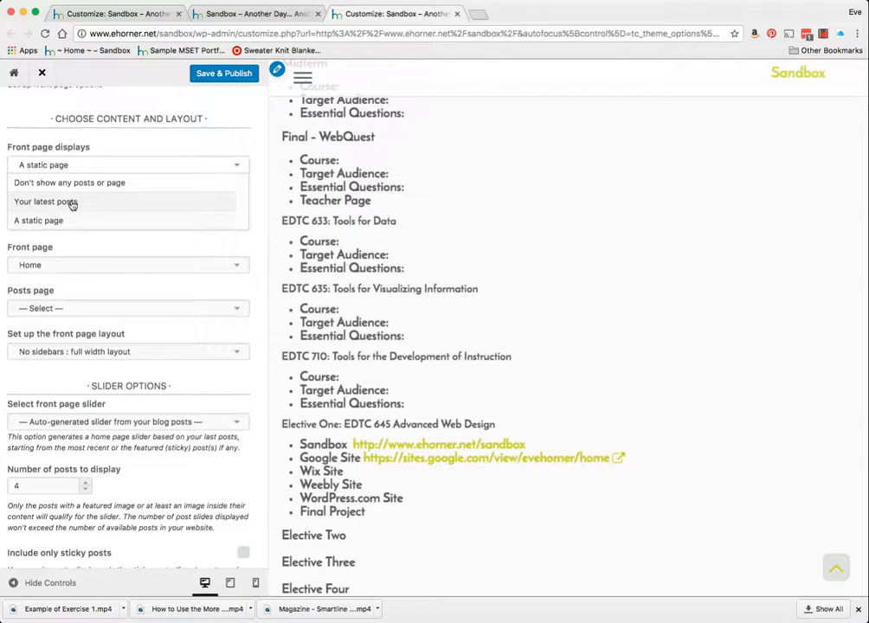
{"action": "left_click", "coordinate": [49, 201]}
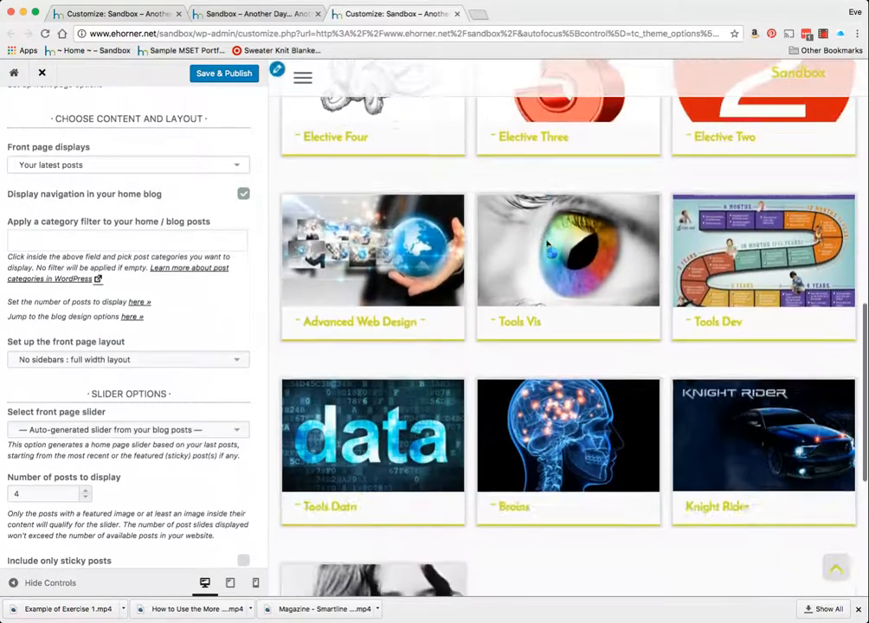
{"action": "scroll", "scroll_direction": "down", "scroll_amount": 3}
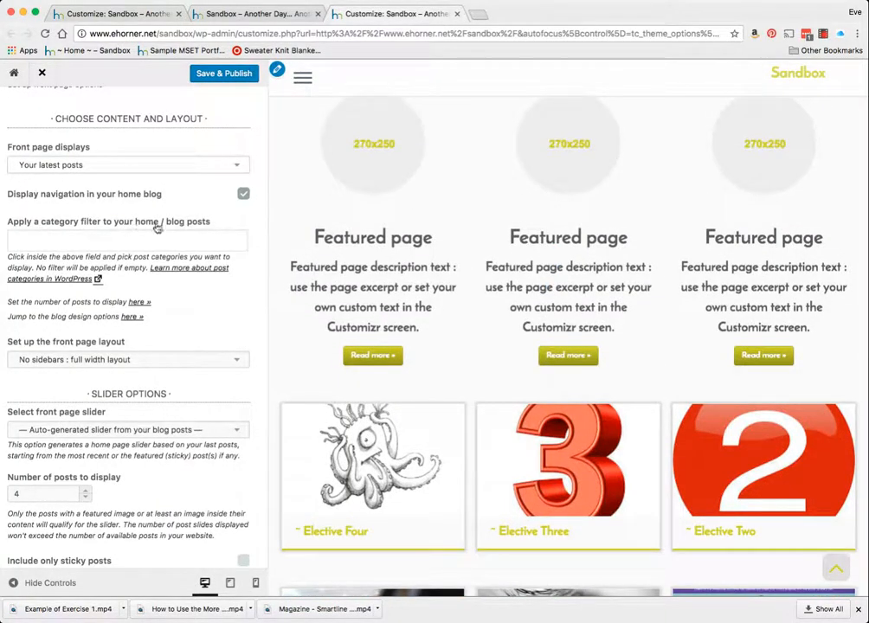
{"action": "left_click", "coordinate": [128, 239]}
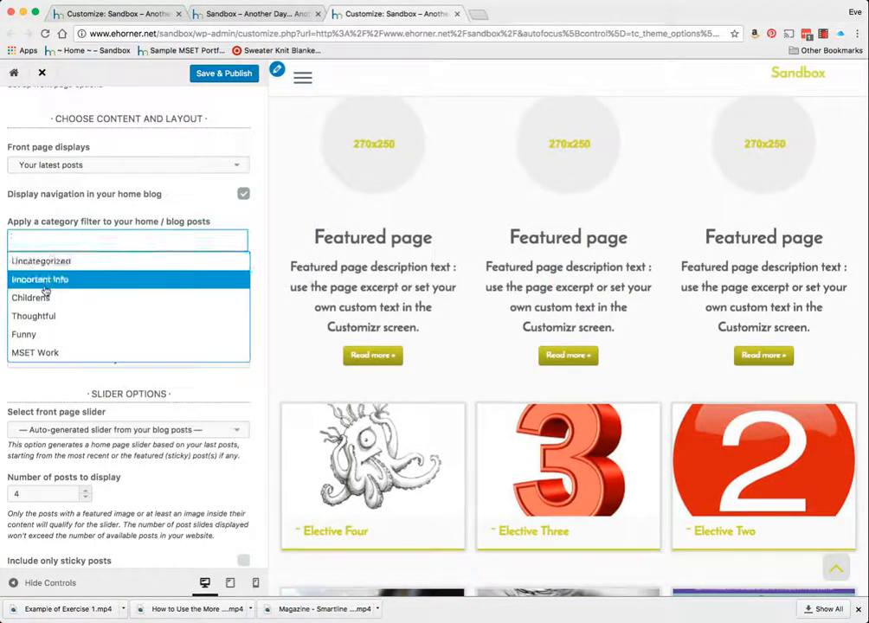
{"action": "left_click", "coordinate": [39, 279]}
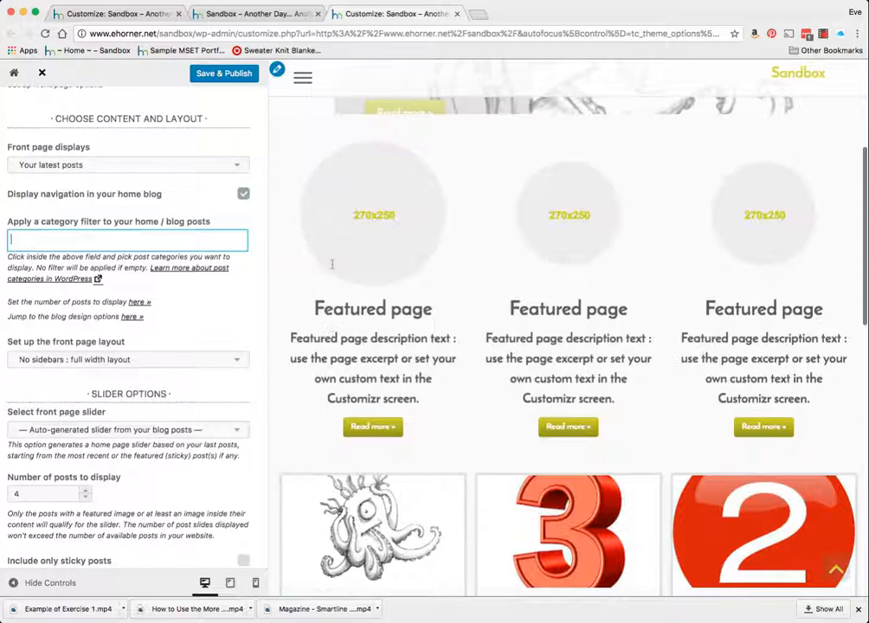
- Set the front page layout to Right sidebar and scroll on to the slider and featured pages options
{"action": "scroll", "scroll_direction": "down", "scroll_amount": 3}
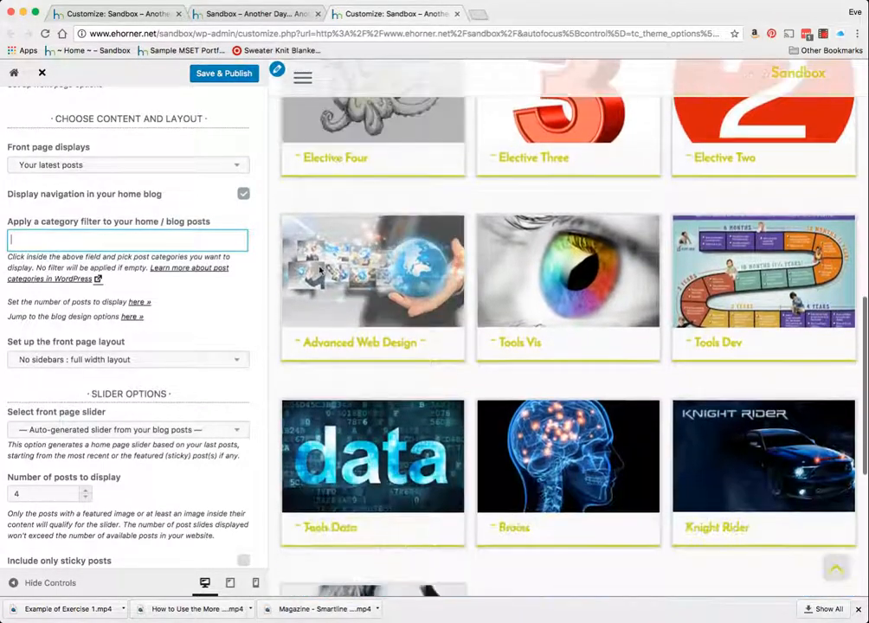
{"action": "scroll", "scroll_direction": "down", "scroll_amount": 3}
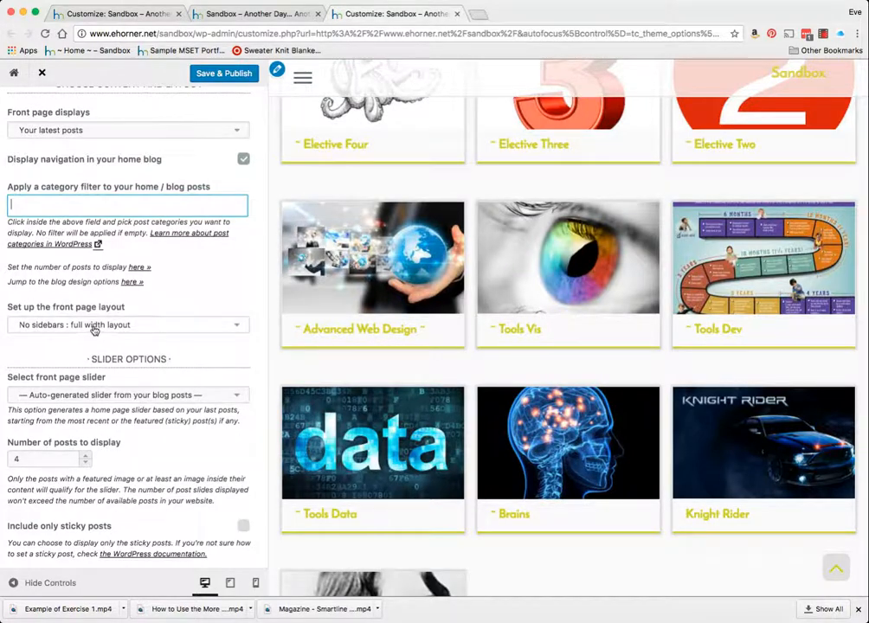
{"action": "left_click", "coordinate": [128, 326]}
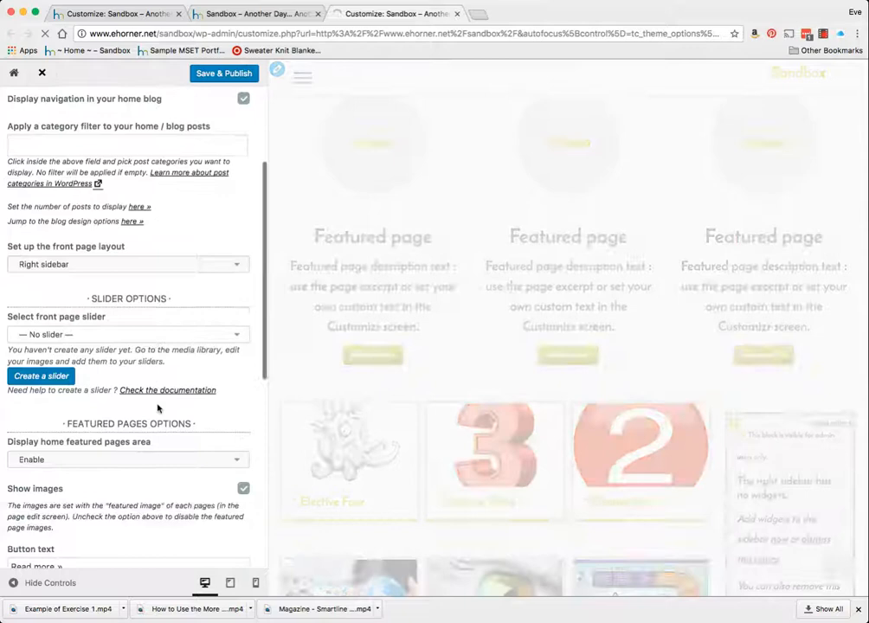
{"action": "scroll", "scroll_direction": "down", "scroll_amount": 3}
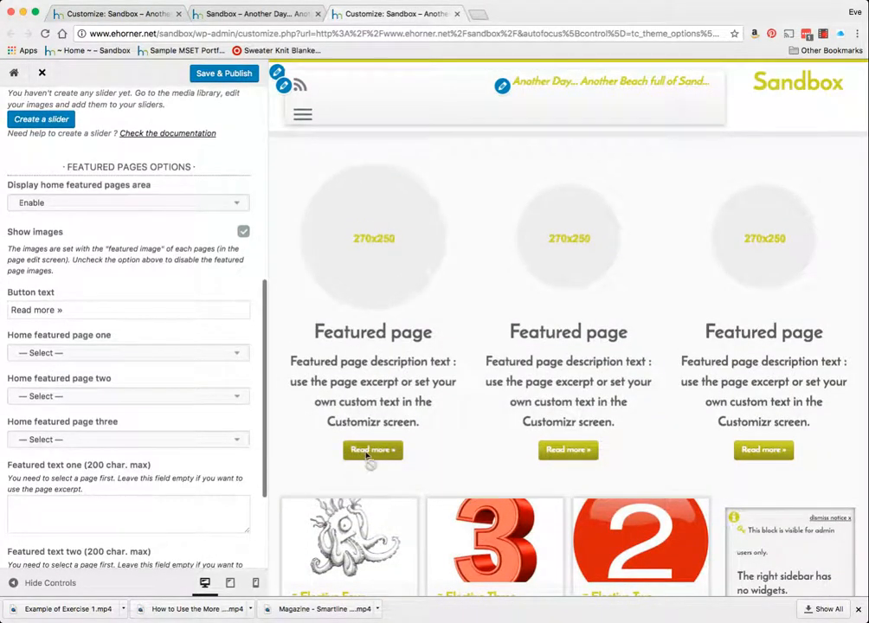
- Feature the Home page first and Favorite Links as the second featured page
{"action": "left_click", "coordinate": [128, 310]}
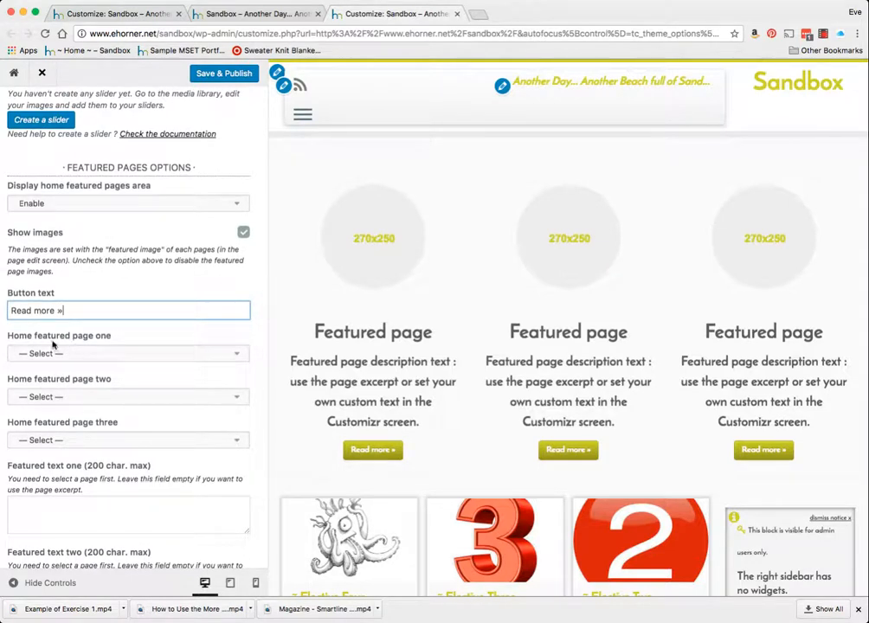
{"action": "left_click", "coordinate": [126, 353]}
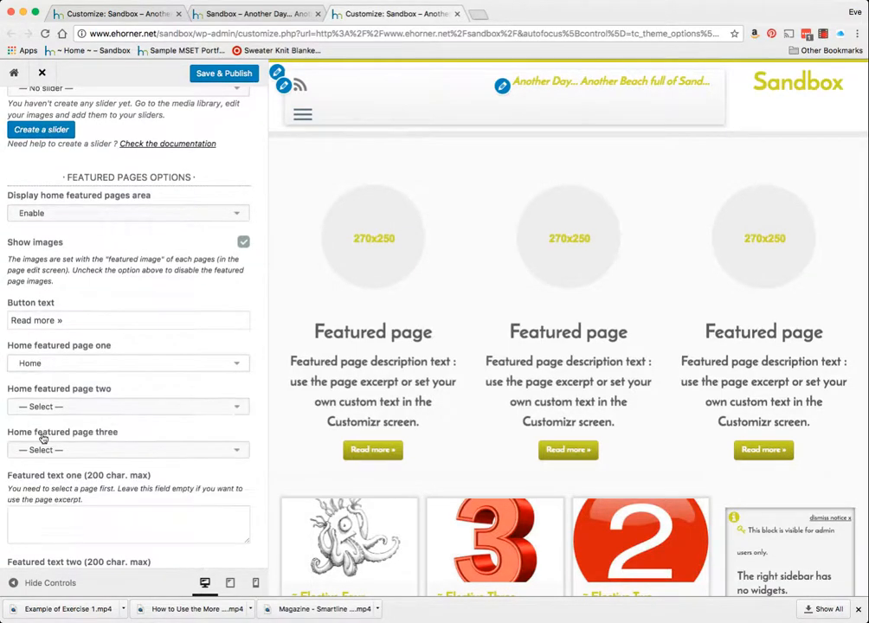
{"action": "left_click", "coordinate": [128, 405]}
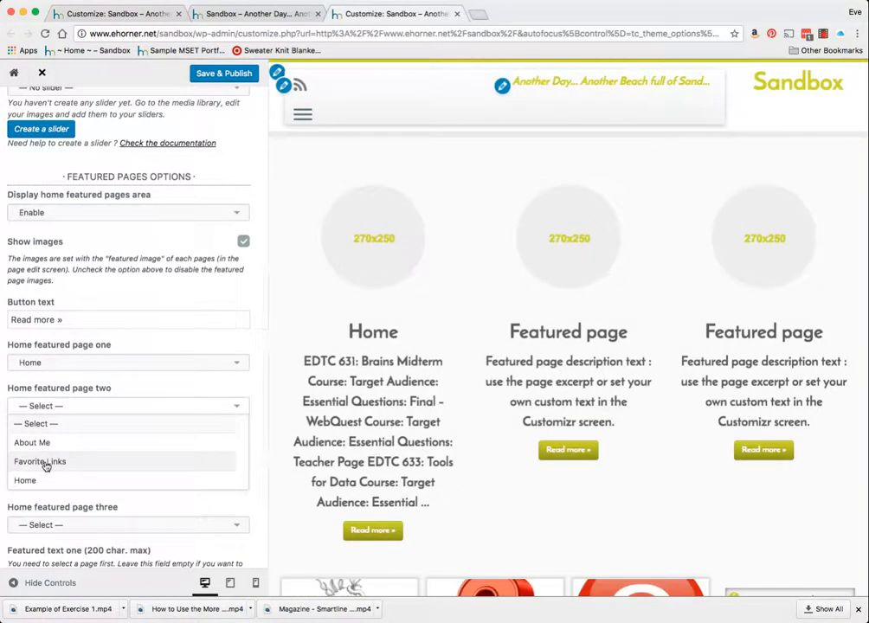
{"action": "left_click", "coordinate": [40, 461]}
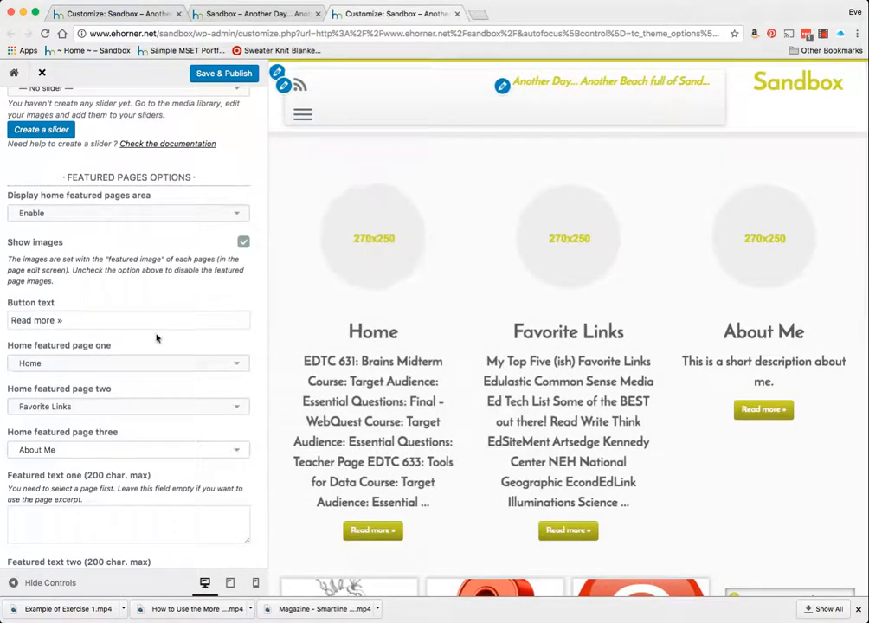
{"action": "scroll", "scroll_direction": "down", "scroll_amount": 3}
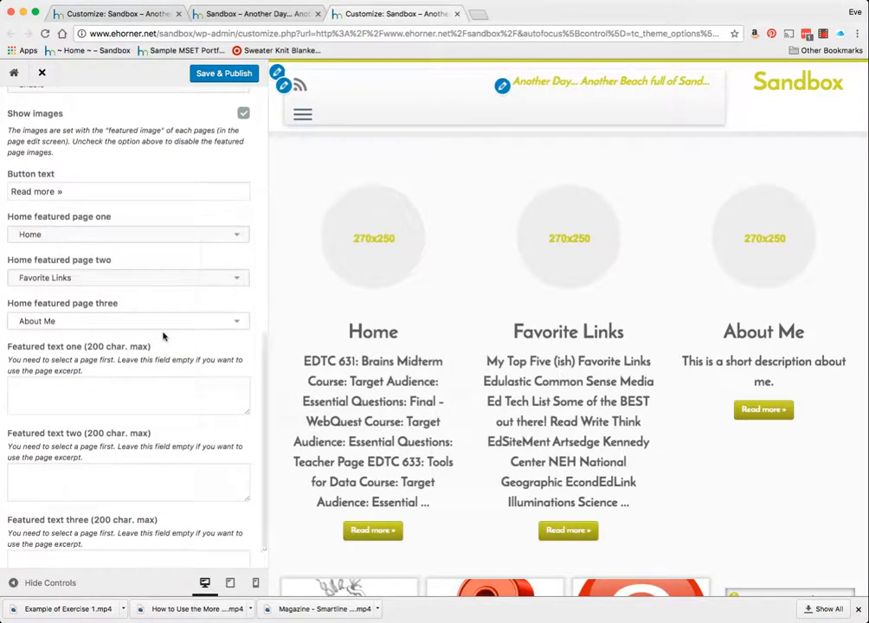
{"action": "mouse_move", "coordinate": [374, 243]}
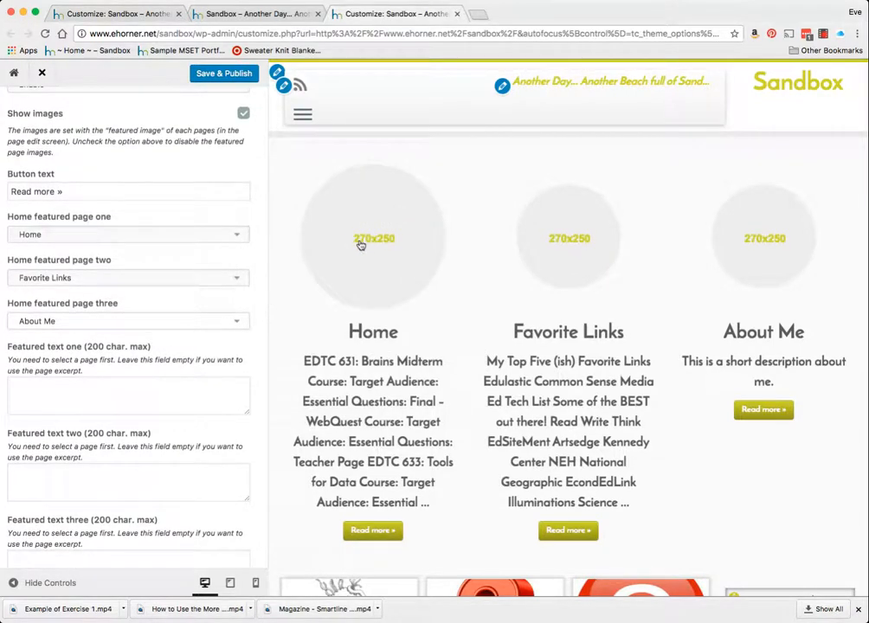
- Write featured texts 'Going Home!' and 'All of my favorite things!' for the two pages
{"action": "left_click", "coordinate": [128, 395]}
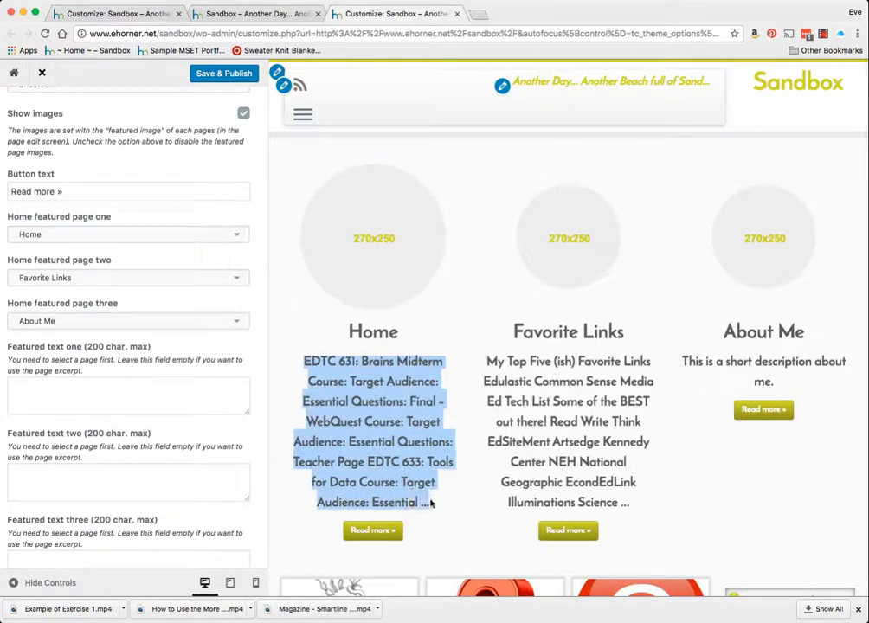
{"action": "left_click", "coordinate": [129, 397]}
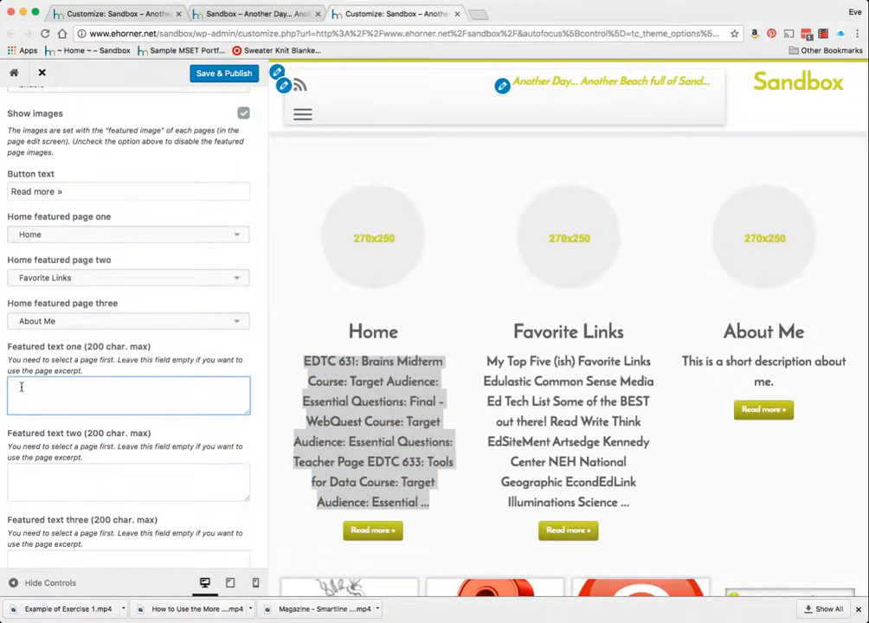
{"action": "type", "text": "Going Home!"}
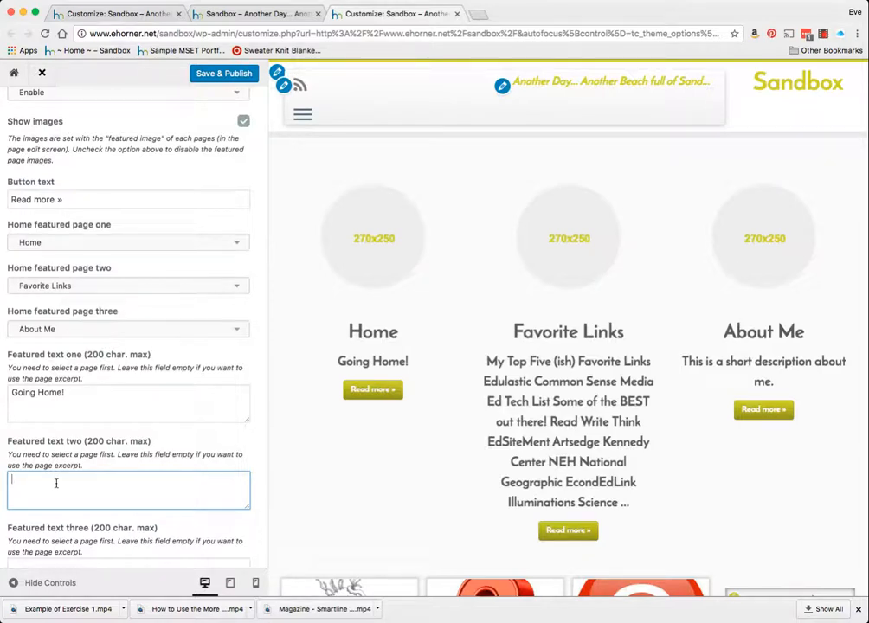
{"action": "type", "text": "All of my favorite"}
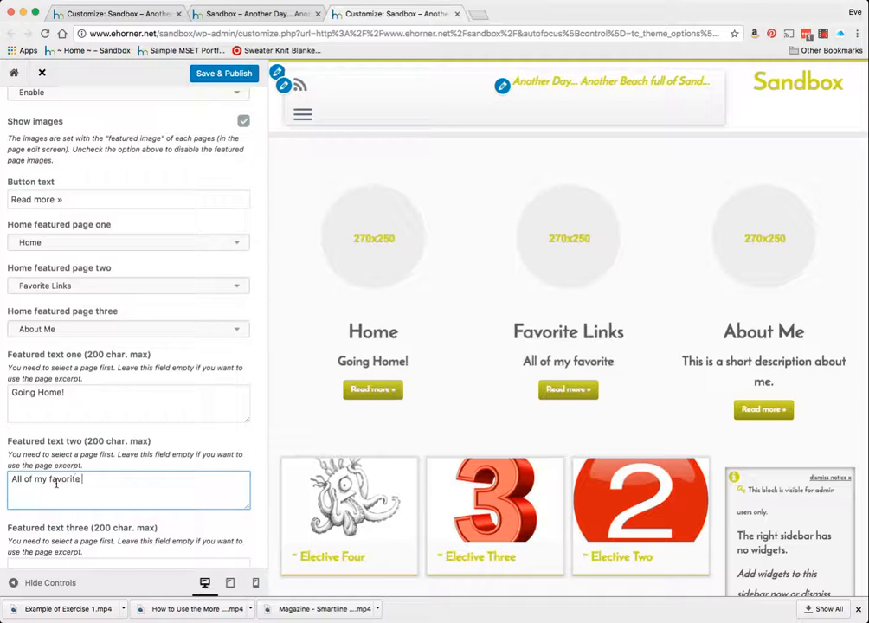
{"action": "type", "text": "thingS"}
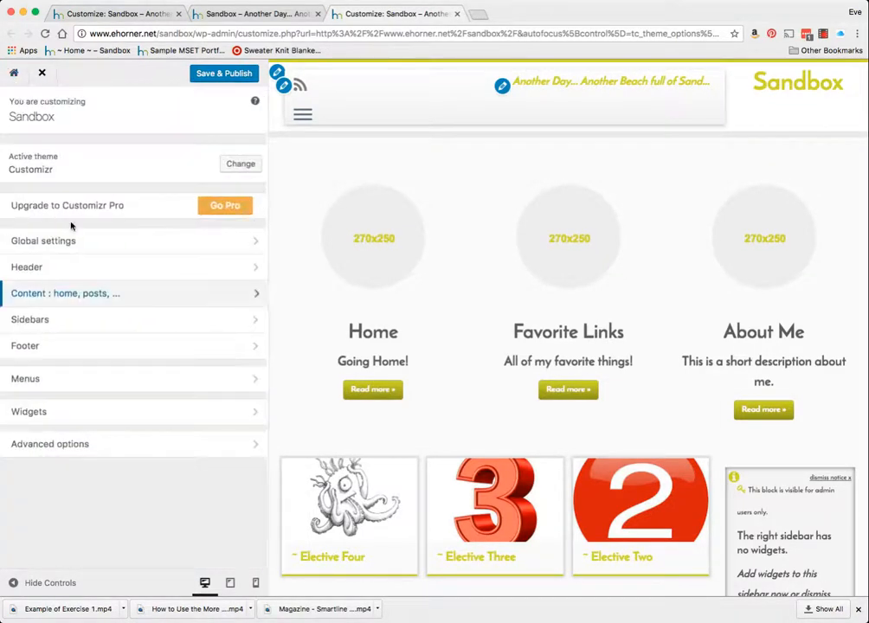
- Review the Sidebars settings and the Footer global settings
{"action": "left_click", "coordinate": [31, 318]}
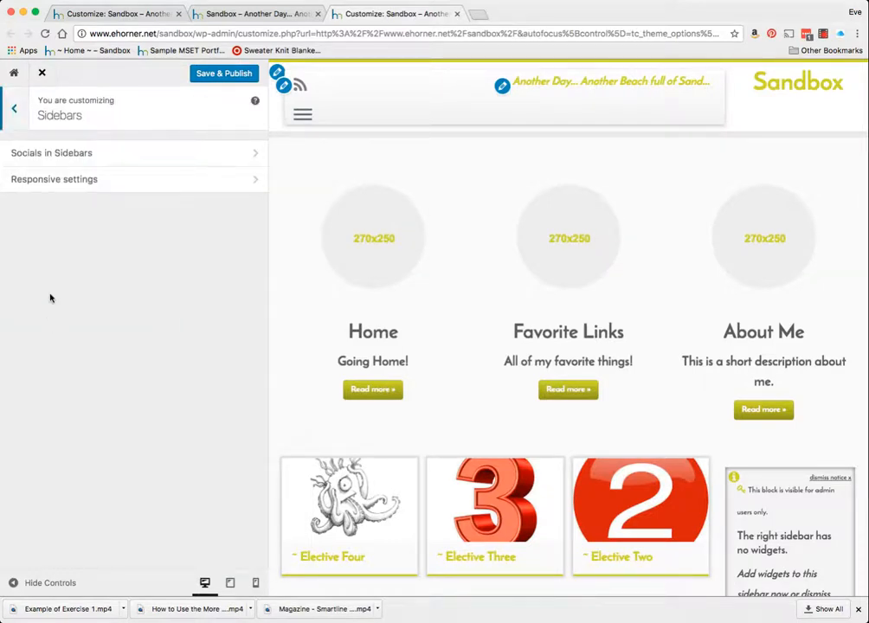
{"action": "left_click", "coordinate": [14, 107]}
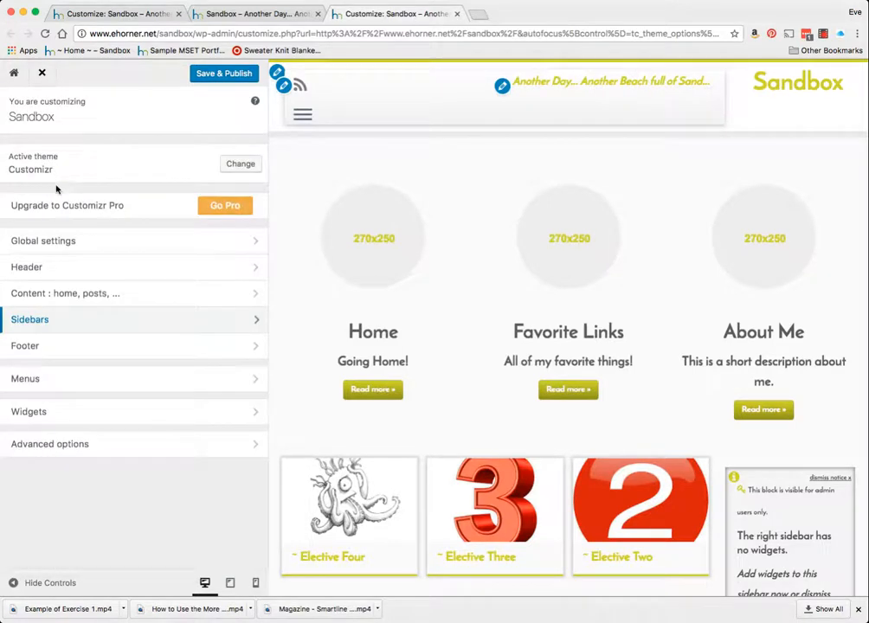
{"action": "left_click", "coordinate": [24, 346]}
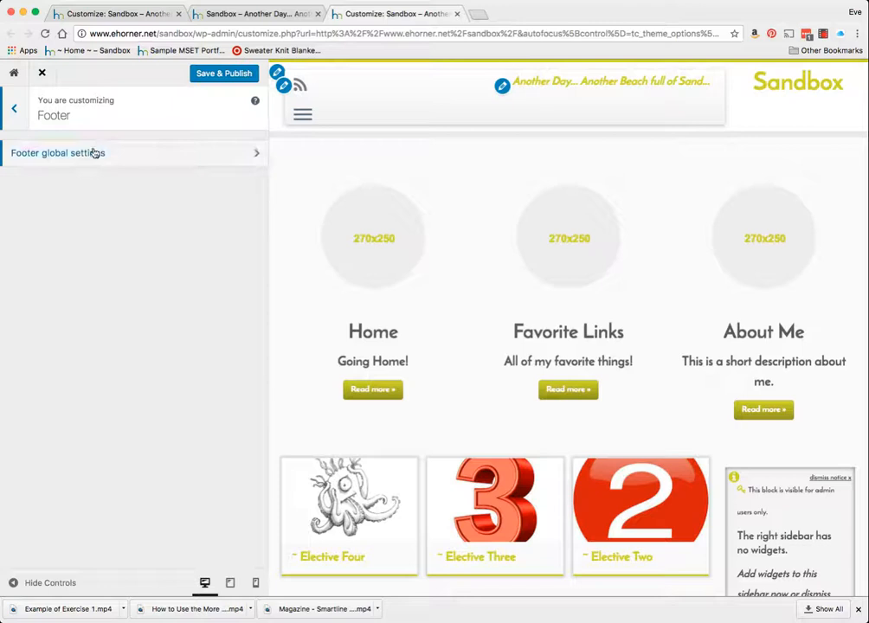
{"action": "left_click", "coordinate": [59, 152]}
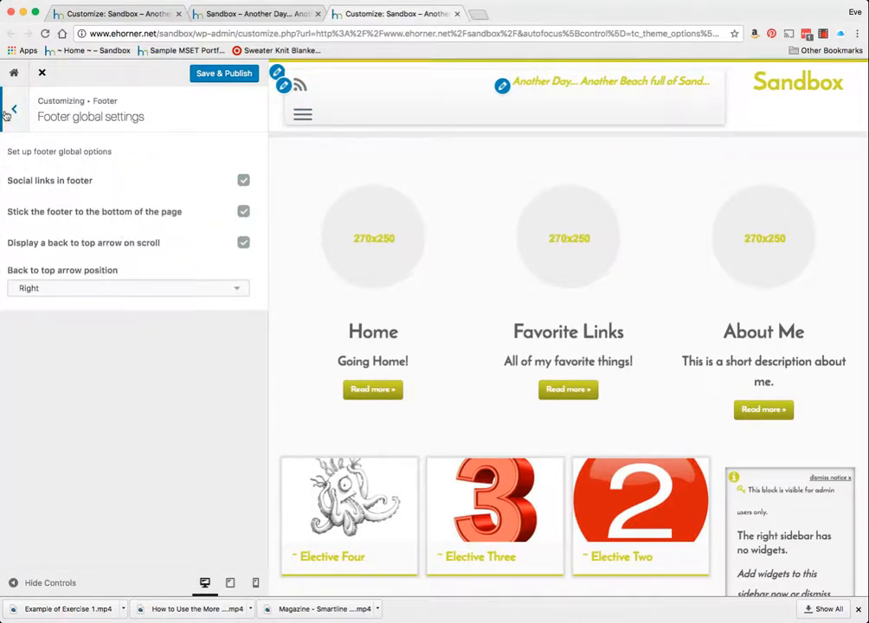
{"action": "left_click", "coordinate": [14, 107]}
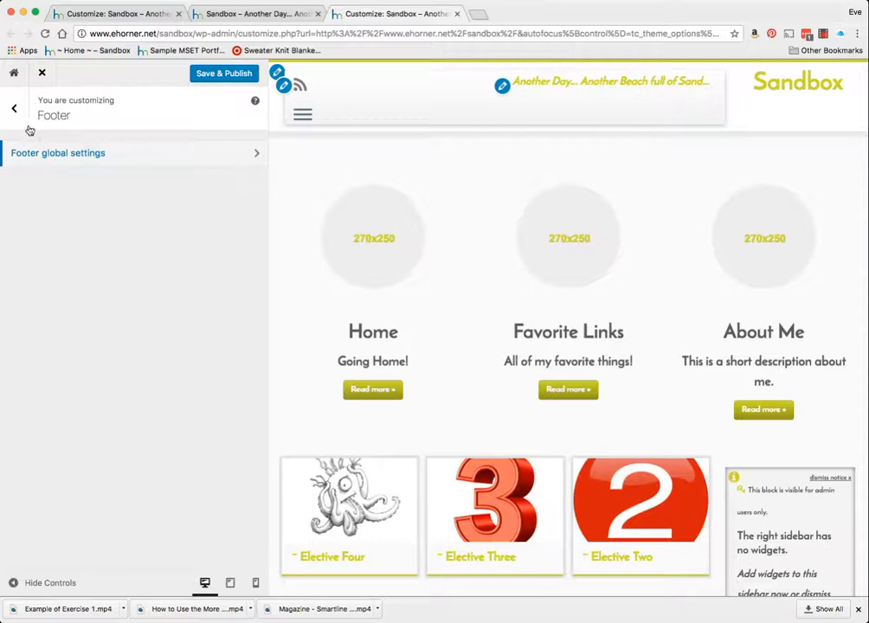
{"action": "left_click", "coordinate": [13, 107]}
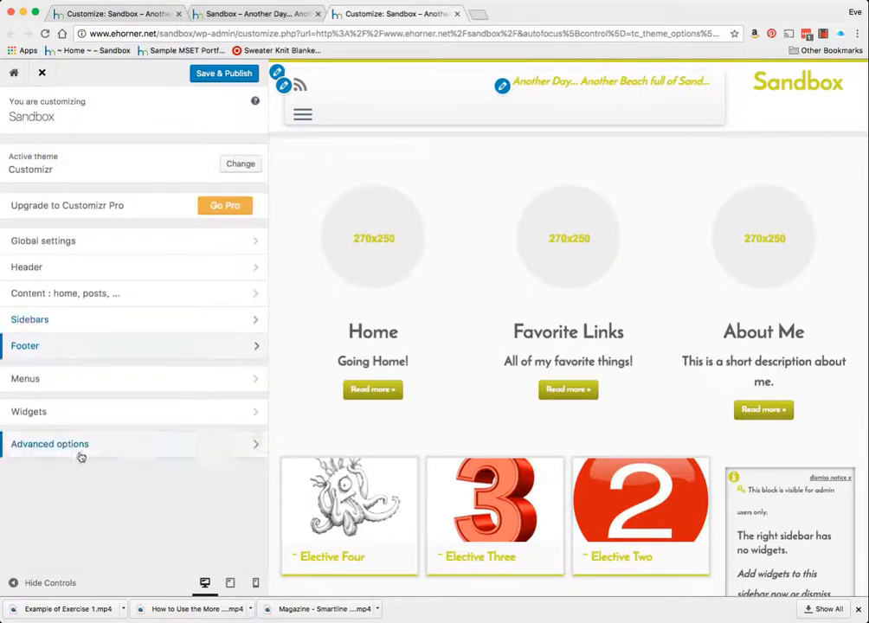
- Review the Advanced options Front-end Icons, then save and publish the changes
{"action": "left_click", "coordinate": [49, 443]}
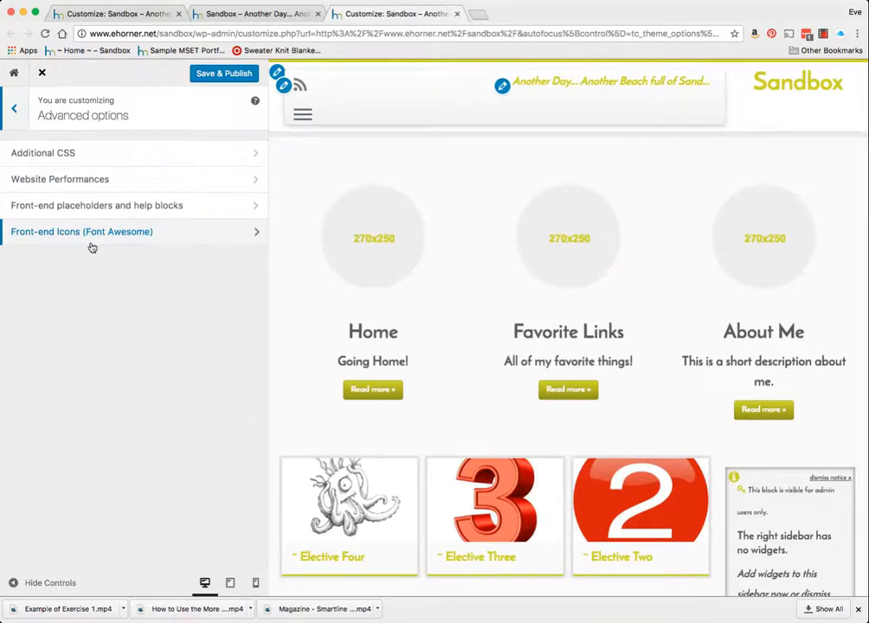
{"action": "left_click", "coordinate": [81, 232]}
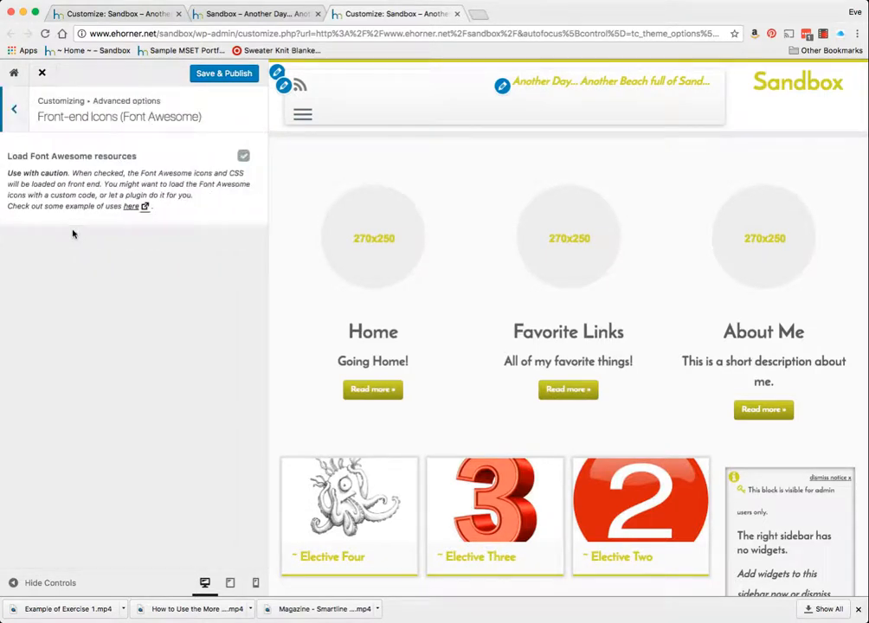
{"action": "left_click", "coordinate": [14, 107]}
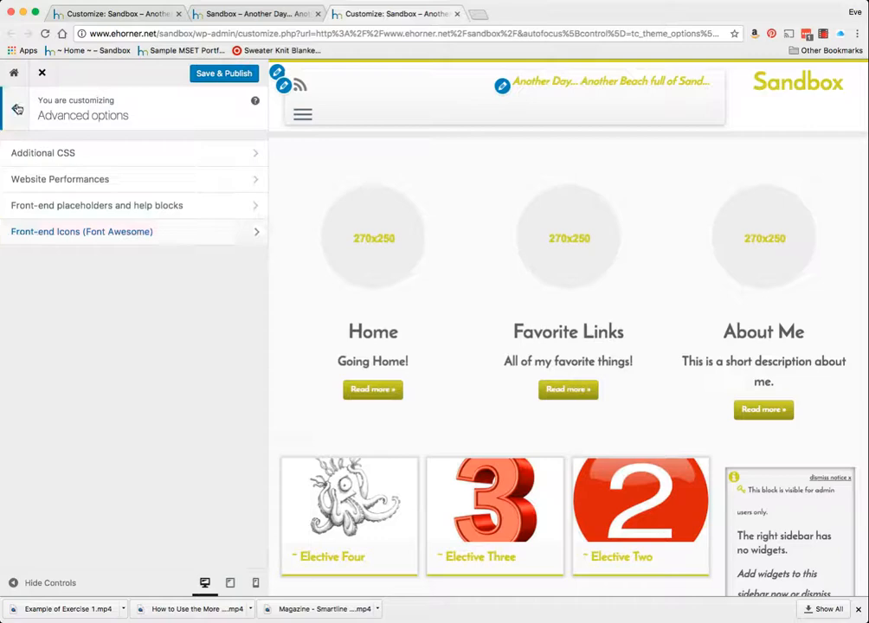
{"action": "left_click", "coordinate": [18, 108]}
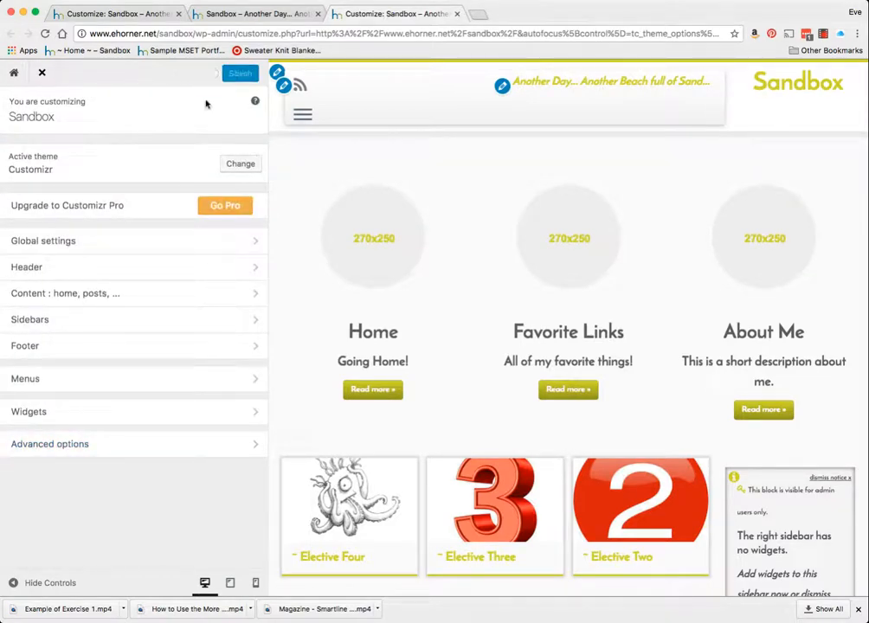
- View the live front page and scroll to the featured pages showing the new texts
{"action": "left_click", "coordinate": [42, 73]}
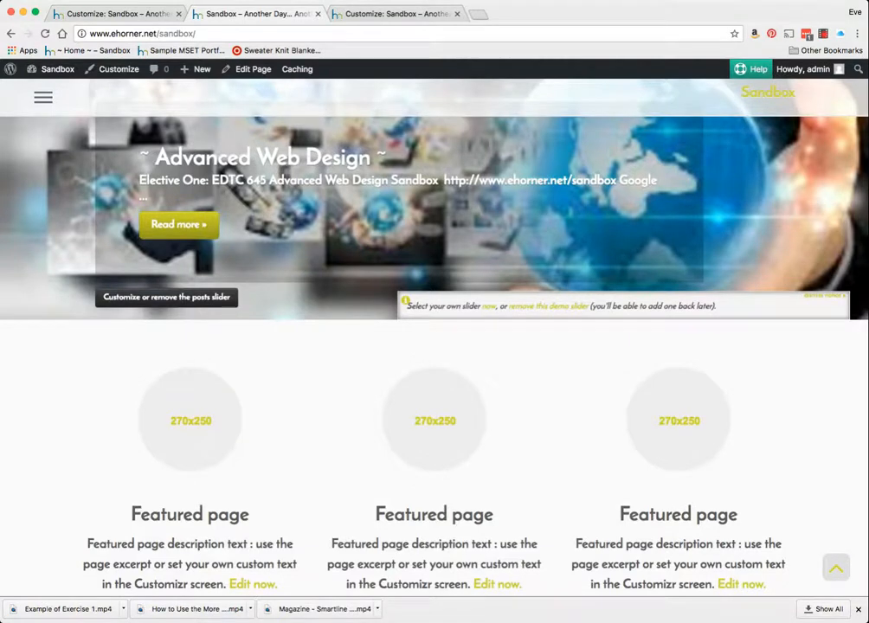
{"action": "scroll", "scroll_direction": "down", "scroll_amount": 3}
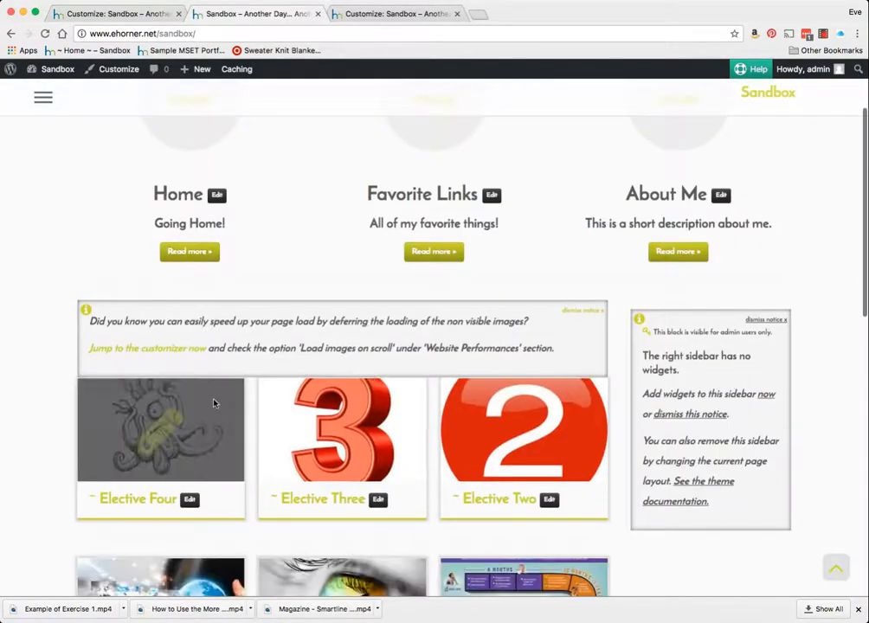
{"action": "scroll", "scroll_direction": "up", "scroll_amount": 3}
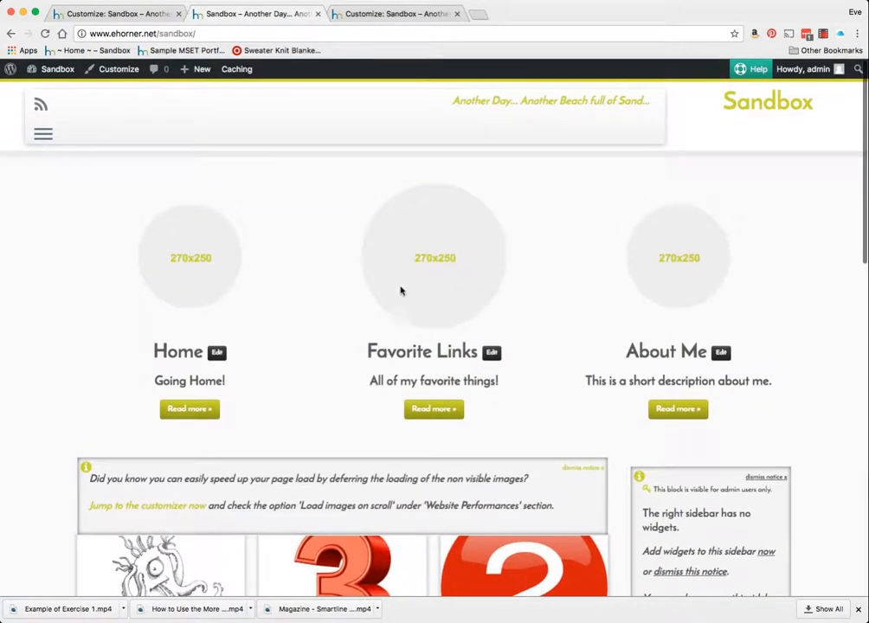
{"action": "scroll", "scroll_direction": "down", "scroll_amount": 3}
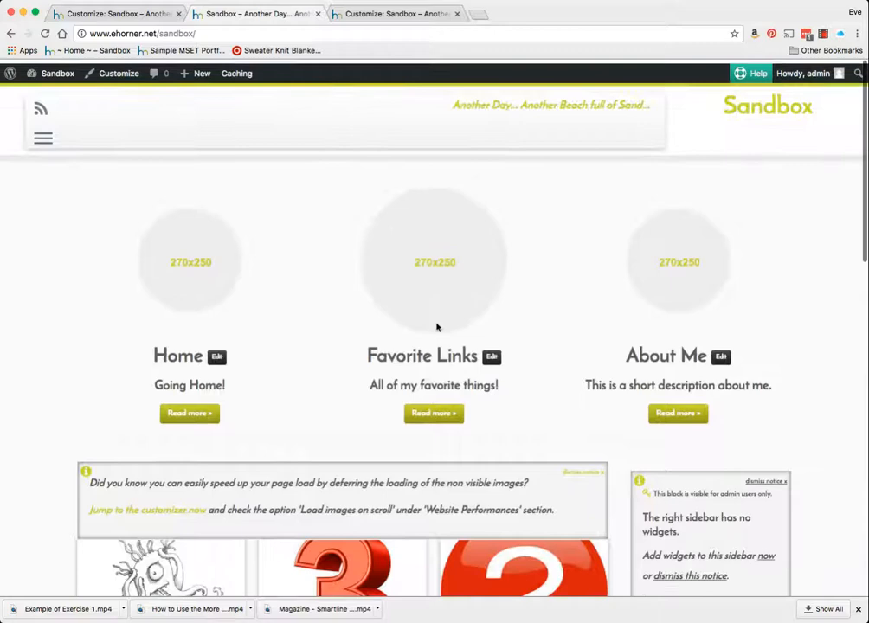
{"action": "scroll", "scroll_direction": "down", "scroll_amount": 3}
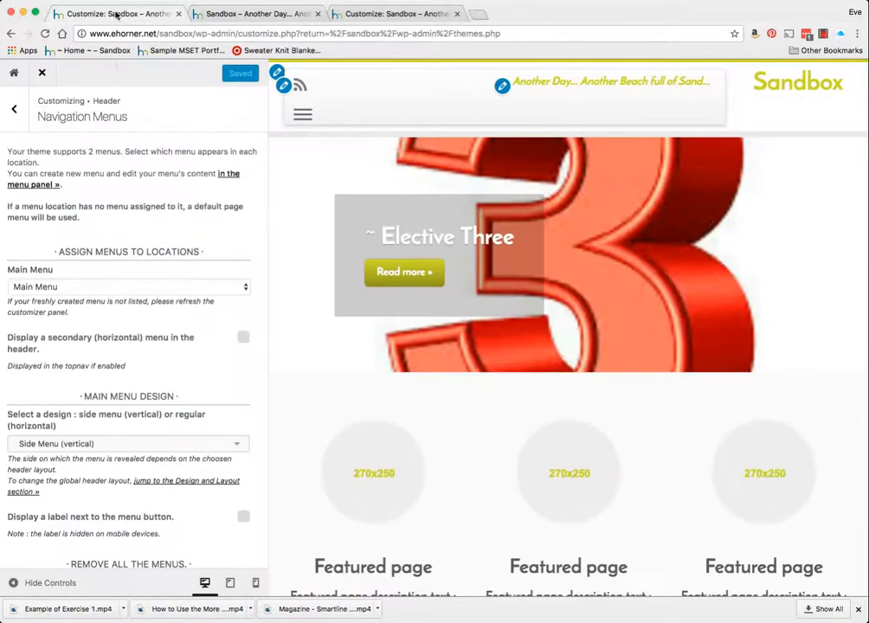
- Navigate from Navigation Menus to Content: home, posts > Pages & Posts Layout
{"action": "left_click", "coordinate": [13, 112]}
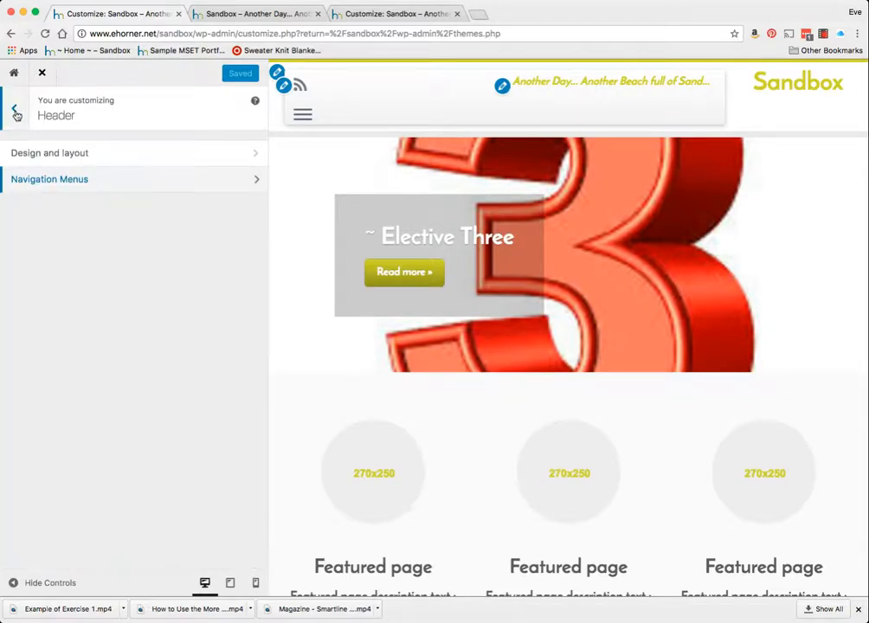
{"action": "left_click", "coordinate": [15, 114]}
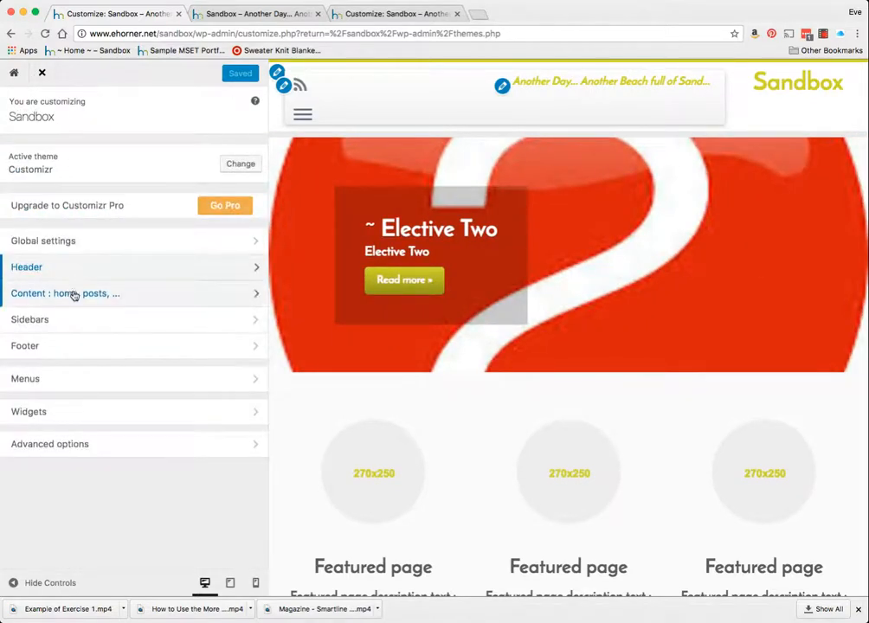
{"action": "left_click", "coordinate": [64, 293]}
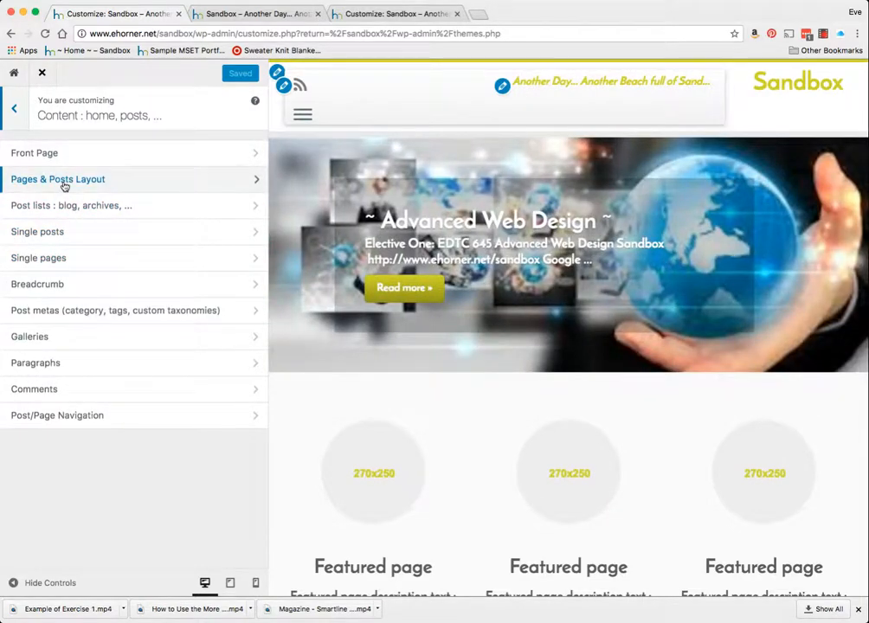
{"action": "left_click", "coordinate": [59, 179]}
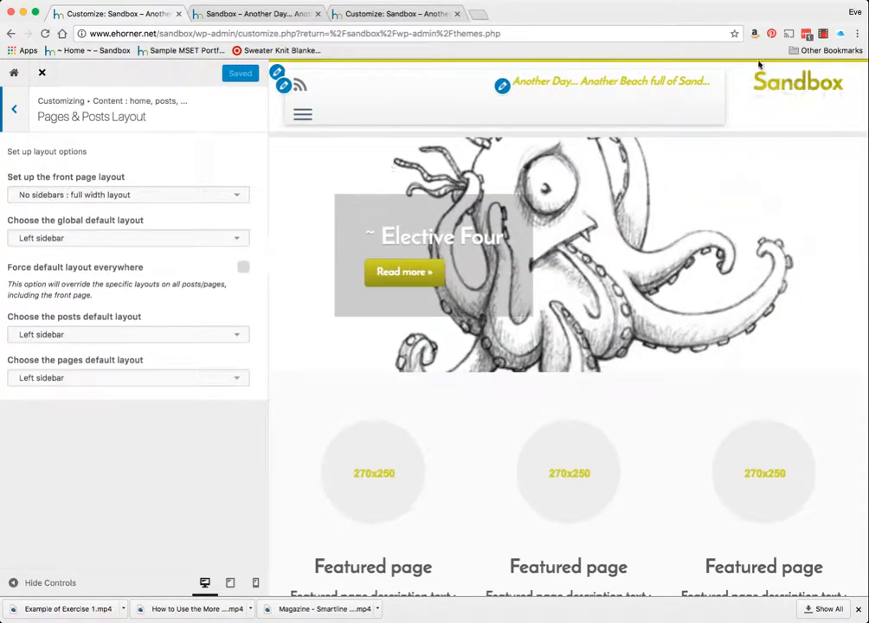
{"action": "mouse_move", "coordinate": [598, 211]}
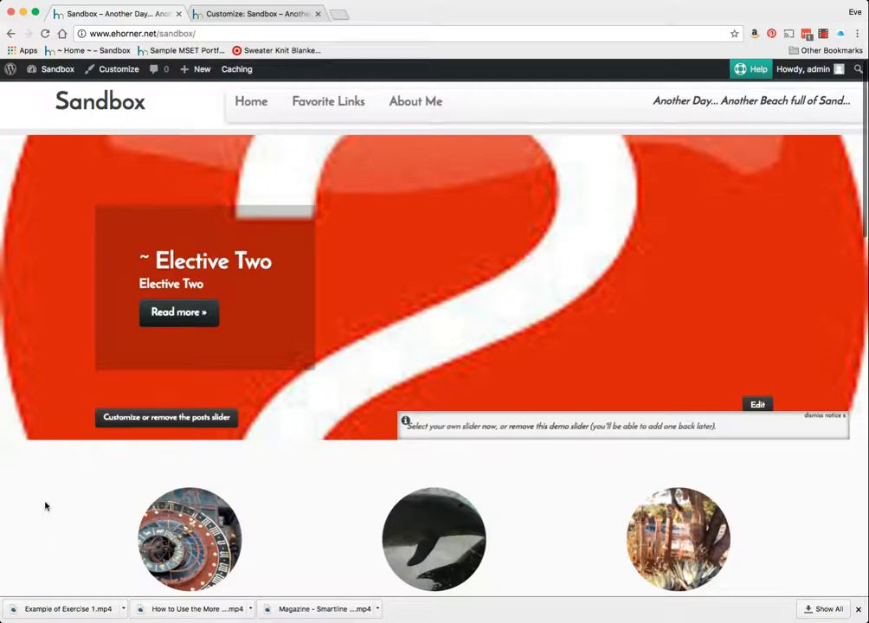
{"action": "mouse_move", "coordinate": [225, 358]}
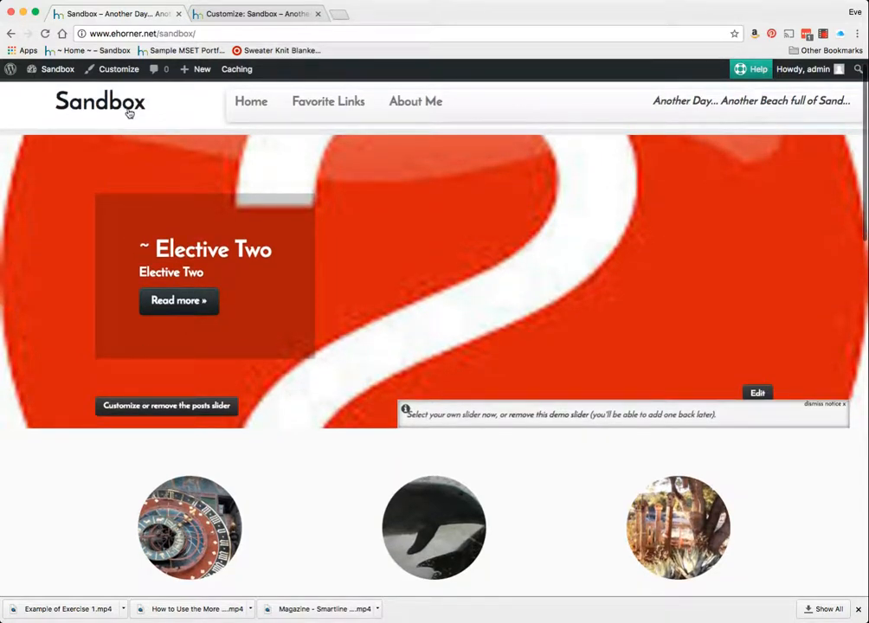
{"action": "mouse_move", "coordinate": [251, 100]}
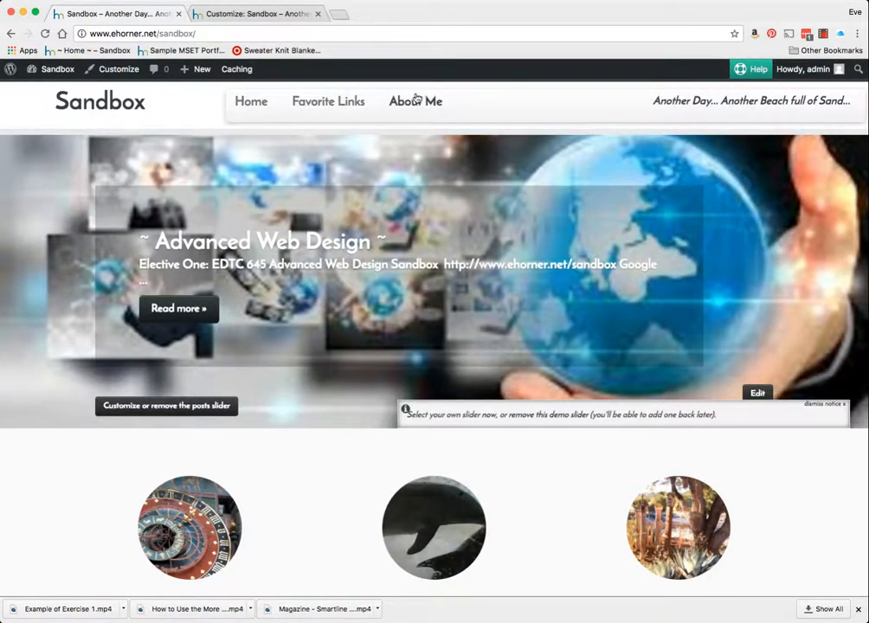
{"action": "scroll", "scroll_direction": "down", "scroll_amount": 3}
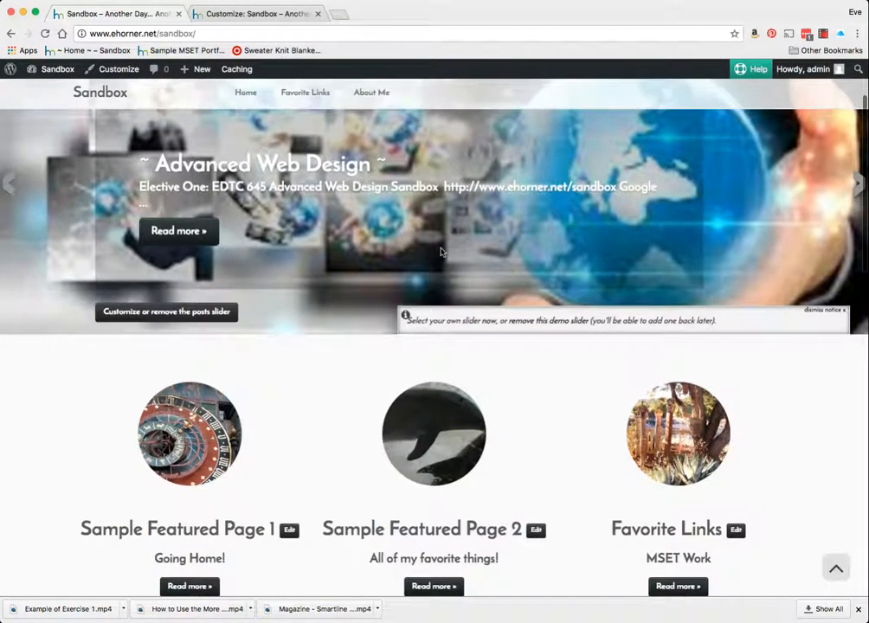
{"action": "scroll", "scroll_direction": "down", "scroll_amount": 3}
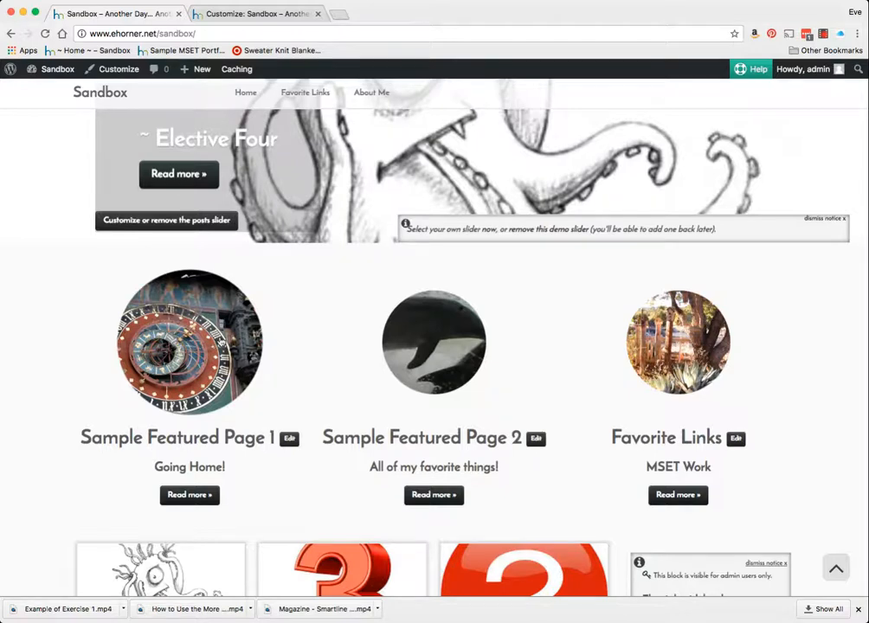
{"action": "scroll", "scroll_direction": "down", "scroll_amount": 3}
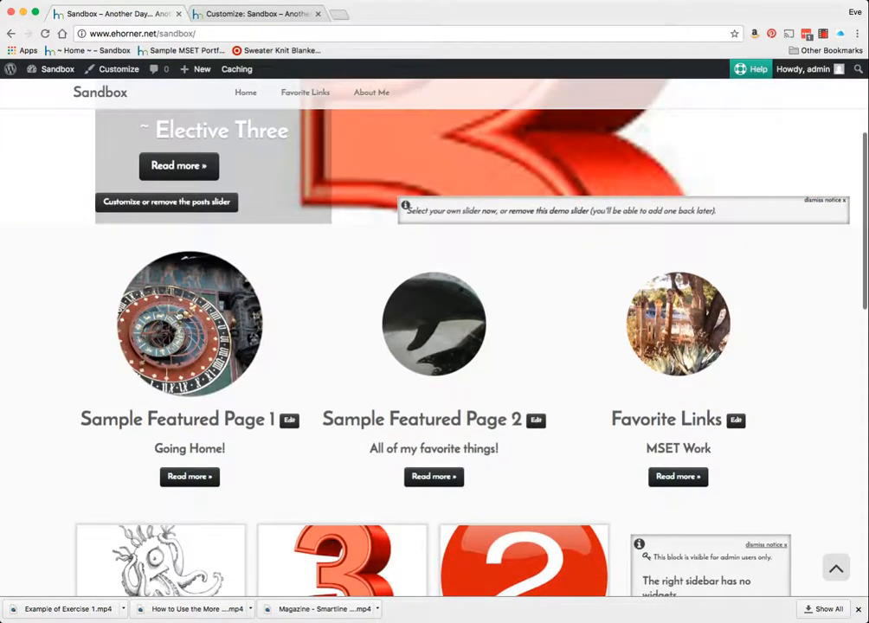
{"action": "scroll", "scroll_direction": "down", "scroll_amount": 3}
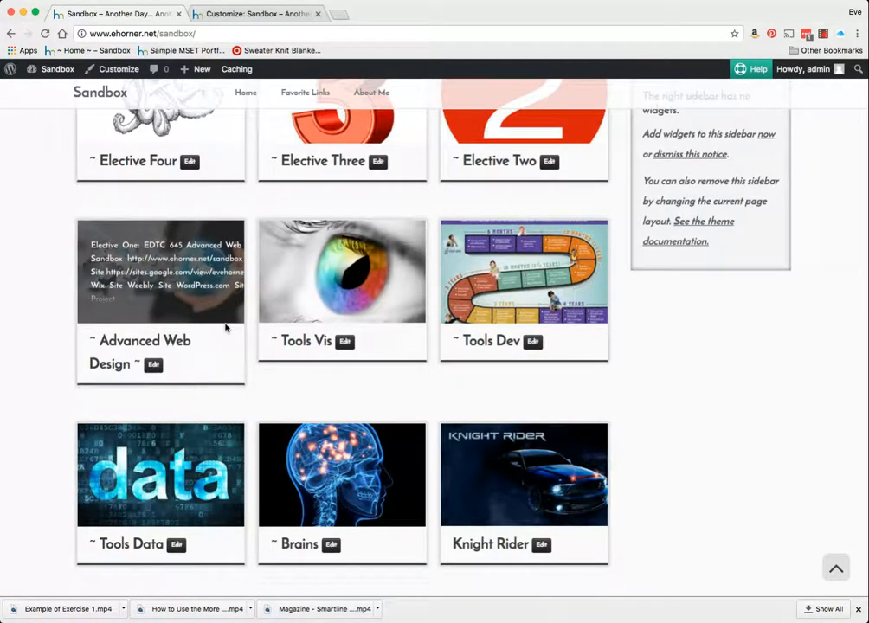
{"action": "scroll", "scroll_direction": "down", "scroll_amount": 3}
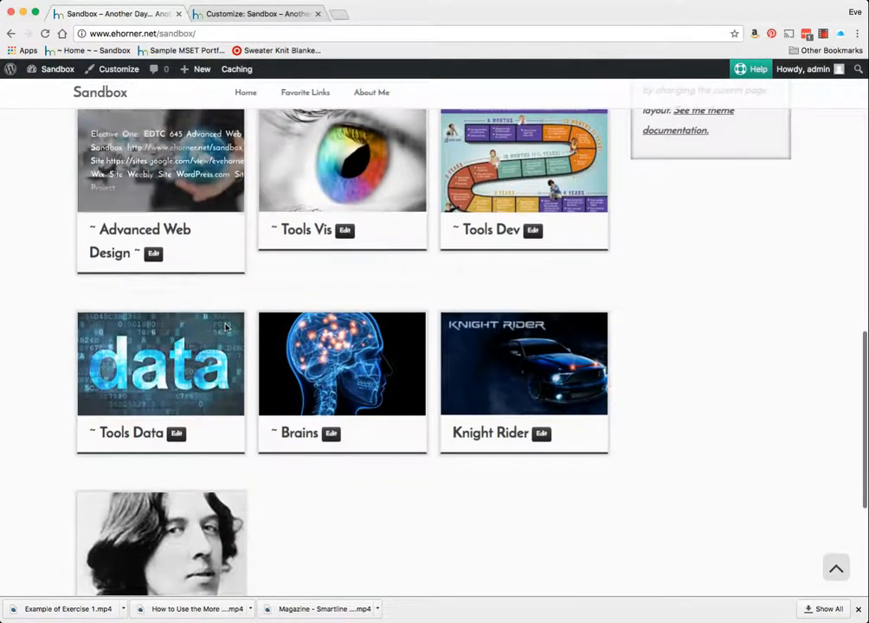
{"action": "scroll", "scroll_direction": "up", "scroll_amount": 3}
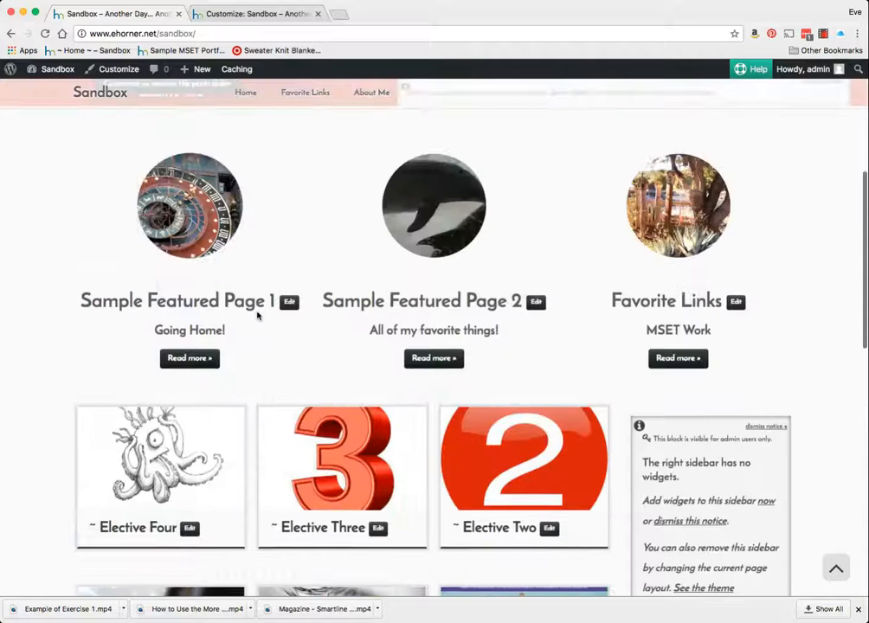
{"action": "left_click", "coordinate": [117, 70]}
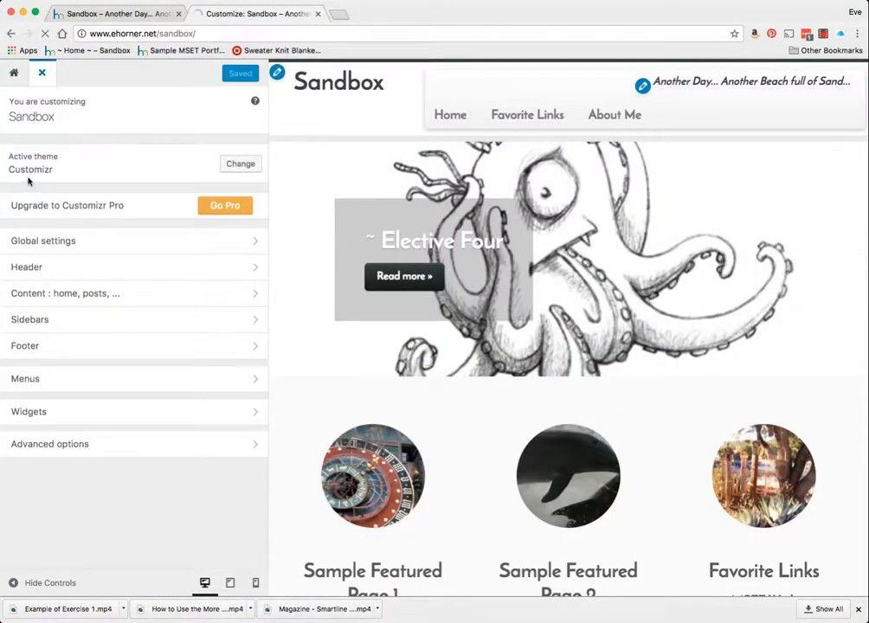
{"action": "left_click", "coordinate": [42, 73]}
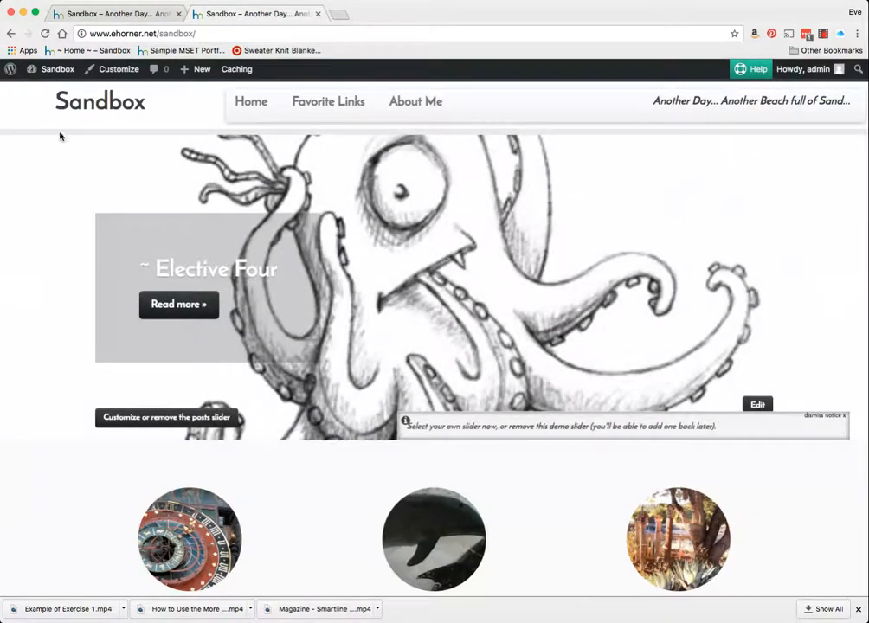
{"action": "left_click", "coordinate": [59, 69]}
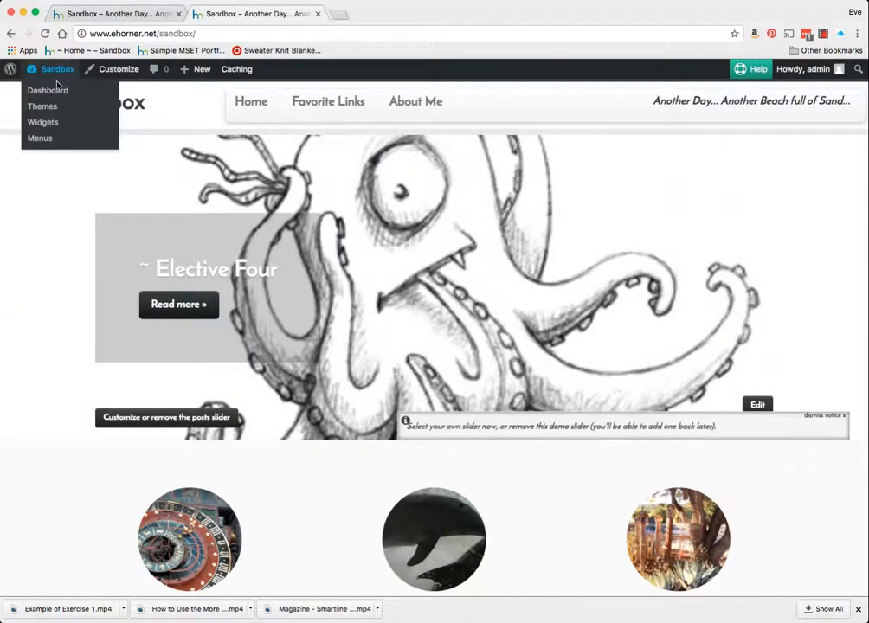
- Open the Favorite Links page in the editor and scroll to its Slider Options
{"action": "left_click", "coordinate": [47, 90]}
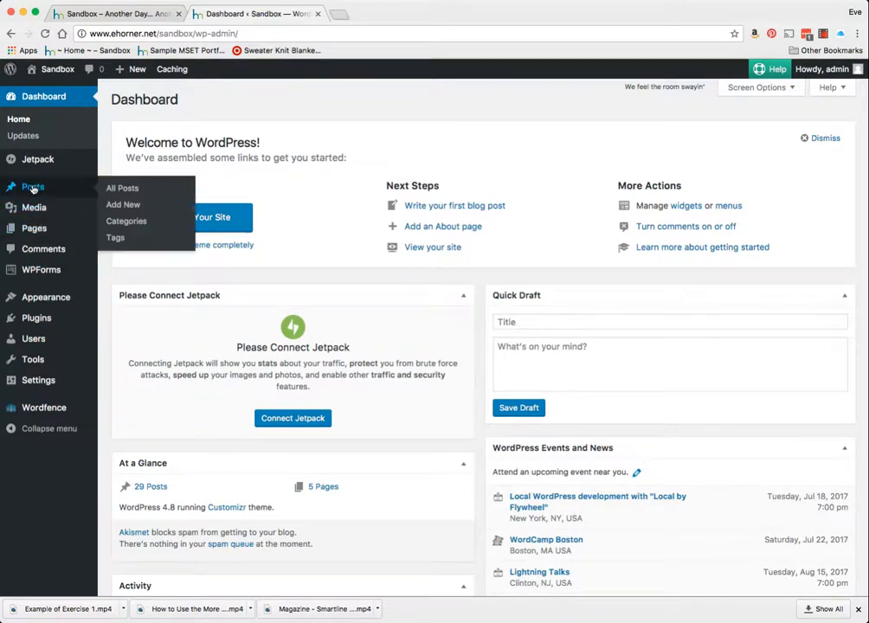
{"action": "mouse_move", "coordinate": [34, 228]}
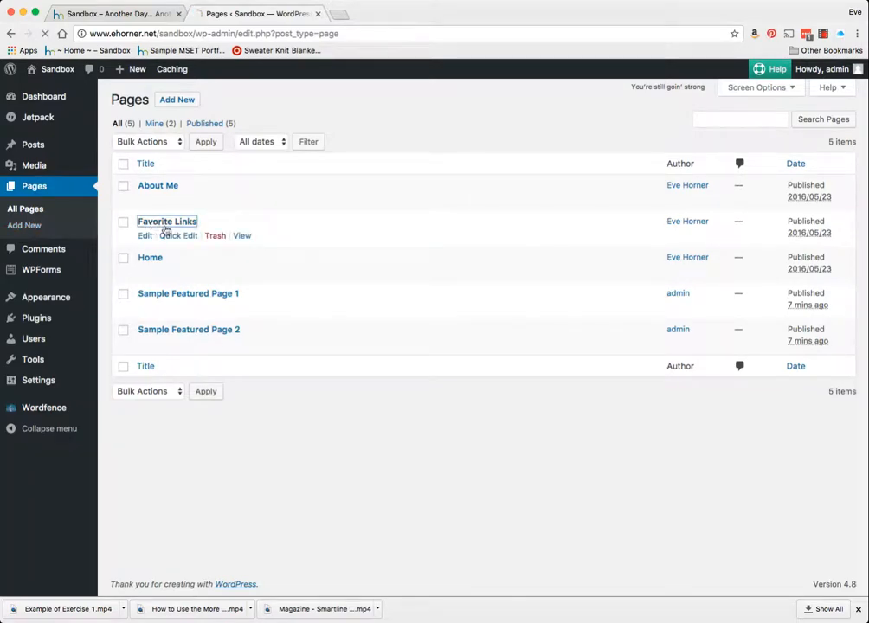
{"action": "left_click", "coordinate": [145, 235]}
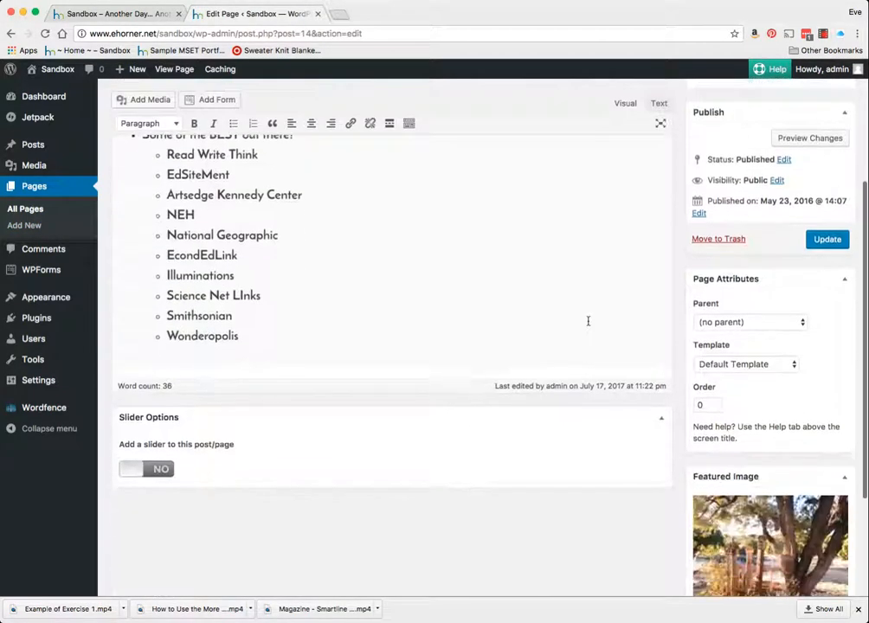
{"action": "scroll", "scroll_direction": "down", "scroll_amount": 3}
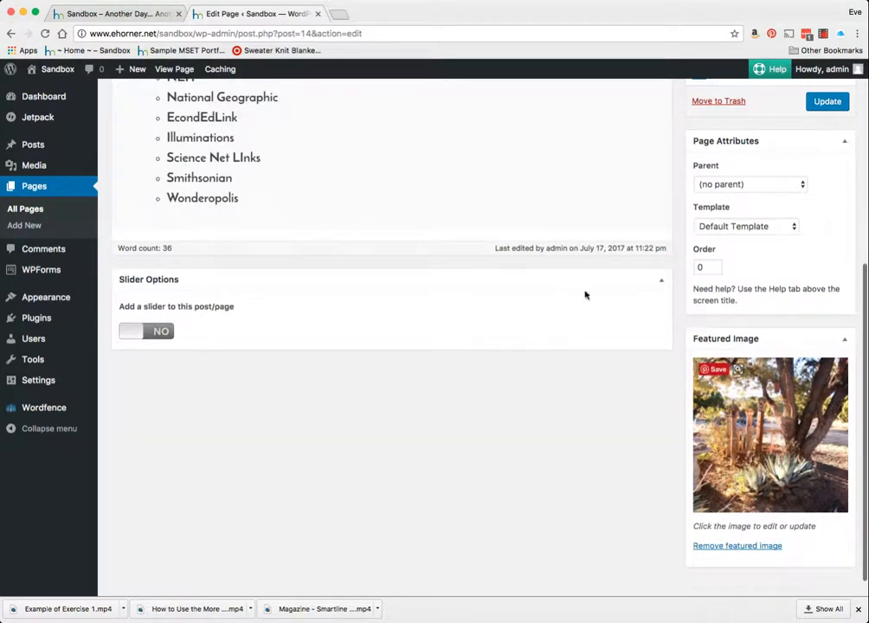
{"action": "left_click", "coordinate": [118, 14]}
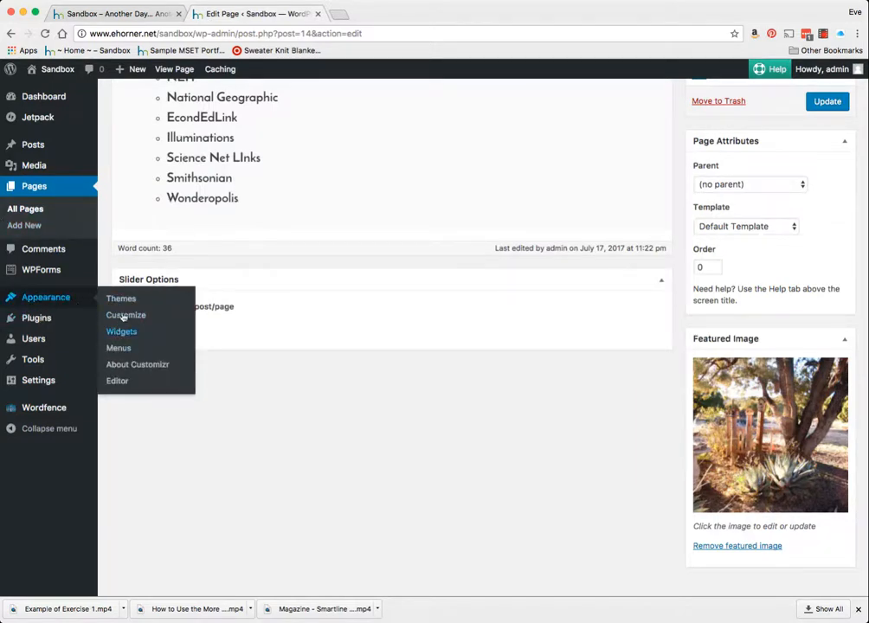
- Launch Appearance > Customize and scroll the live front page's posts to the older-posts link
{"action": "left_click", "coordinate": [125, 315]}
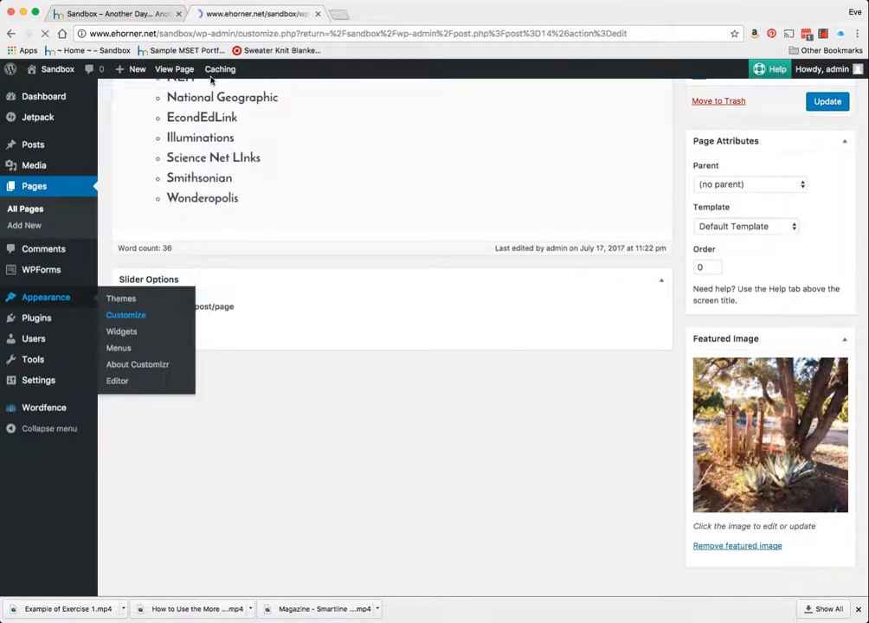
{"action": "left_click", "coordinate": [125, 315]}
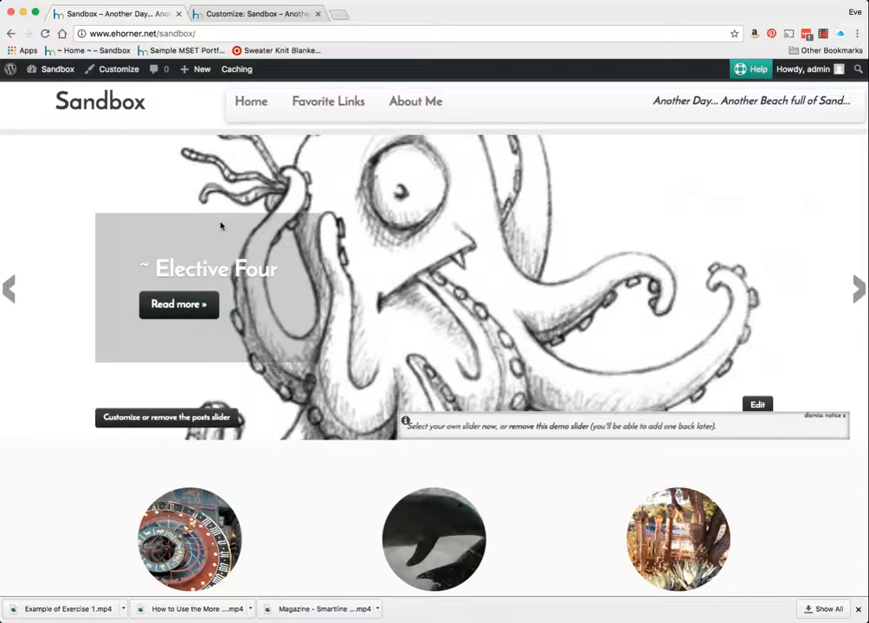
{"action": "scroll", "scroll_direction": "down", "scroll_amount": 3}
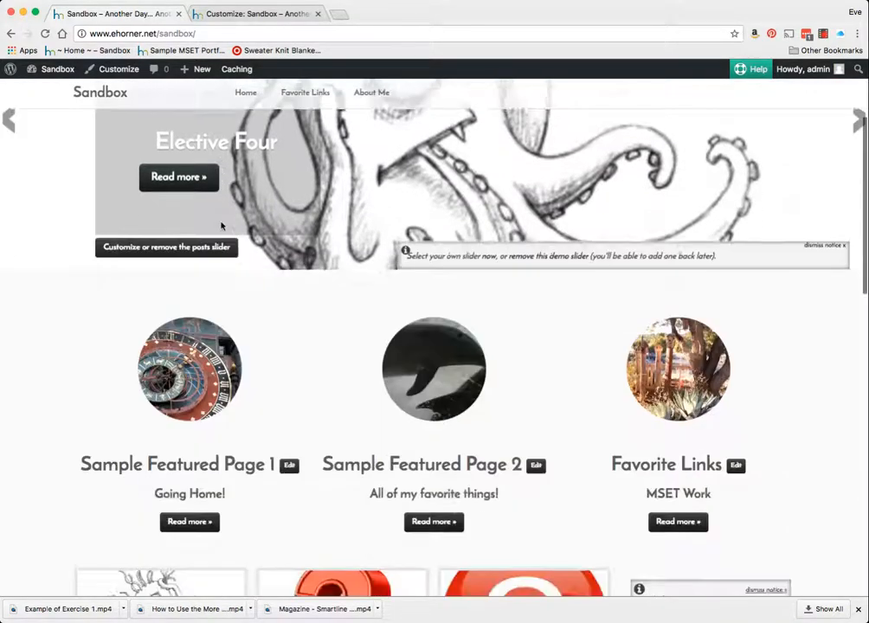
{"action": "scroll", "scroll_direction": "down", "scroll_amount": 3}
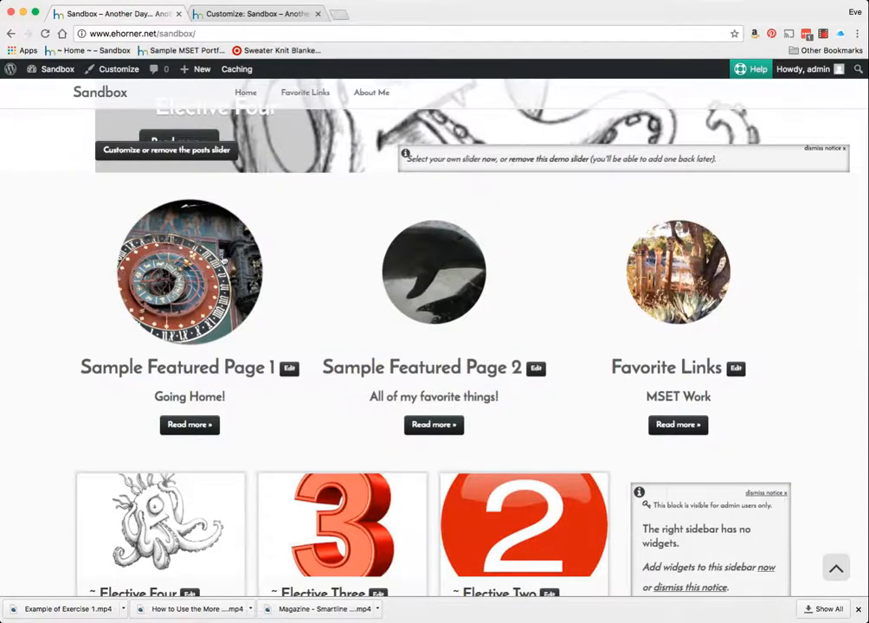
{"action": "scroll", "scroll_direction": "down", "scroll_amount": 3}
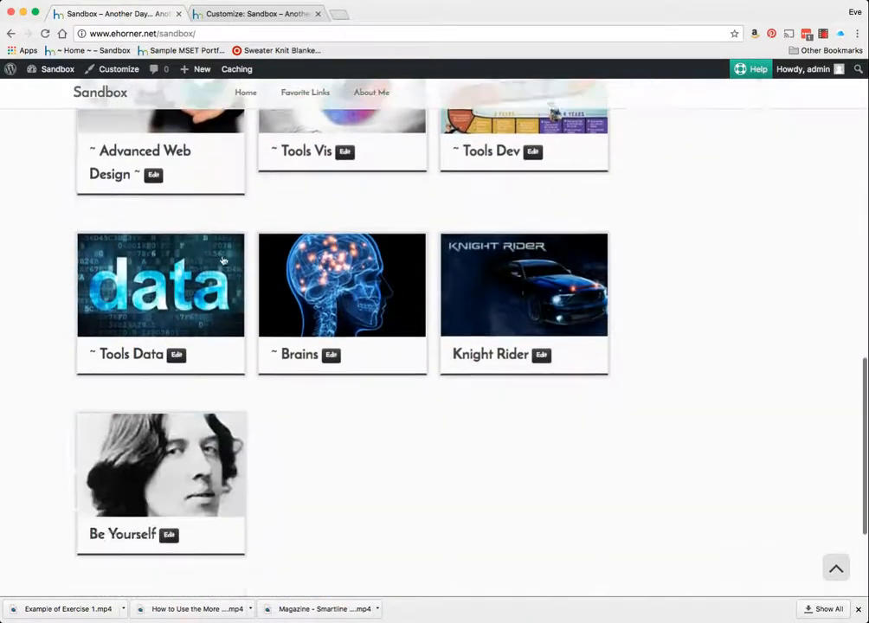
{"action": "scroll", "scroll_direction": "down", "scroll_amount": 3}
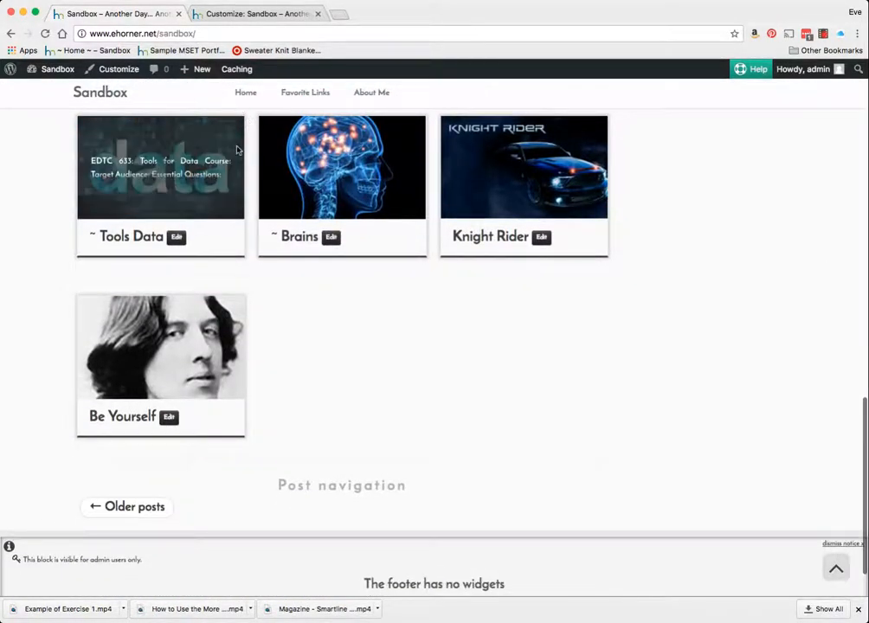
{"action": "left_click", "coordinate": [118, 70]}
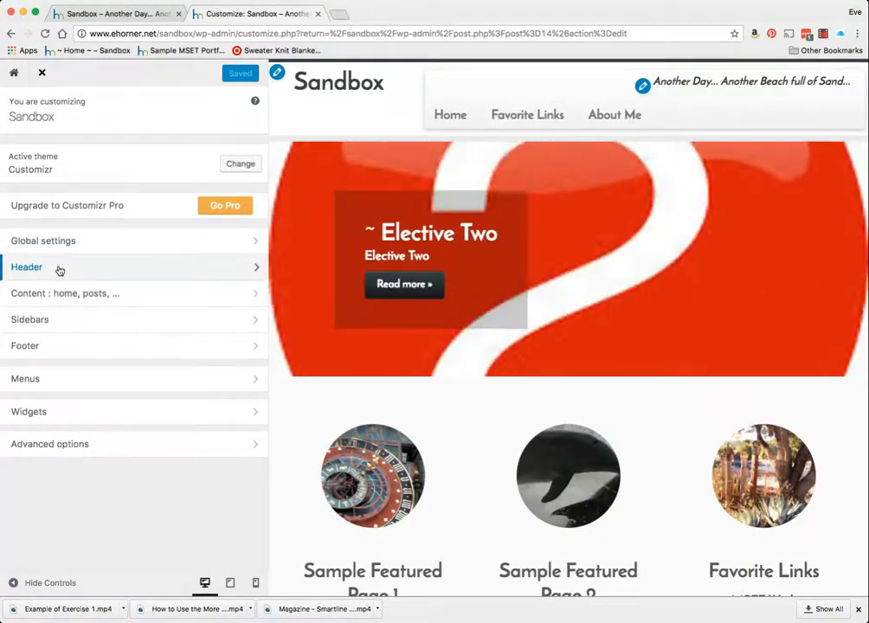
- Set the Front Page slider's number of posts to 6 and save and publish
{"action": "left_click", "coordinate": [66, 293]}
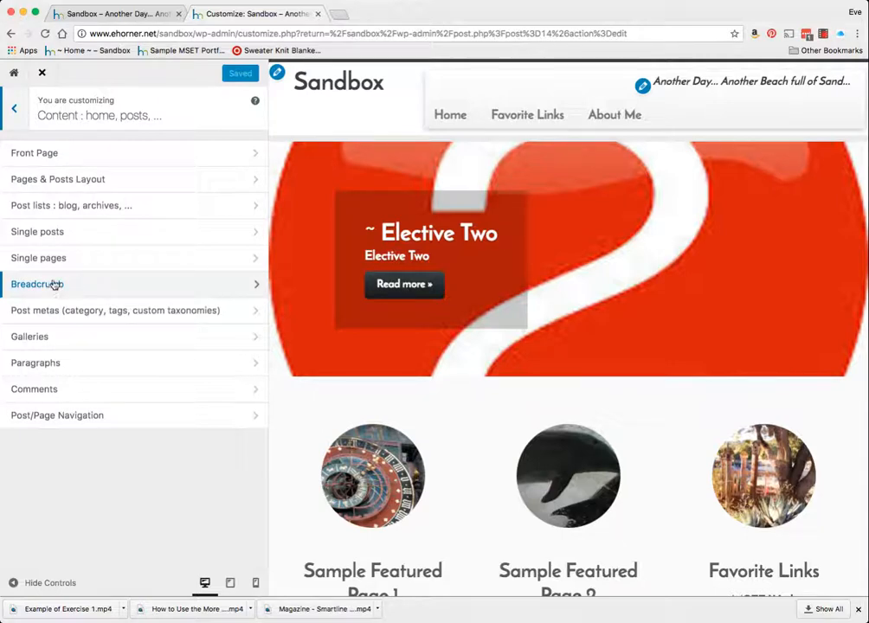
{"action": "left_click", "coordinate": [34, 152]}
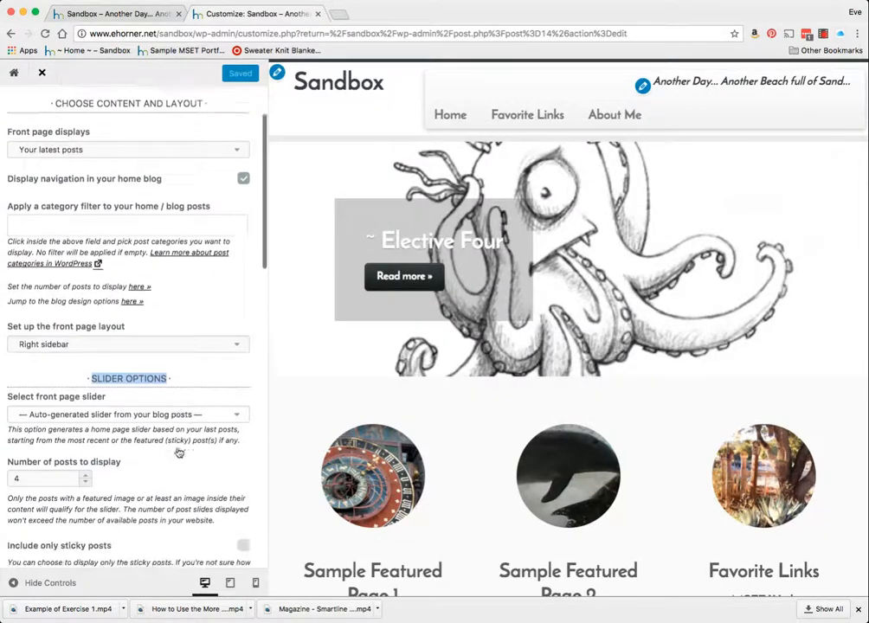
{"action": "scroll", "scroll_direction": "down", "scroll_amount": 3}
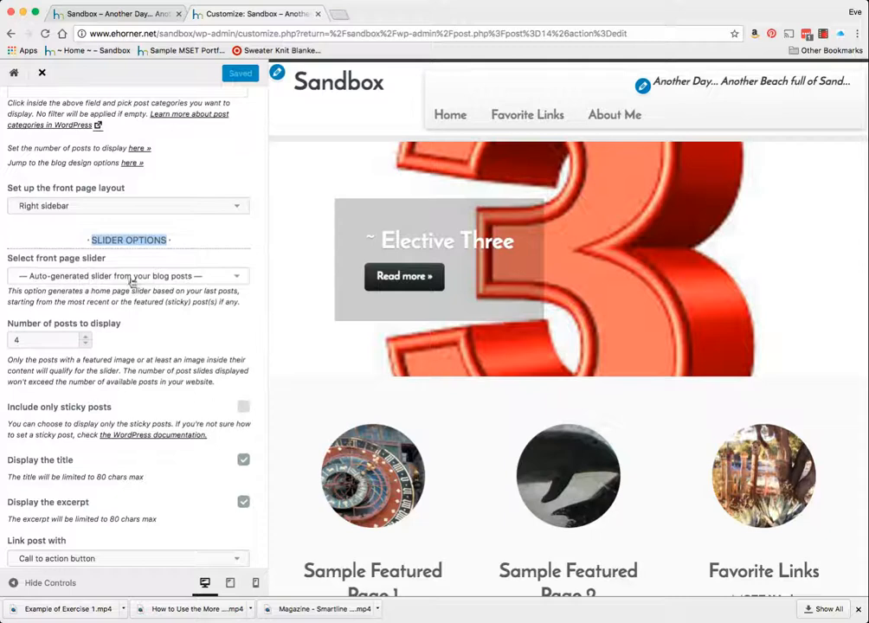
{"action": "left_click", "coordinate": [128, 275]}
{"action": "type", "text": "6"}
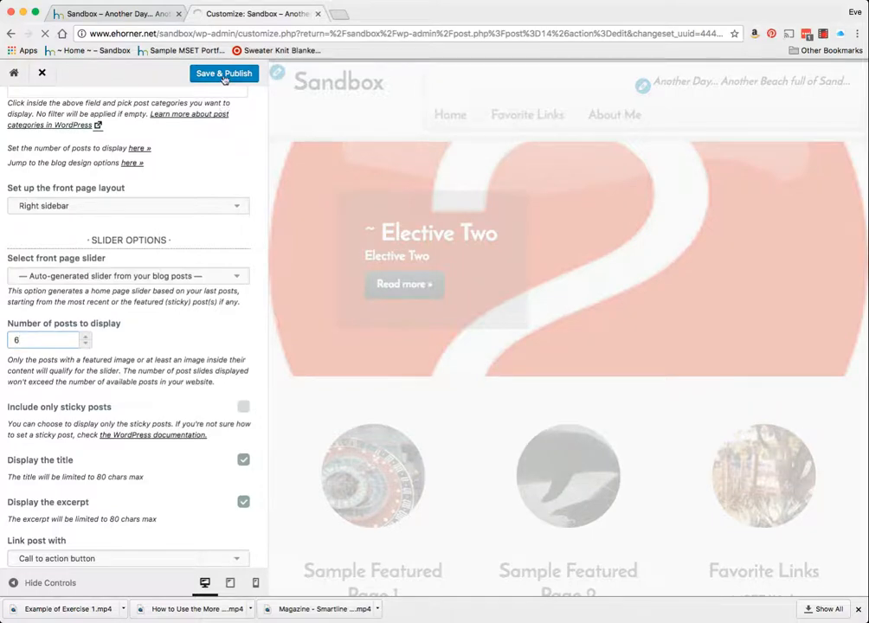
{"action": "left_click", "coordinate": [223, 73]}
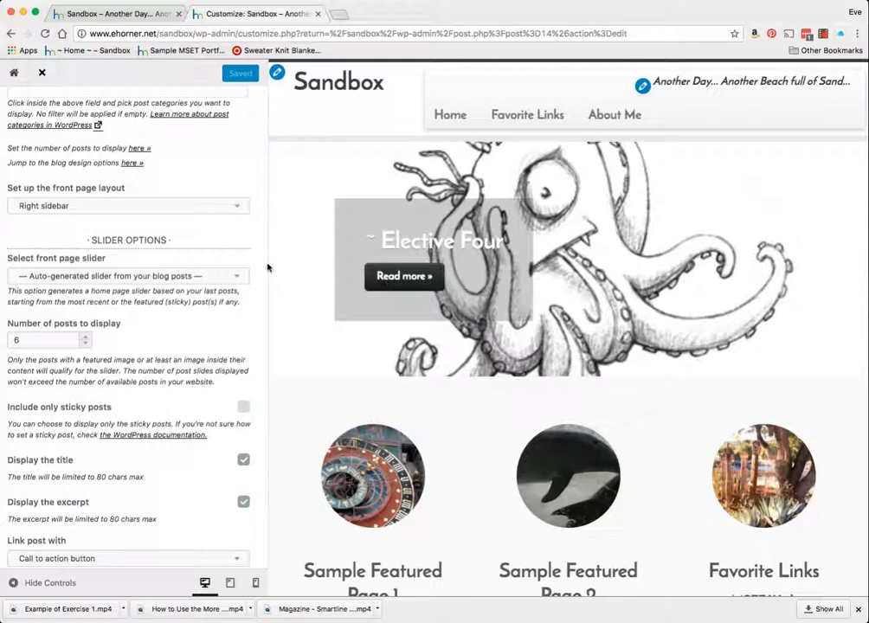
{"action": "left_click", "coordinate": [128, 276]}
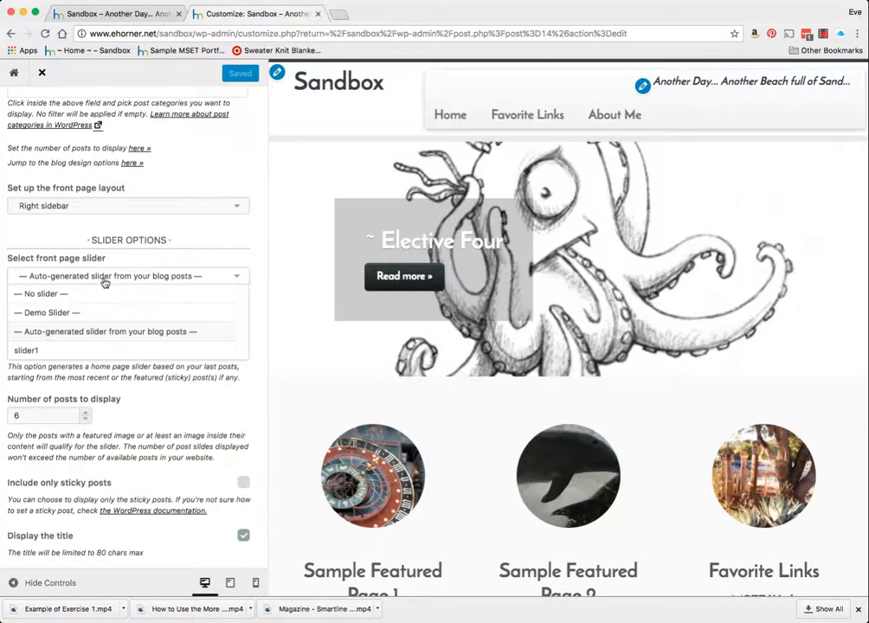
- Choose Demo Slider as the front page slider, then return to the Favorite Links editor
{"action": "left_click", "coordinate": [45, 312]}
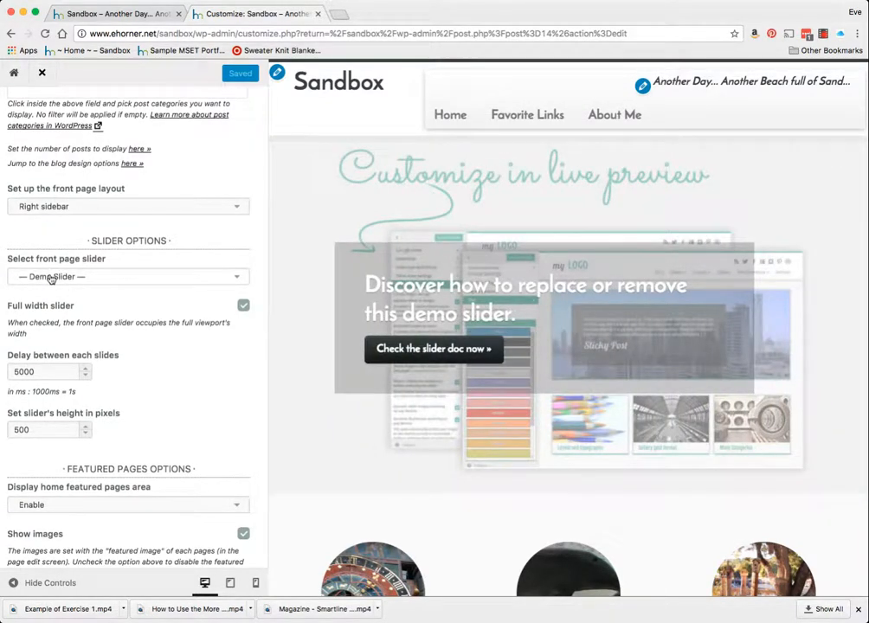
{"action": "left_click", "coordinate": [128, 277]}
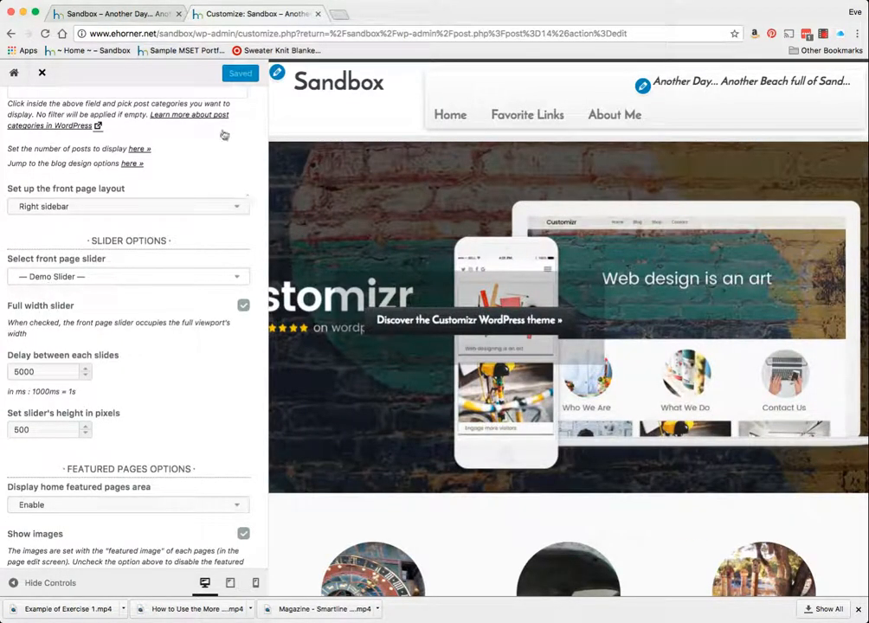
{"action": "left_click", "coordinate": [14, 73]}
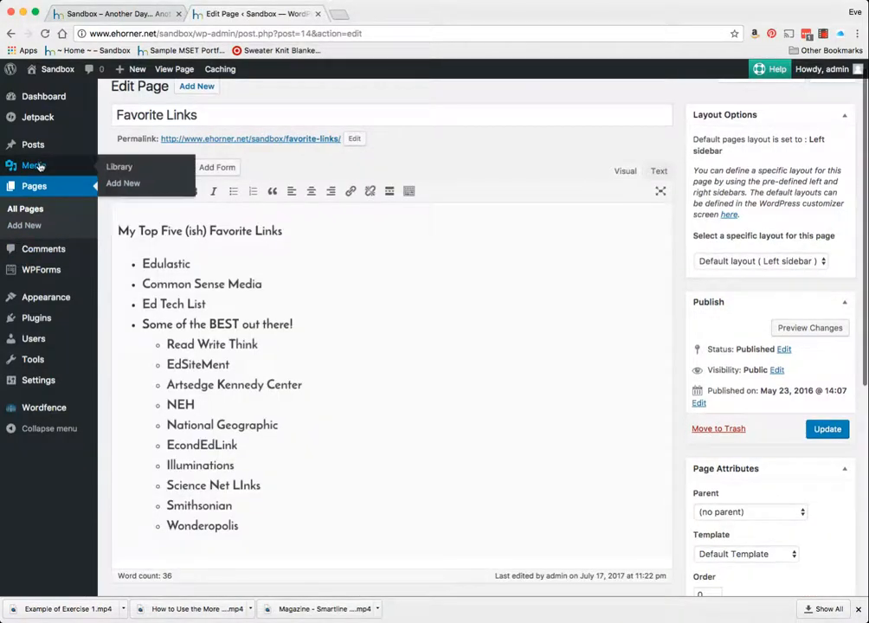
- Open the Theodore Roosevelt image from the Media Library and set 'Add to a slider' to YES
{"action": "left_click", "coordinate": [118, 166]}
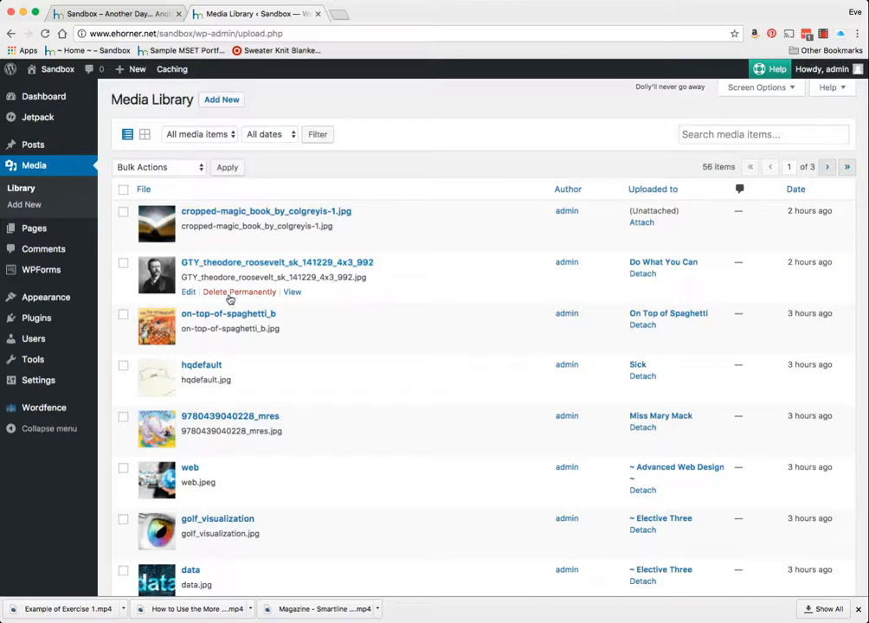
{"action": "left_click", "coordinate": [187, 291]}
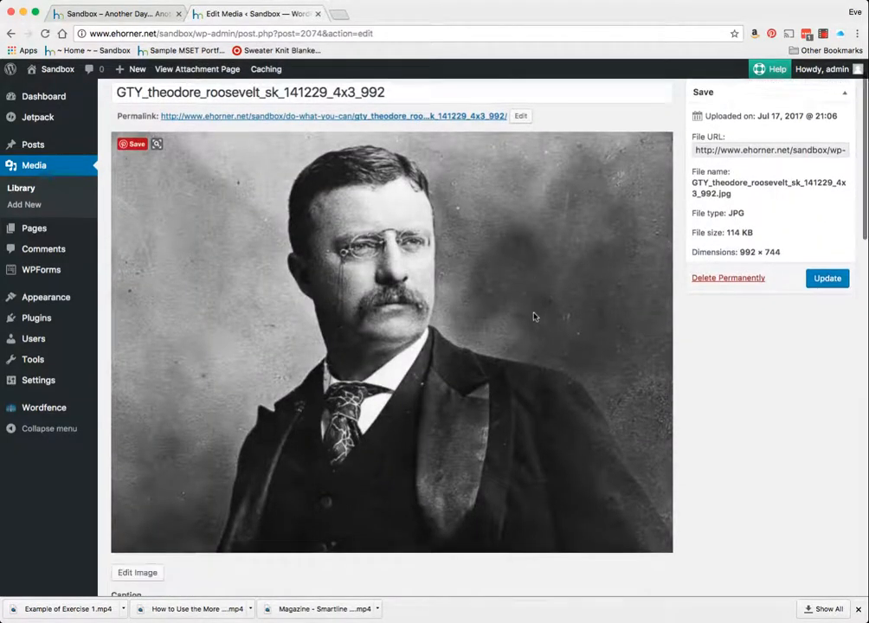
{"action": "scroll", "scroll_direction": "down", "scroll_amount": 3}
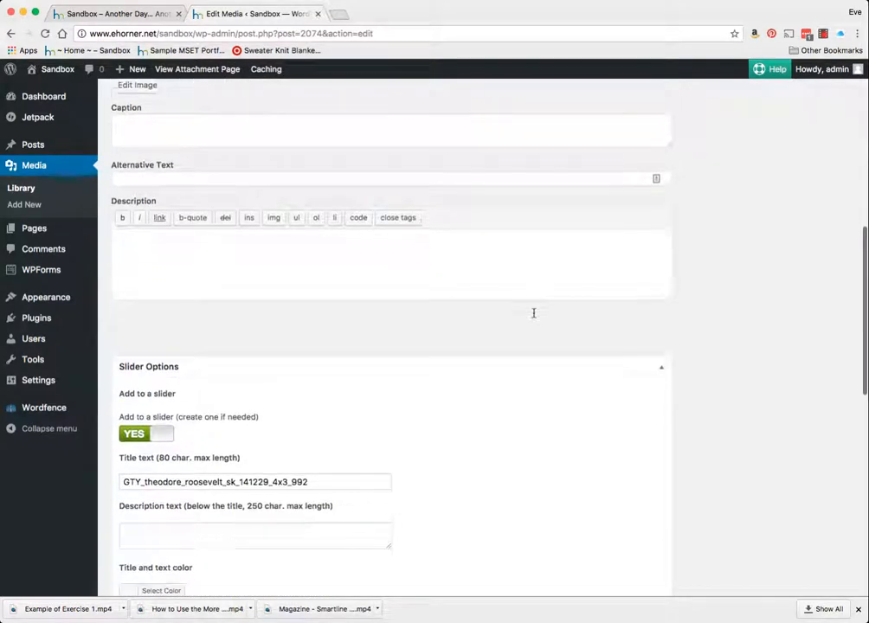
{"action": "left_click", "coordinate": [145, 432]}
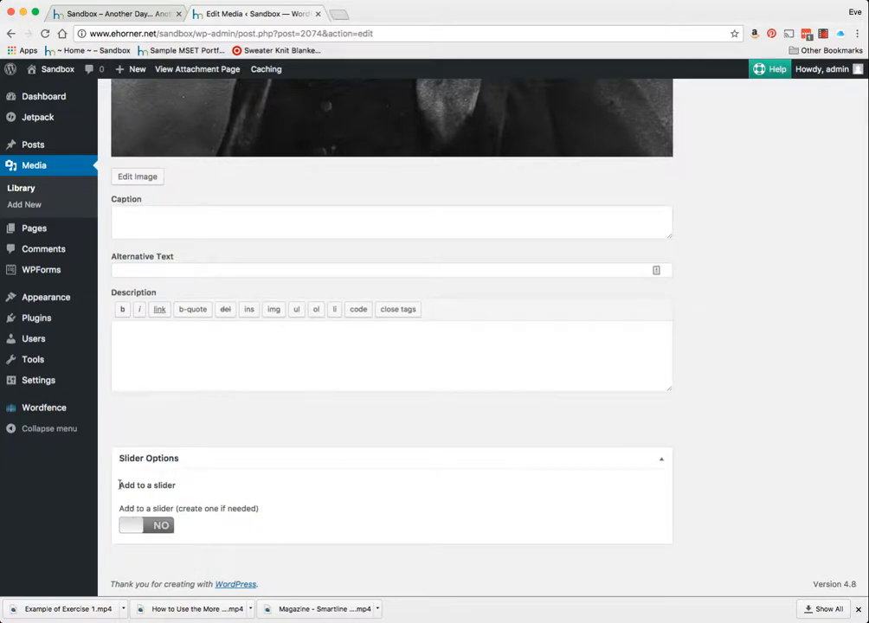
{"action": "left_click", "coordinate": [146, 526]}
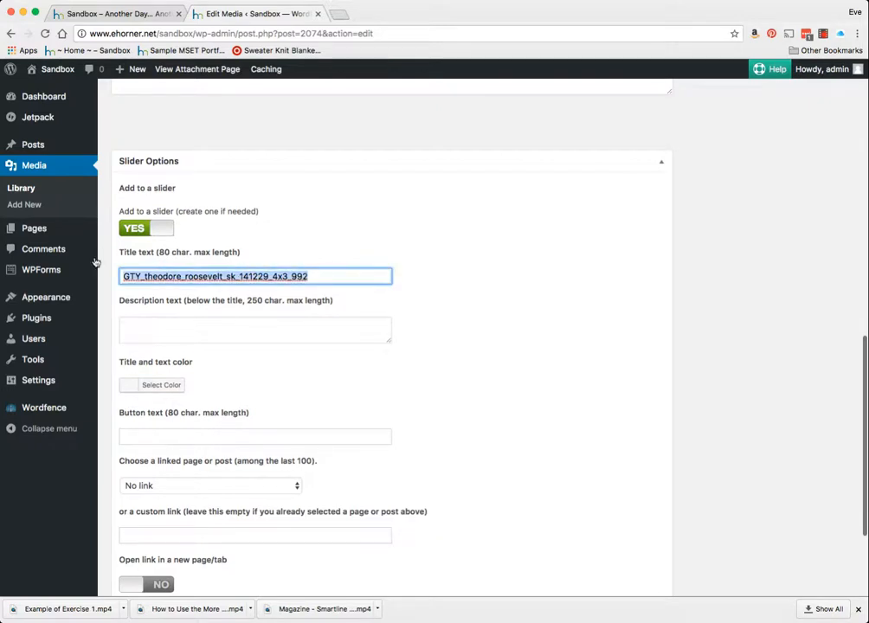
- Set the slide title to 'Theodore Roosevelt' and scroll to the Choose a slider section
{"action": "type", "text": "Theodore Roos"}
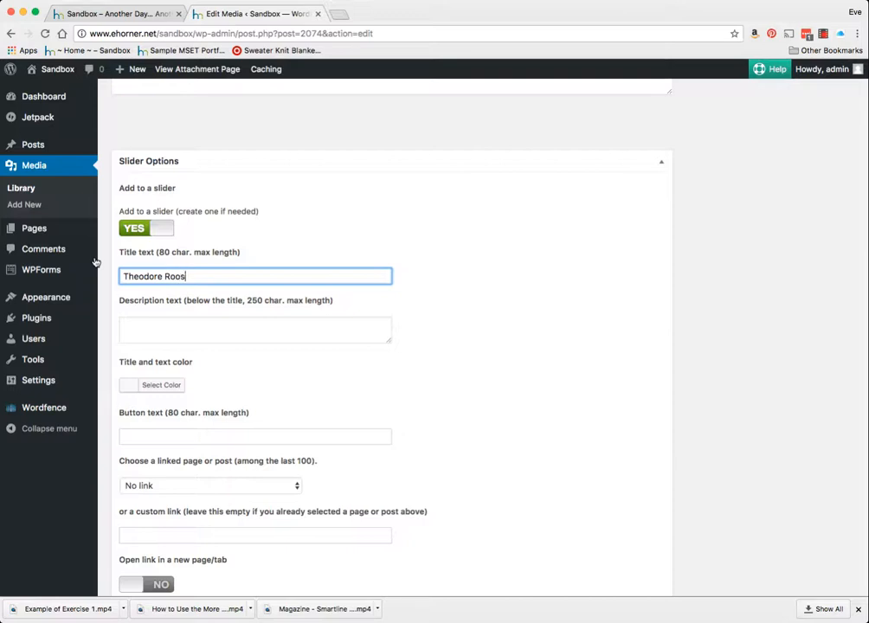
{"action": "type", "text": "evelt"}
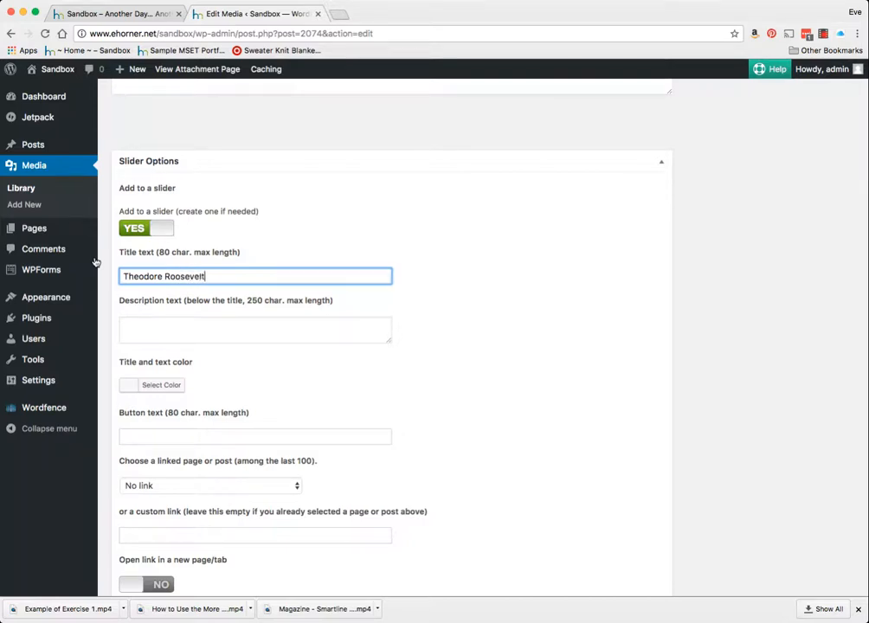
{"action": "scroll", "scroll_direction": "down", "scroll_amount": 3}
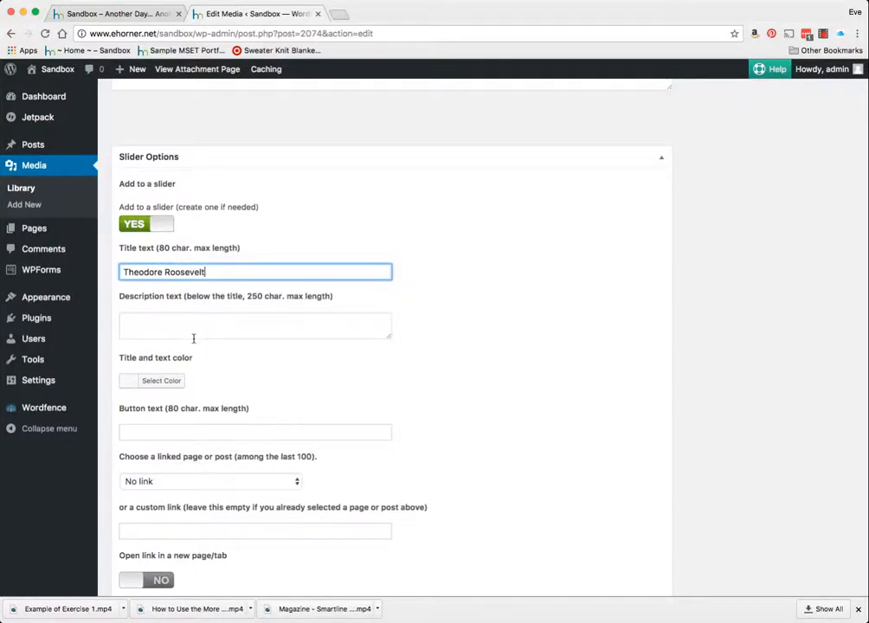
{"action": "scroll", "scroll_direction": "down", "scroll_amount": 3}
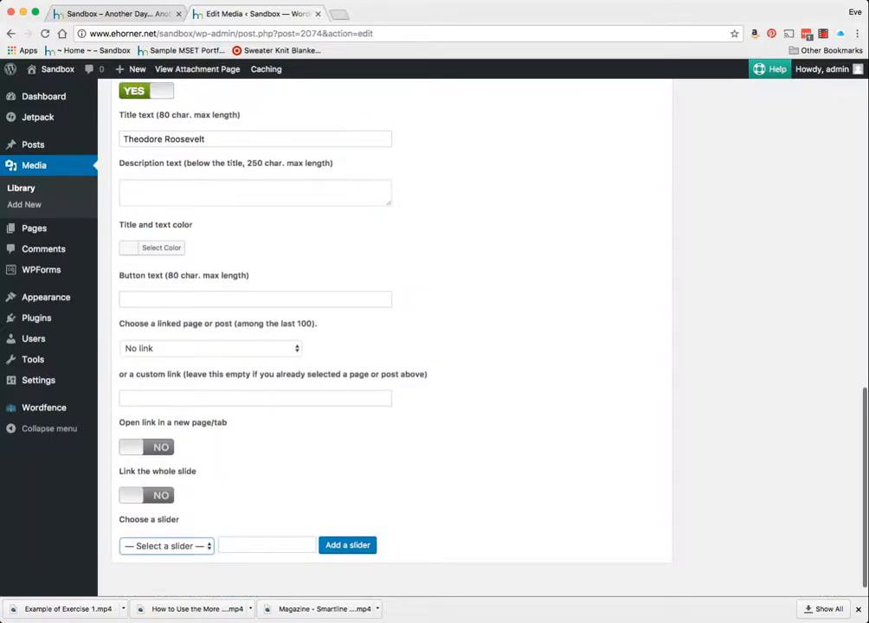
- Assign the Theodore Roosevelt image to slider1 and review its slide table
{"action": "left_click", "coordinate": [167, 546]}
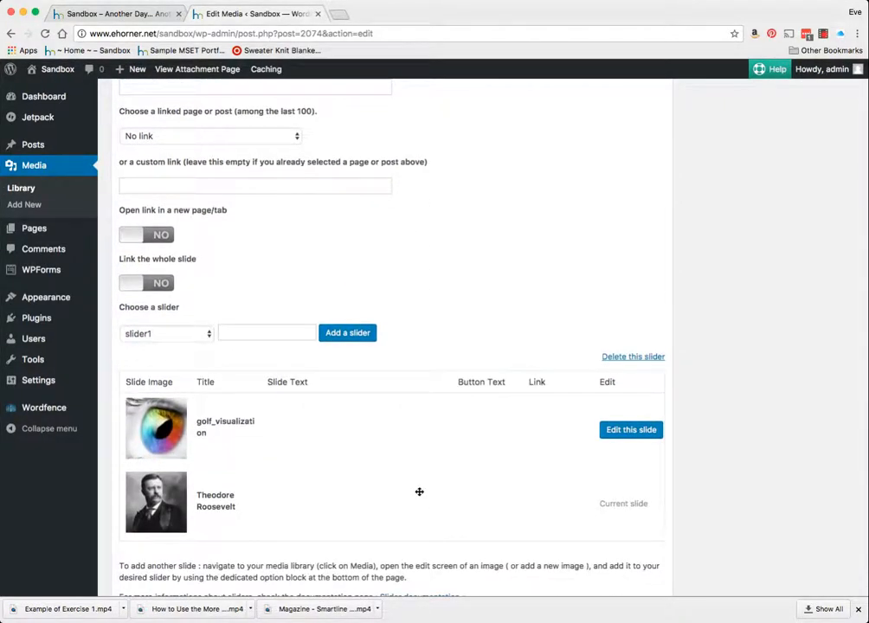
{"action": "scroll", "scroll_direction": "down", "scroll_amount": 3}
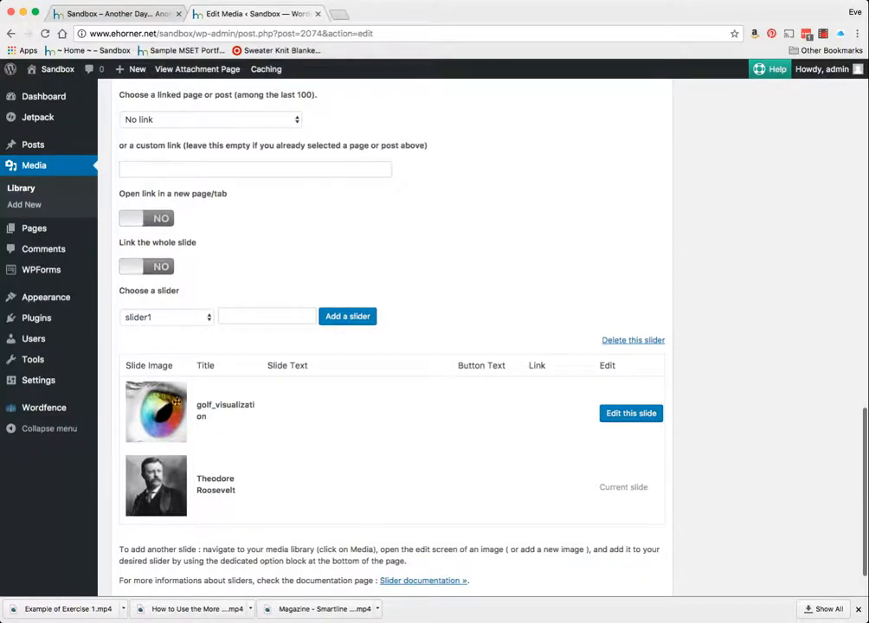
{"action": "mouse_move", "coordinate": [210, 492]}
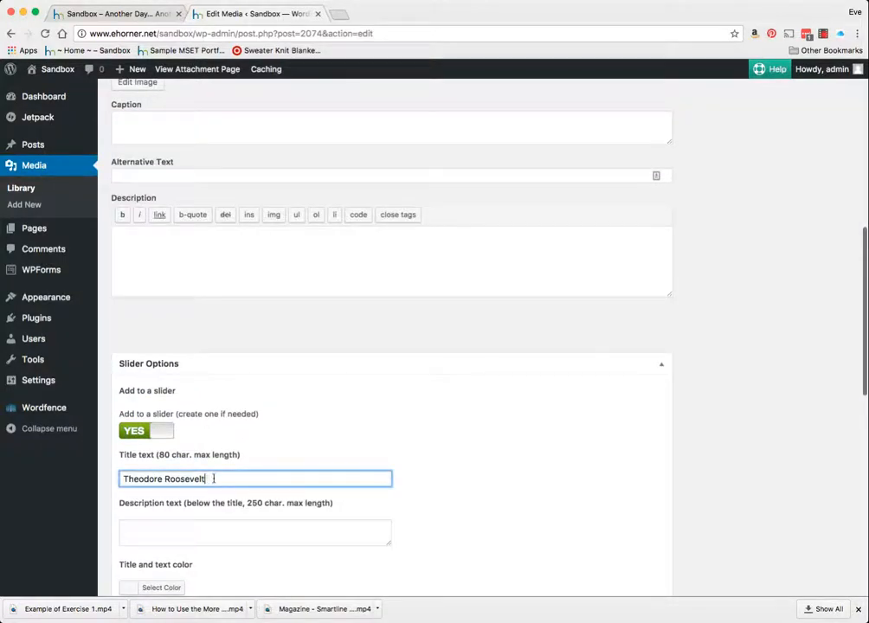
{"action": "scroll", "scroll_direction": "down", "scroll_amount": 3}
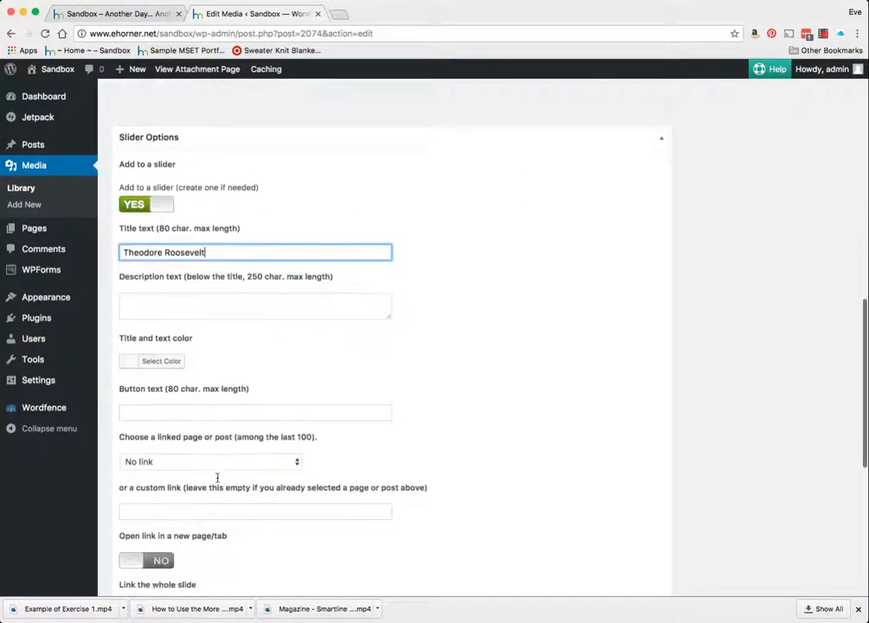
{"action": "scroll", "scroll_direction": "down", "scroll_amount": 3}
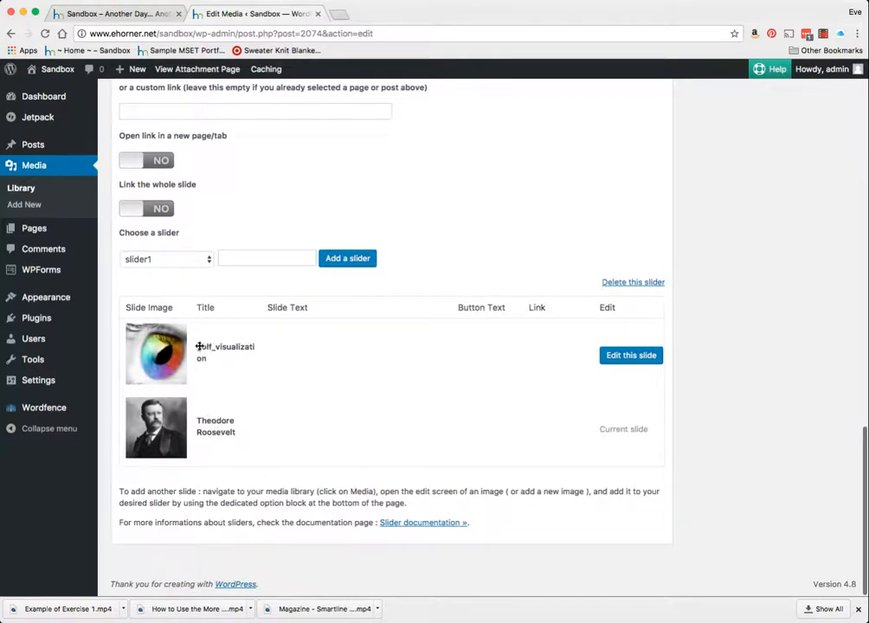
{"action": "mouse_move", "coordinate": [433, 357]}
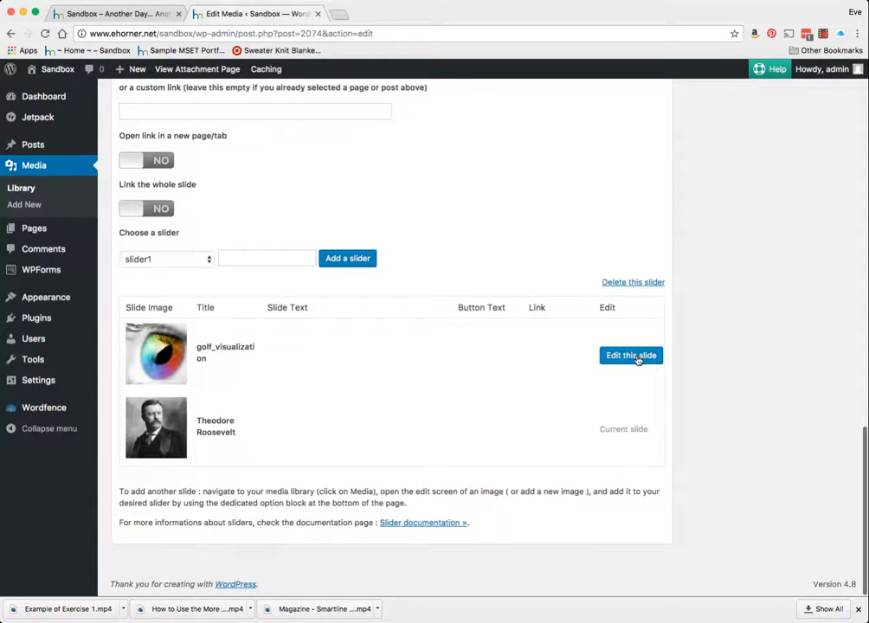
- Update the Roosevelt image's media file and return to the Media Library list
{"action": "left_click", "coordinate": [630, 356]}
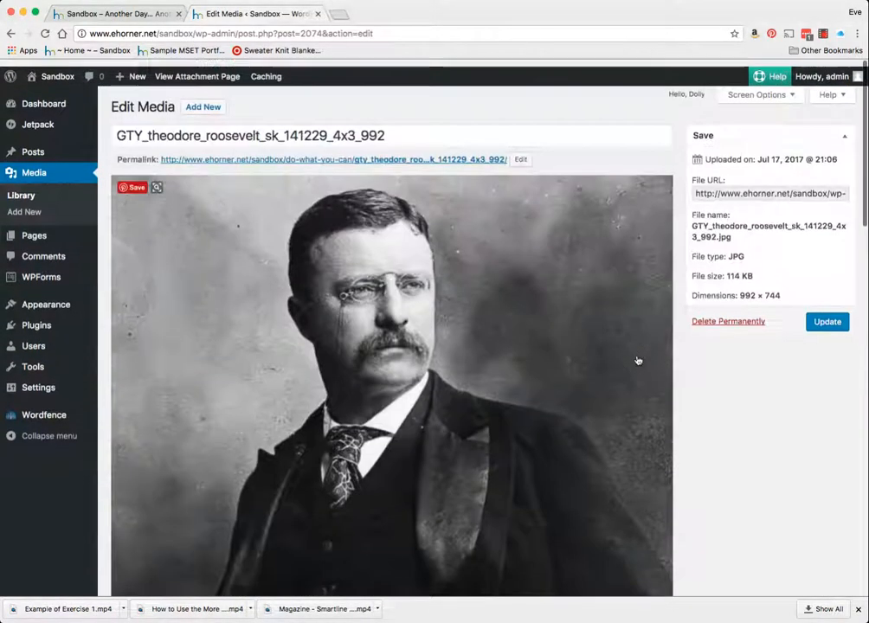
{"action": "left_click", "coordinate": [828, 320]}
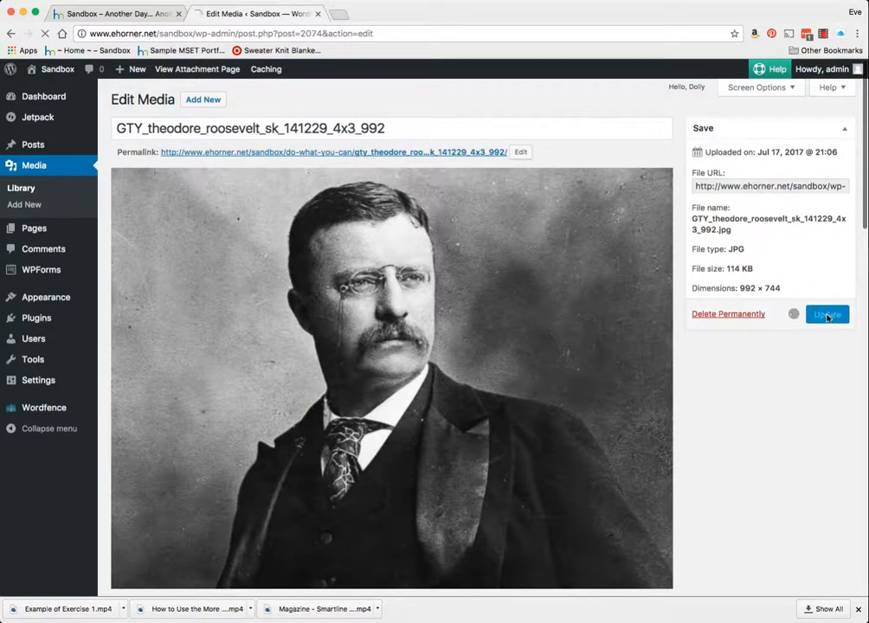
{"action": "left_click", "coordinate": [828, 315]}
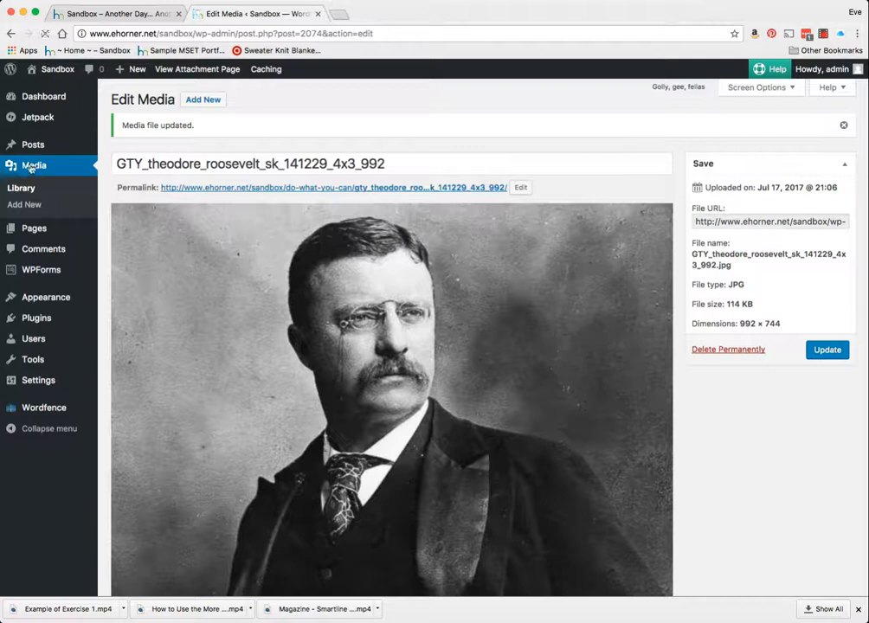
{"action": "left_click", "coordinate": [21, 187]}
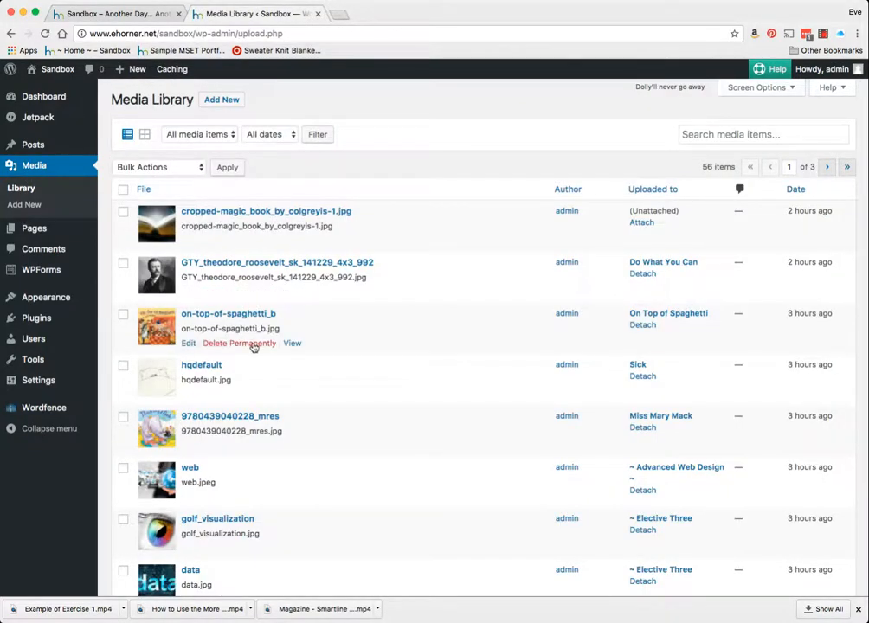
- Open golf_visualization for editing and enter the slide title 'Tools Vis'
{"action": "scroll", "scroll_direction": "down", "scroll_amount": 3}
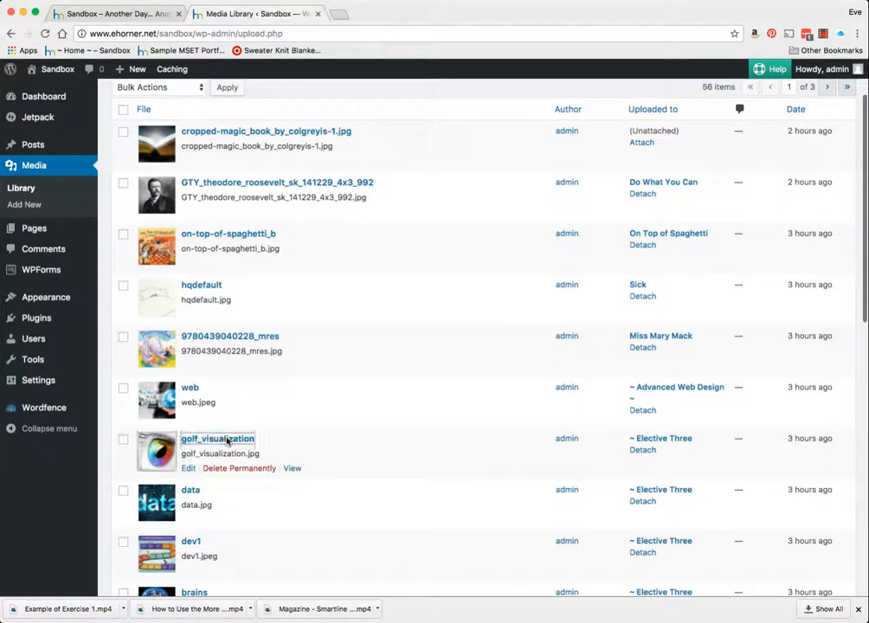
{"action": "left_click", "coordinate": [218, 440]}
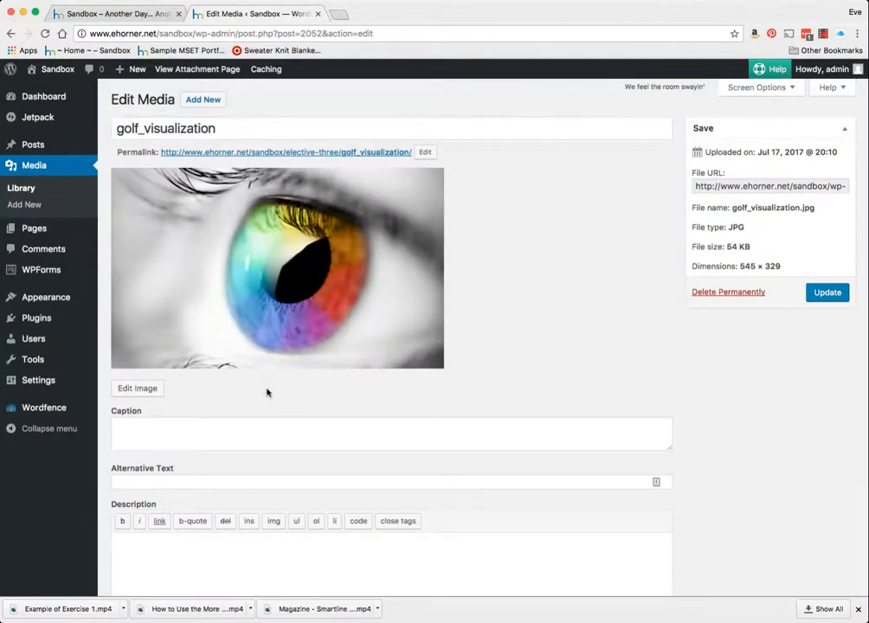
{"action": "scroll", "scroll_direction": "down", "scroll_amount": 3}
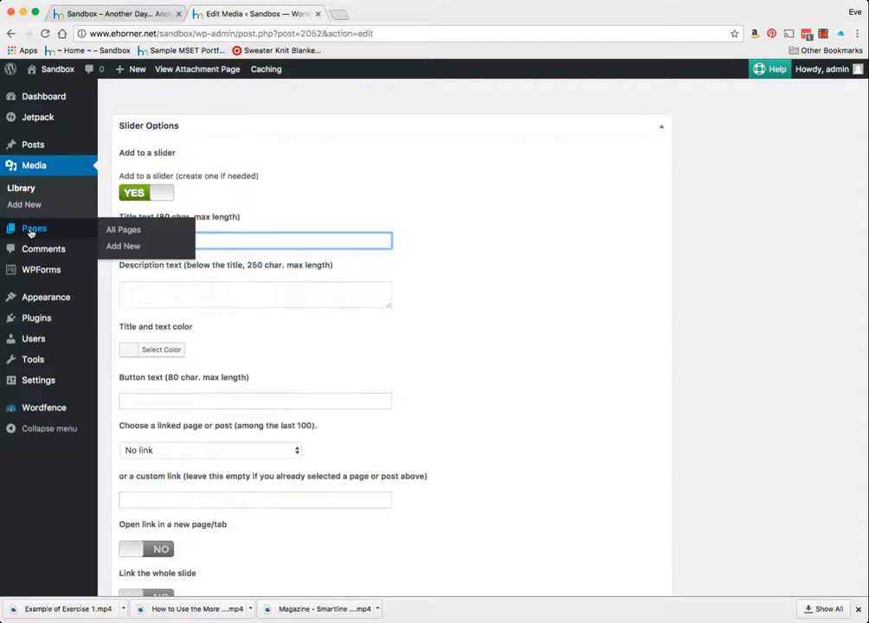
{"action": "type", "text": "Tools Vis"}
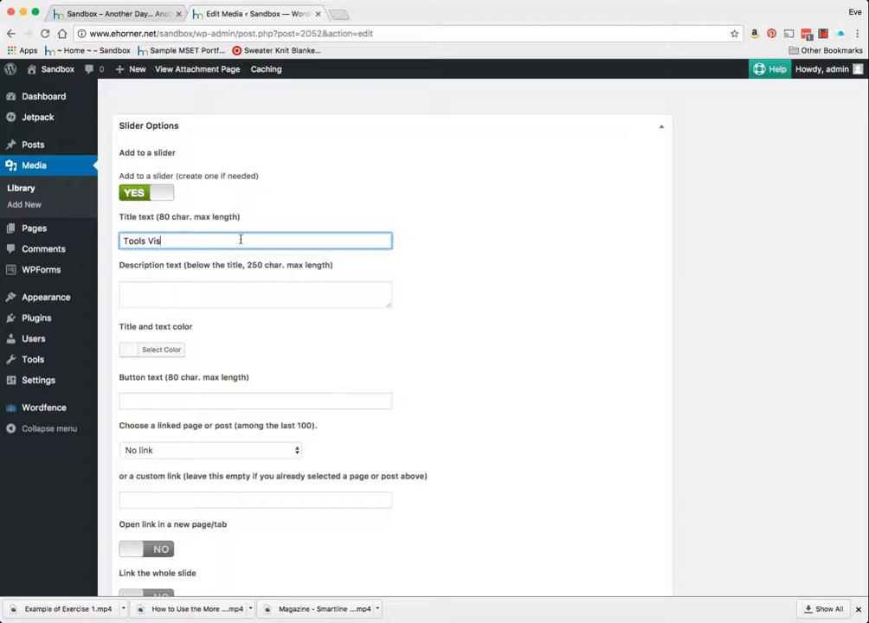
- Update the golf_visualization media file and return to the Media Library
{"action": "scroll", "scroll_direction": "down", "scroll_amount": 3}
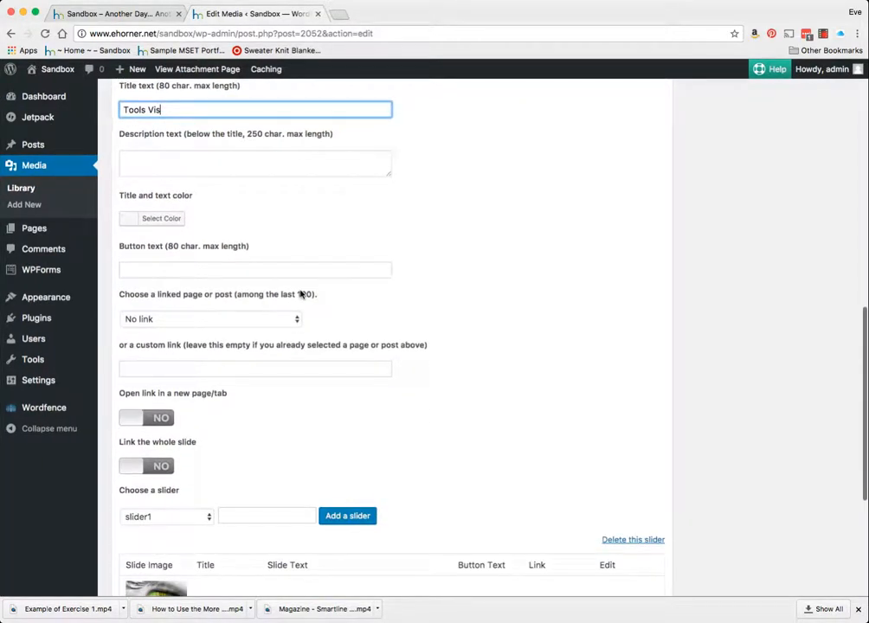
{"action": "scroll", "scroll_direction": "down", "scroll_amount": 3}
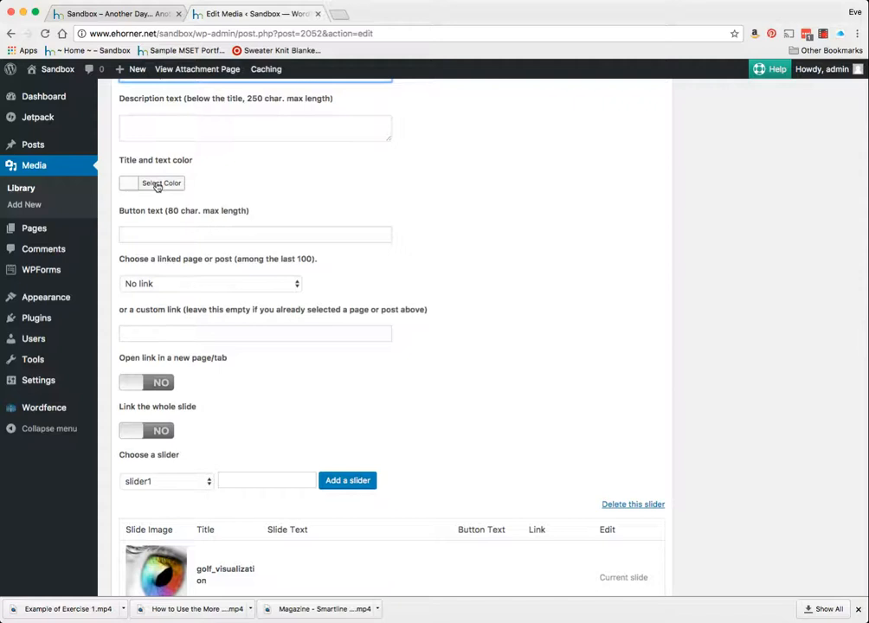
{"action": "mouse_move", "coordinate": [222, 423]}
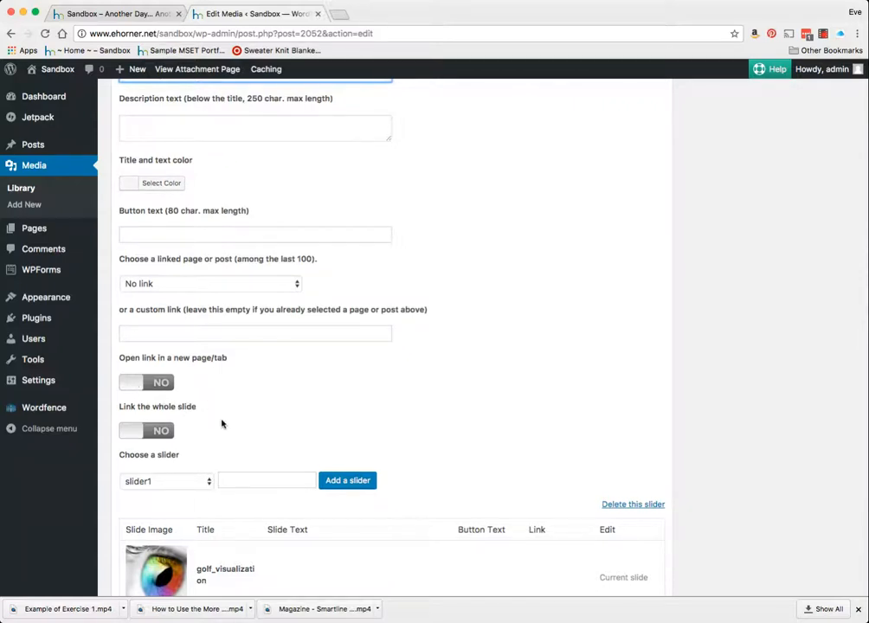
{"action": "scroll", "scroll_direction": "down", "scroll_amount": 3}
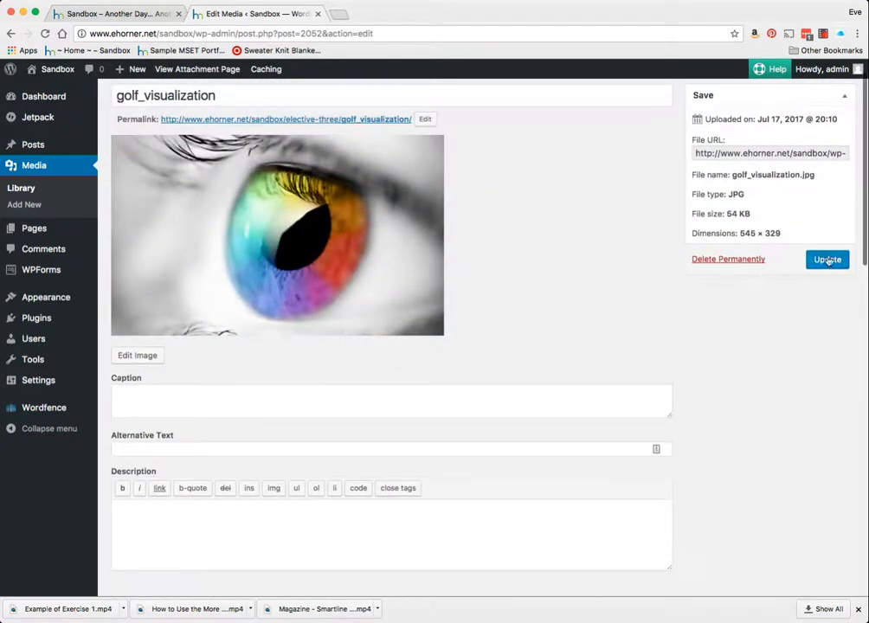
{"action": "left_click", "coordinate": [827, 260]}
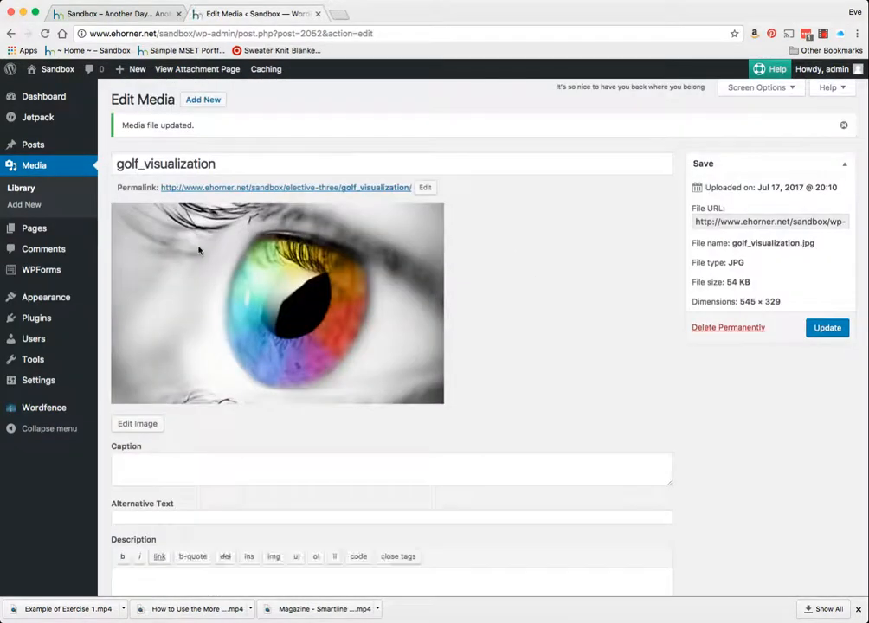
{"action": "left_click", "coordinate": [21, 187]}
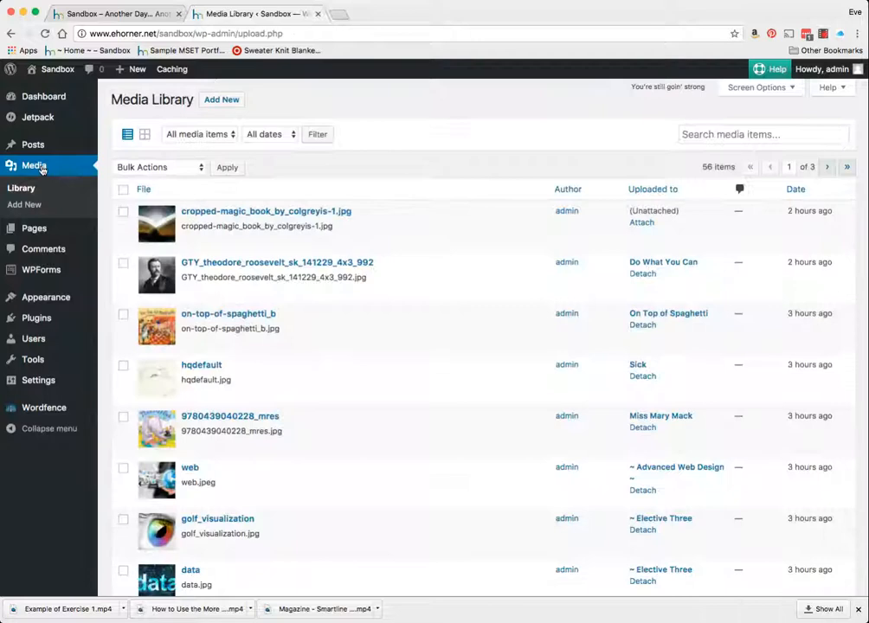
- Switch on the slider option for the brains image, pick its slider, update, and view the Sandbox tab
{"action": "scroll", "scroll_direction": "down", "scroll_amount": 3}
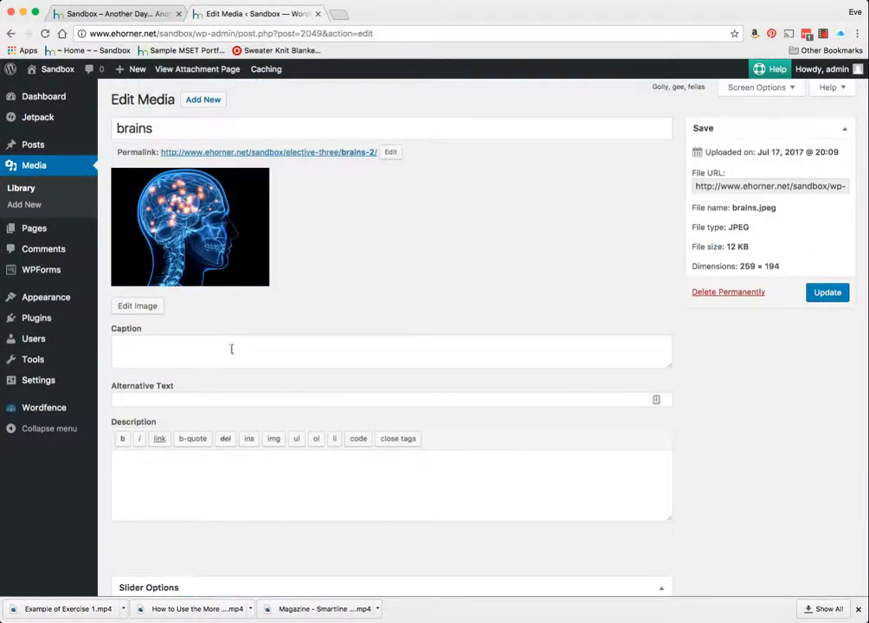
{"action": "scroll", "scroll_direction": "down", "scroll_amount": 3}
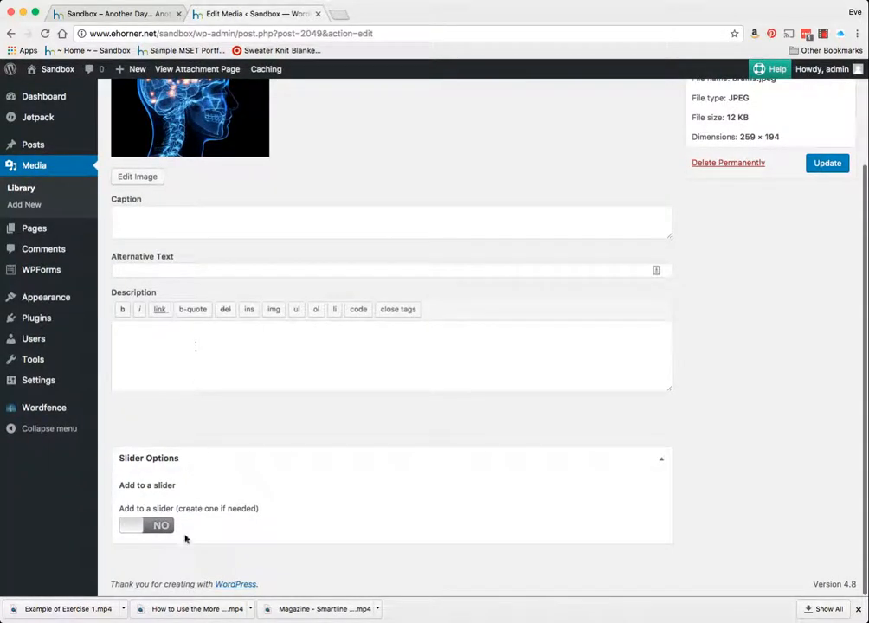
{"action": "left_click", "coordinate": [145, 527]}
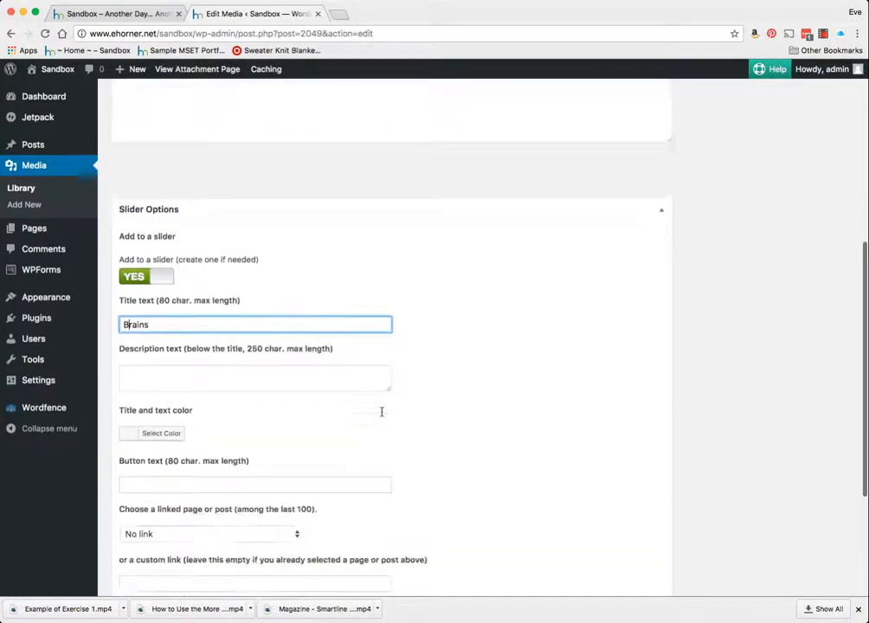
{"action": "scroll", "scroll_direction": "down", "scroll_amount": 3}
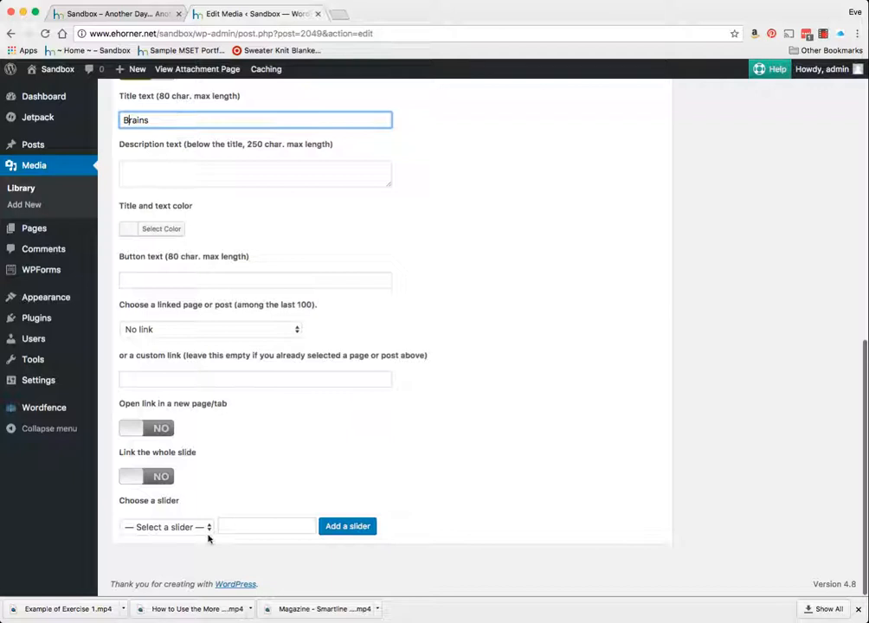
{"action": "left_click", "coordinate": [190, 527]}
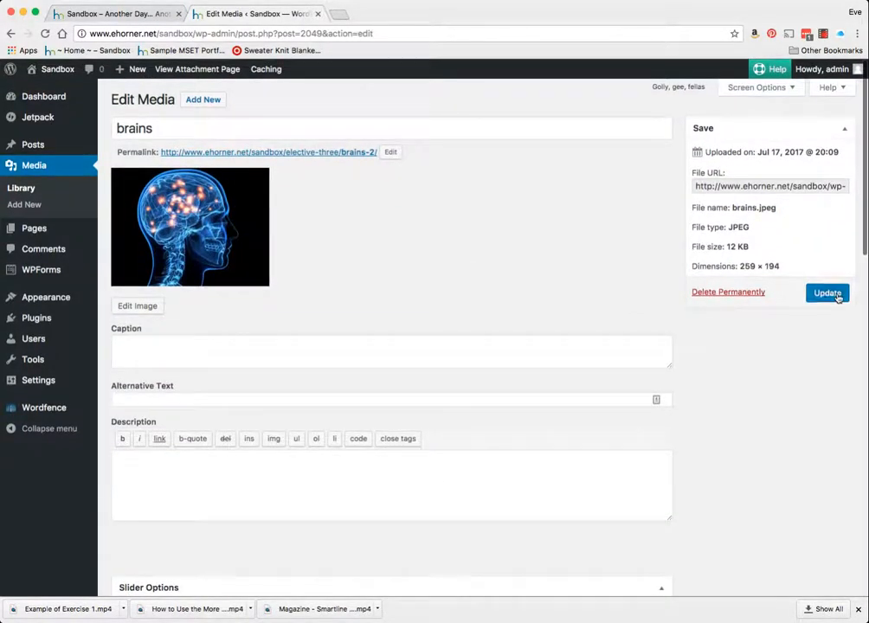
{"action": "left_click", "coordinate": [827, 292]}
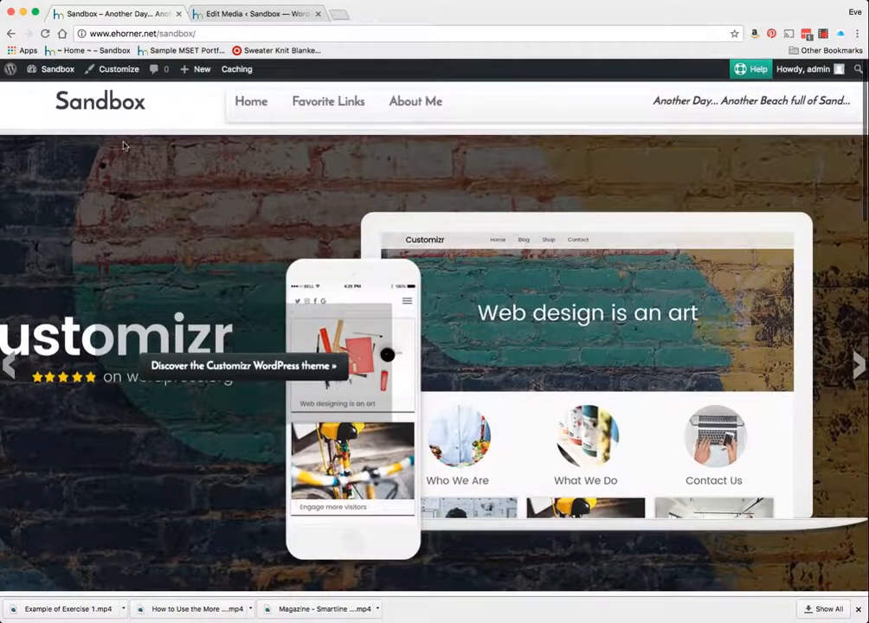
{"action": "left_click", "coordinate": [256, 13]}
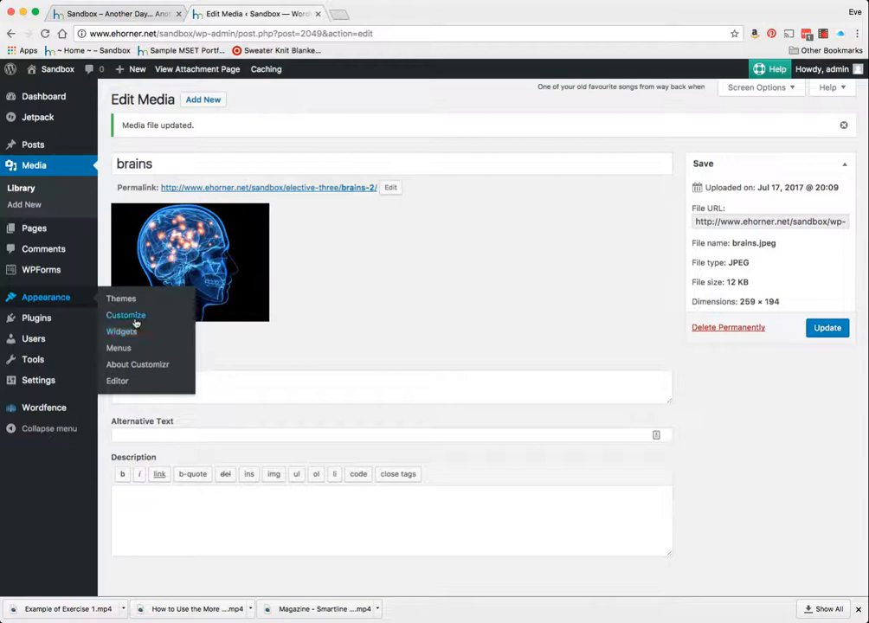
- Reach the Front Page settings under Customize > Content: home, posts
{"action": "left_click", "coordinate": [124, 315]}
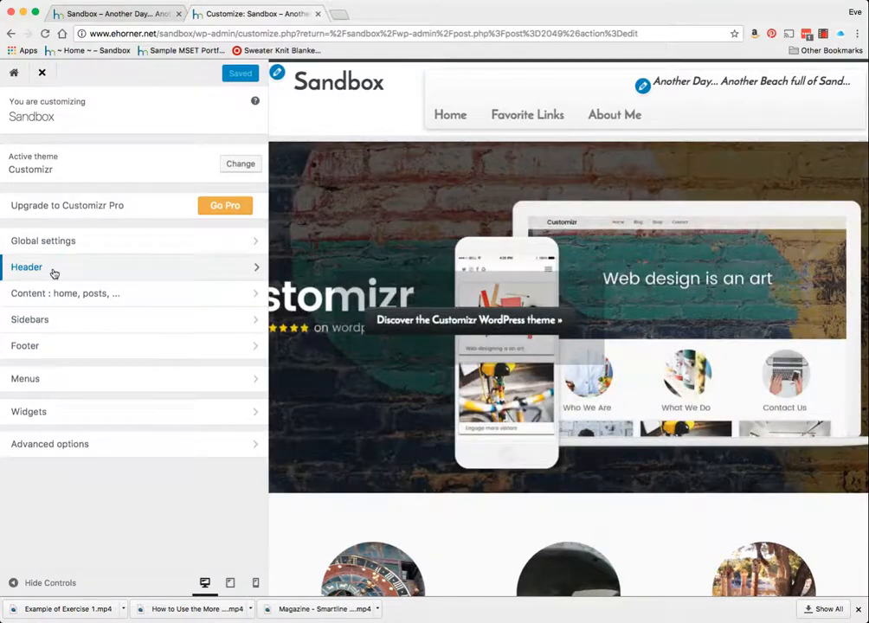
{"action": "left_click", "coordinate": [66, 293]}
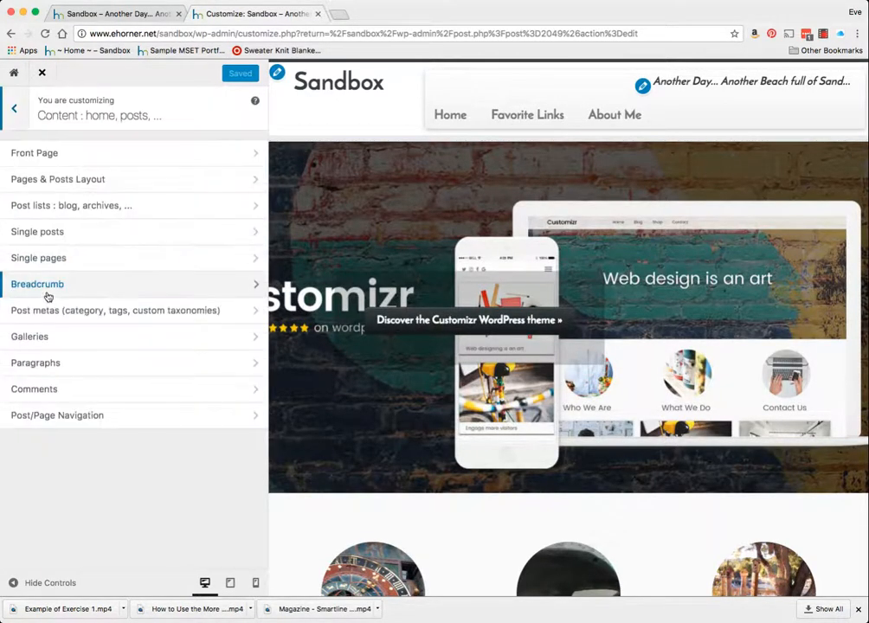
{"action": "left_click", "coordinate": [34, 152]}
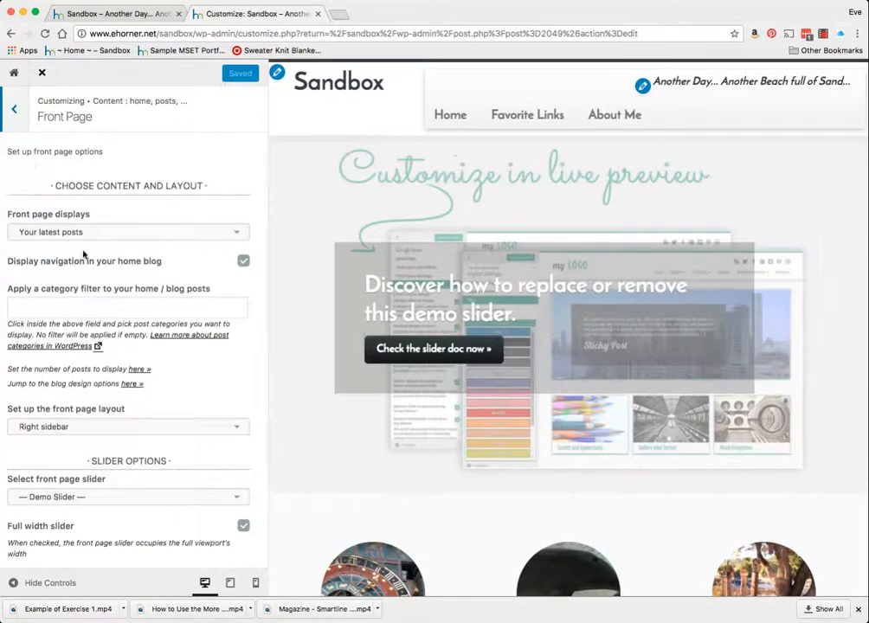
{"action": "scroll", "scroll_direction": "down", "scroll_amount": 3}
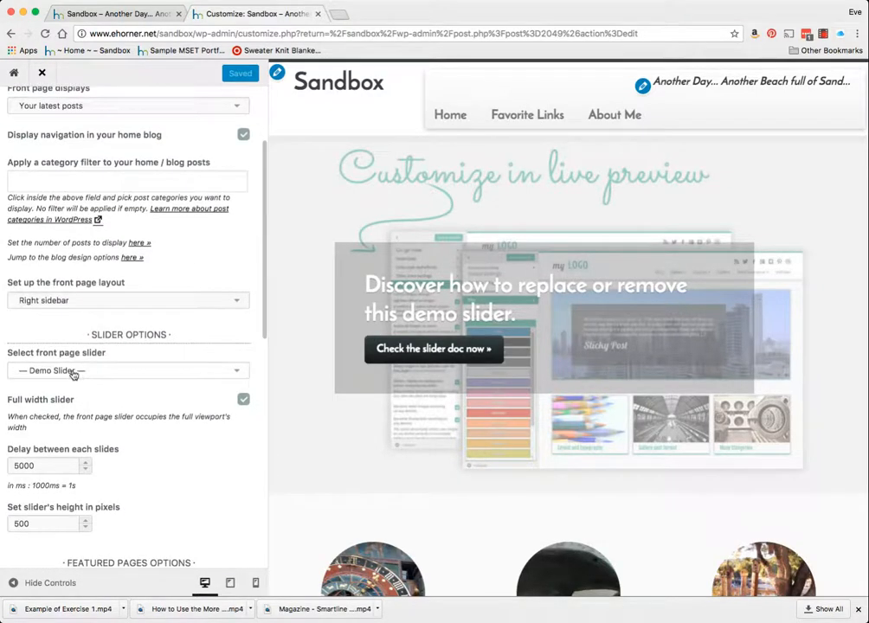
- Set the front page slider to slider1, Save & Publish, and switch to the Sandbox page
{"action": "left_click", "coordinate": [128, 371]}
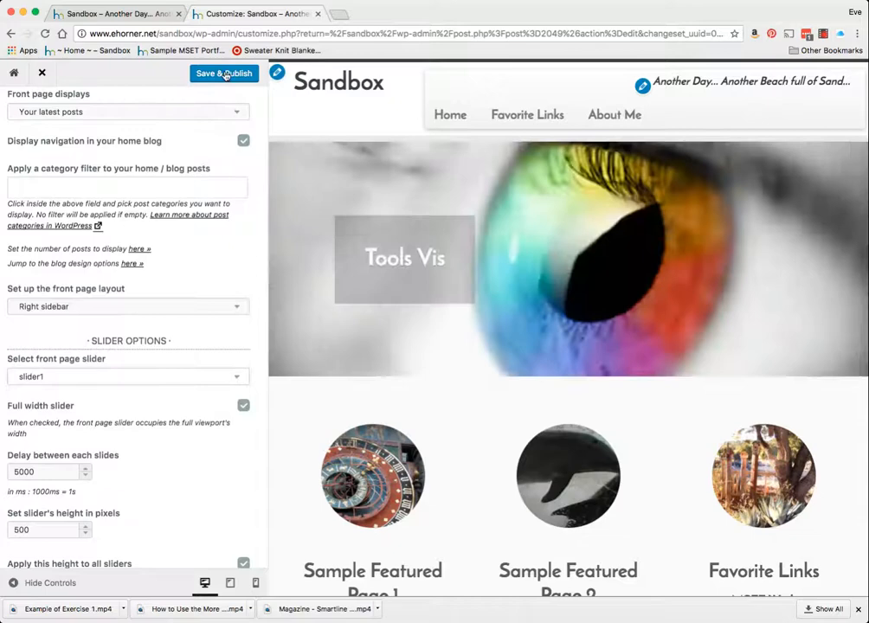
{"action": "left_click", "coordinate": [224, 73]}
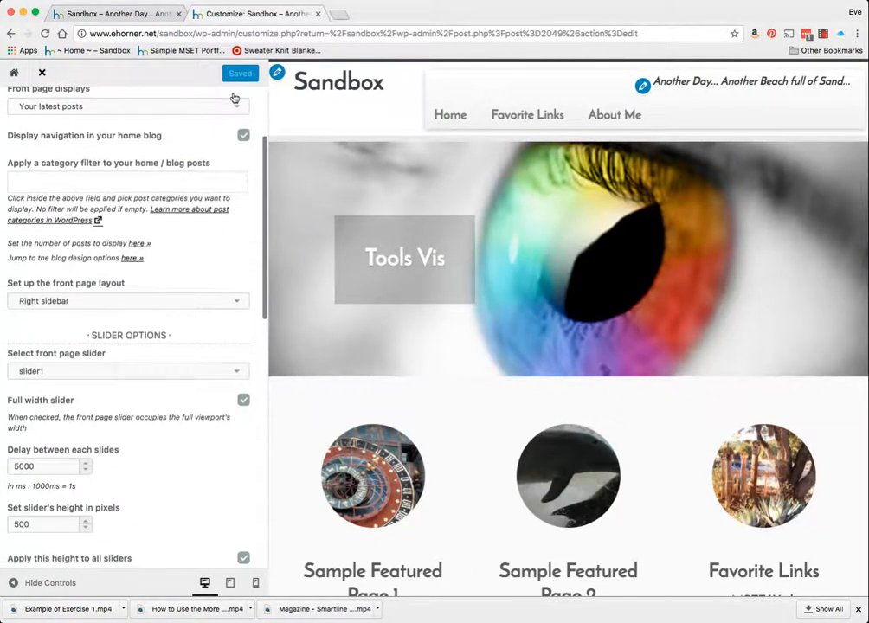
{"action": "left_click", "coordinate": [41, 73]}
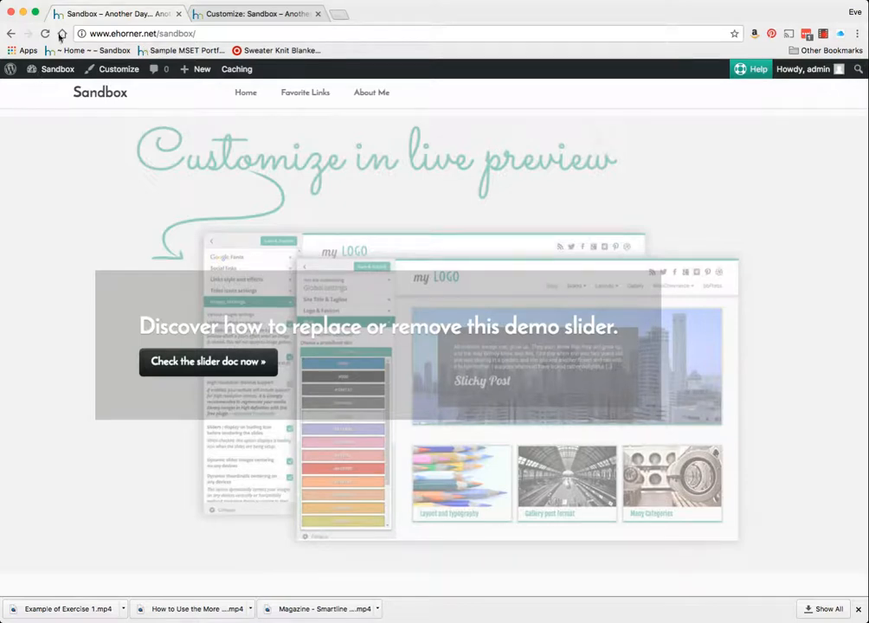
- Reload the Sandbox front page and scroll through the Roosevelt slide, featured pages and posts
{"action": "left_click", "coordinate": [45, 33]}
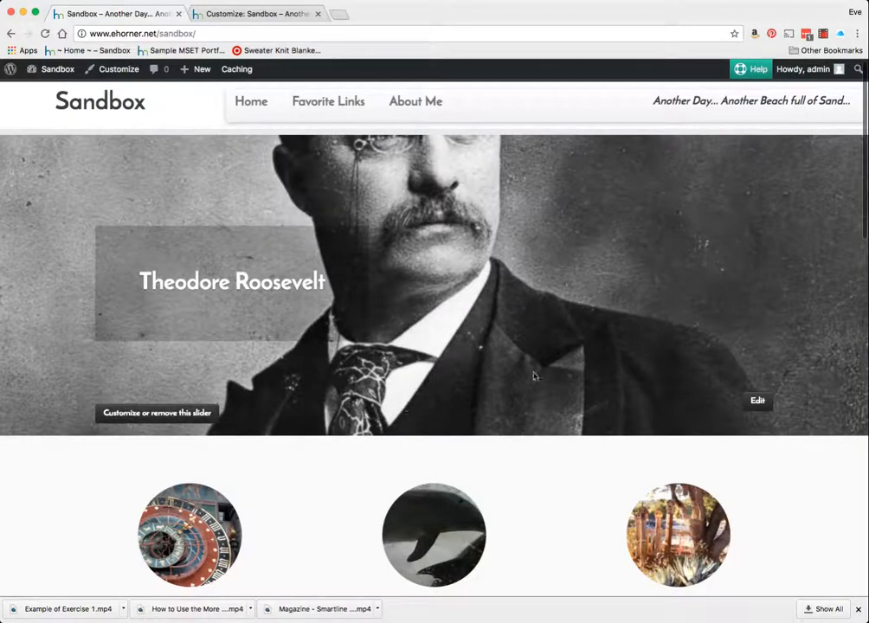
{"action": "scroll", "scroll_direction": "down", "scroll_amount": 3}
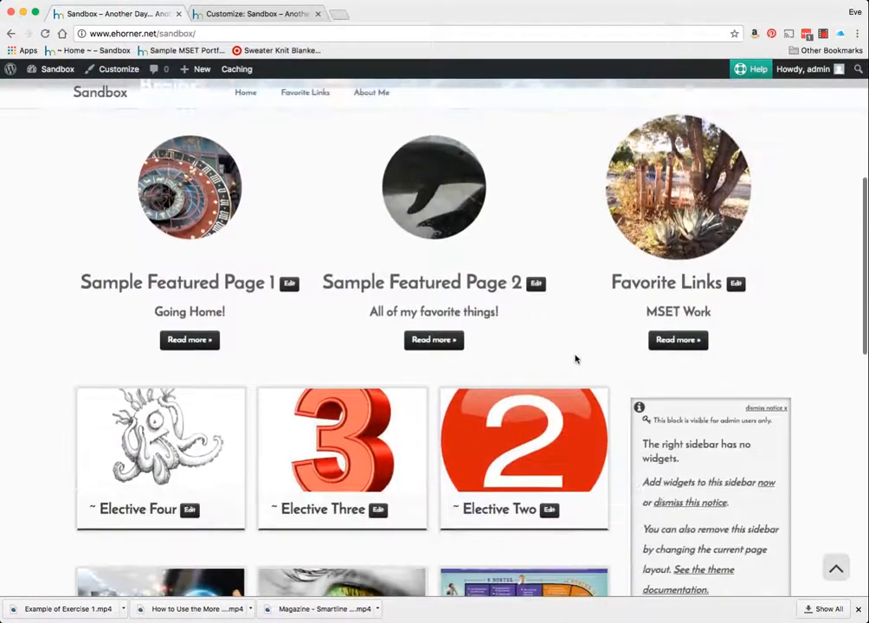
{"action": "scroll", "scroll_direction": "down", "scroll_amount": 3}
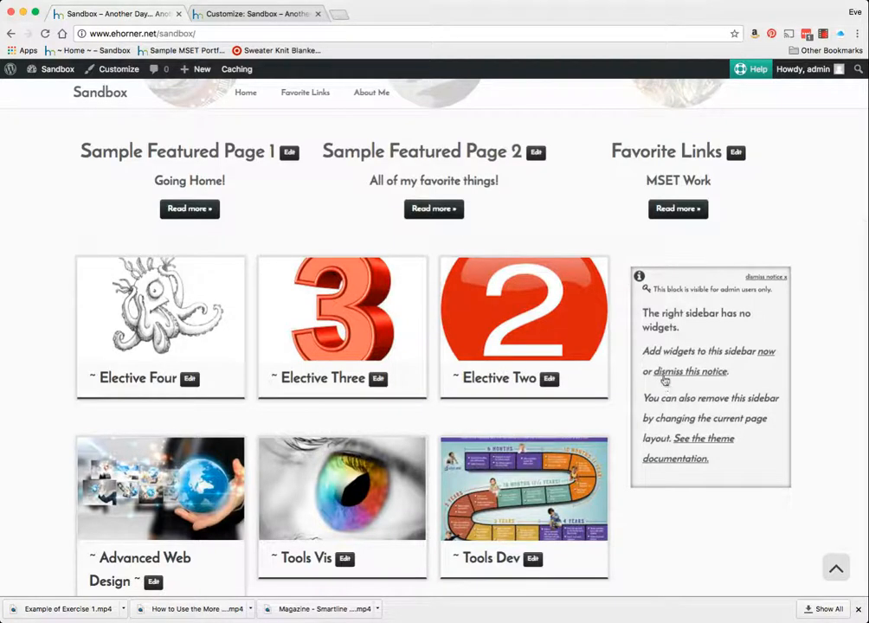
{"action": "mouse_move", "coordinate": [776, 281]}
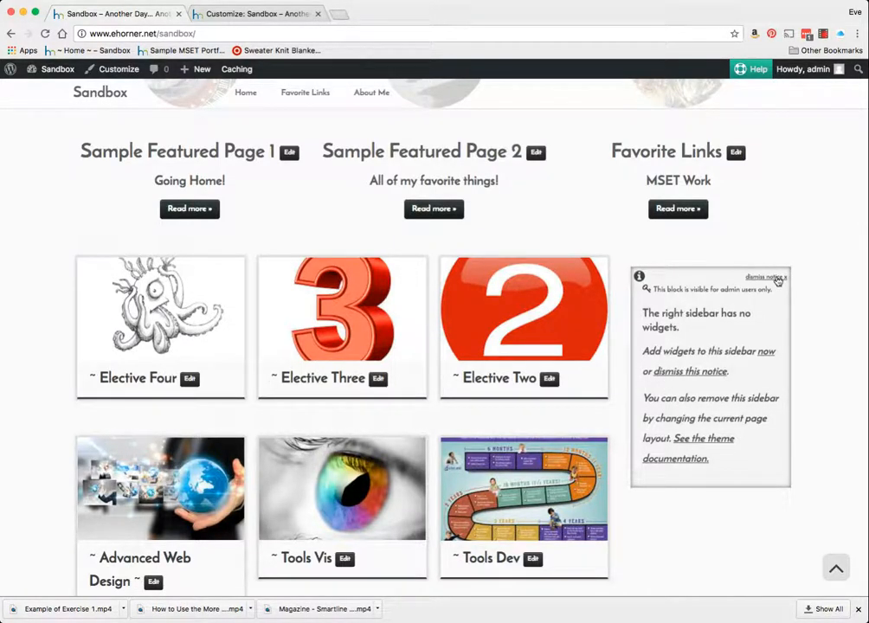
{"action": "mouse_move", "coordinate": [522, 308]}
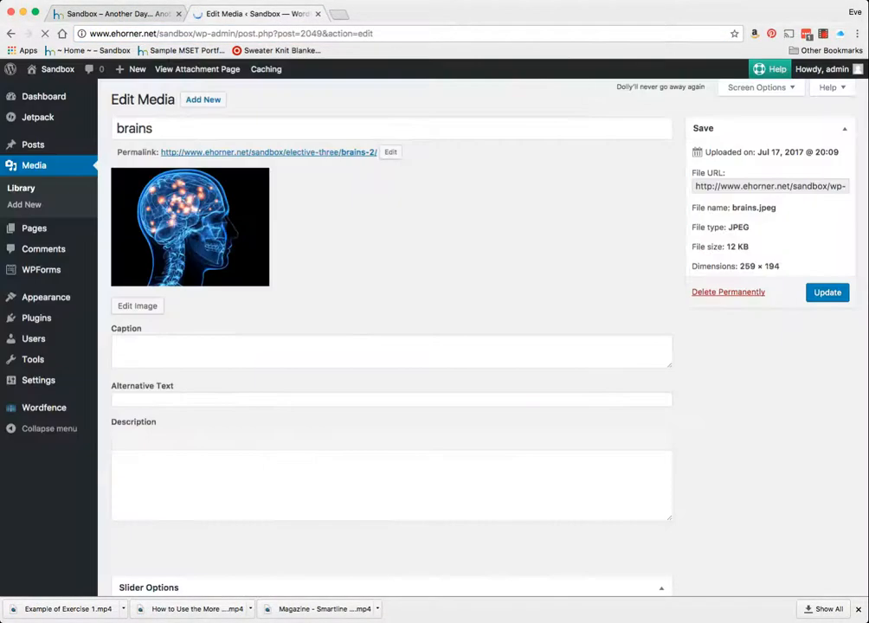
- Log out via Howdy, admin and return to the Sandbox front page as a visitor
{"action": "left_click", "coordinate": [817, 69]}
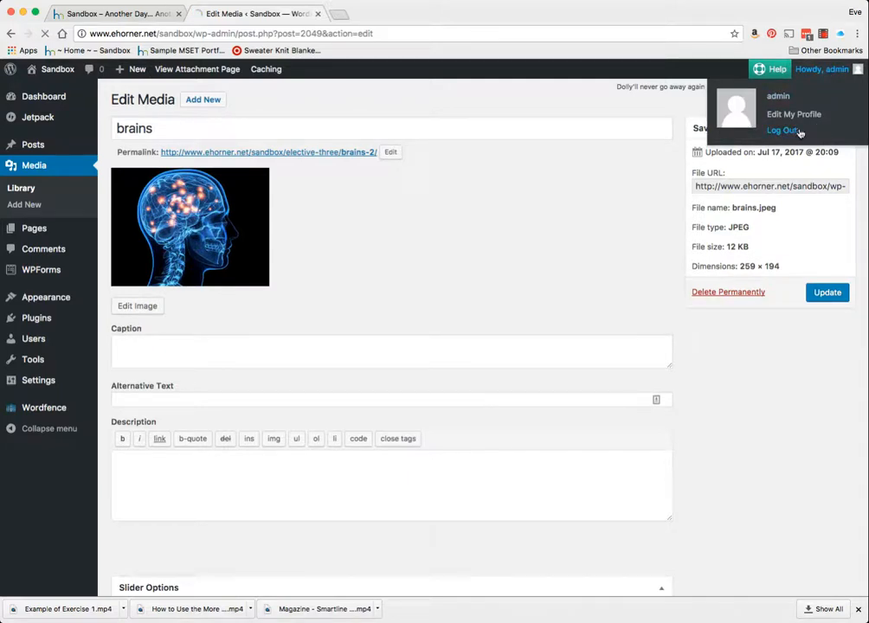
{"action": "left_click", "coordinate": [783, 130]}
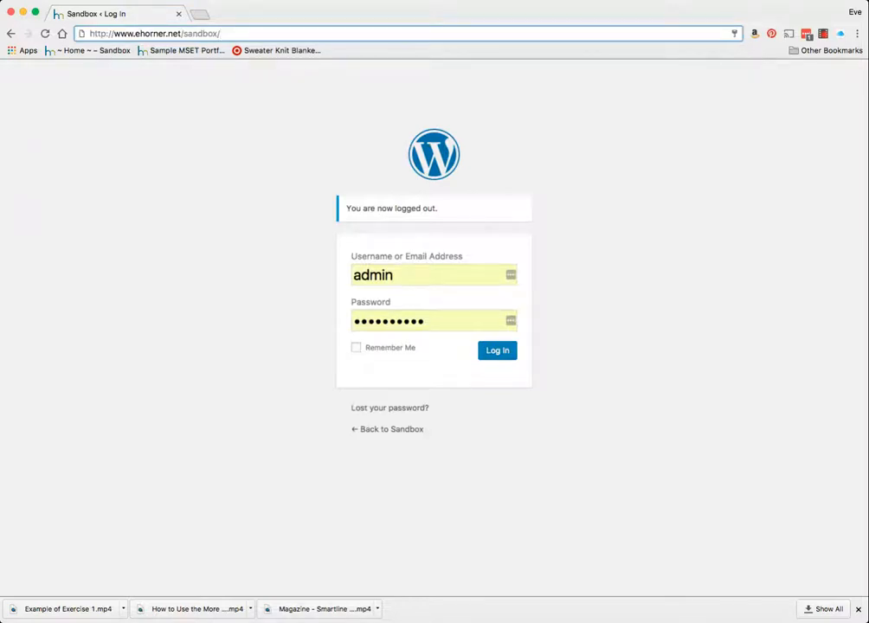
{"action": "left_click", "coordinate": [497, 350]}
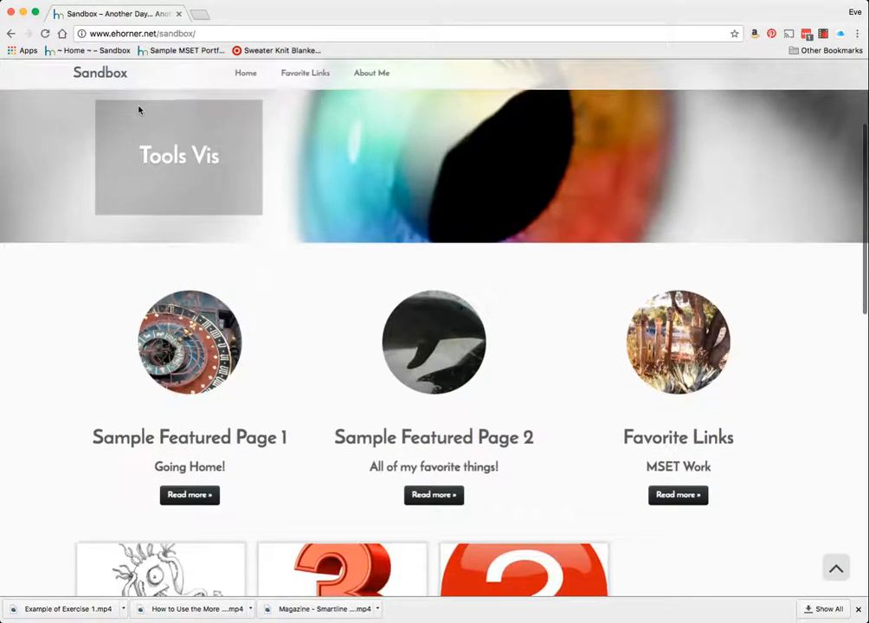
{"action": "scroll", "scroll_direction": "down", "scroll_amount": 3}
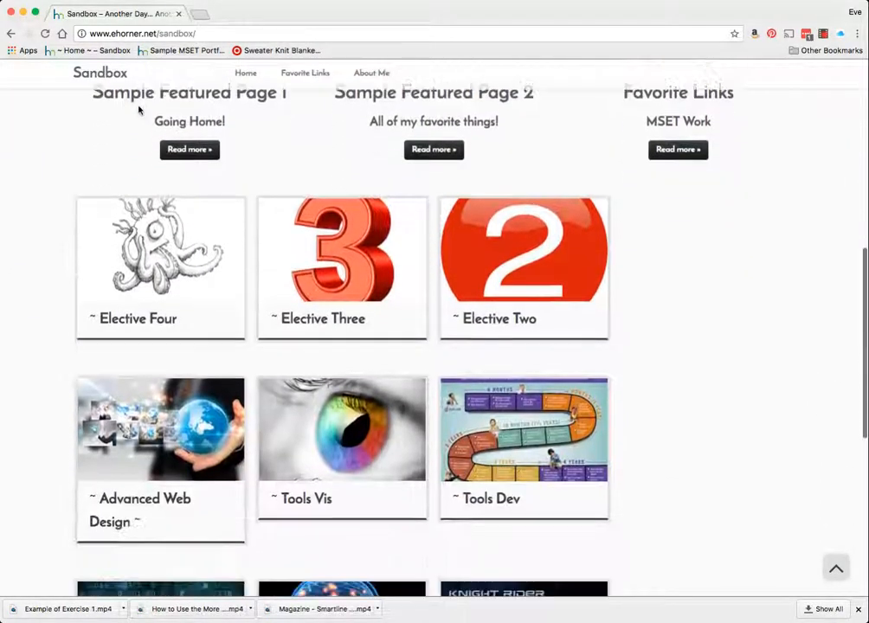
{"action": "scroll", "scroll_direction": "down", "scroll_amount": 3}
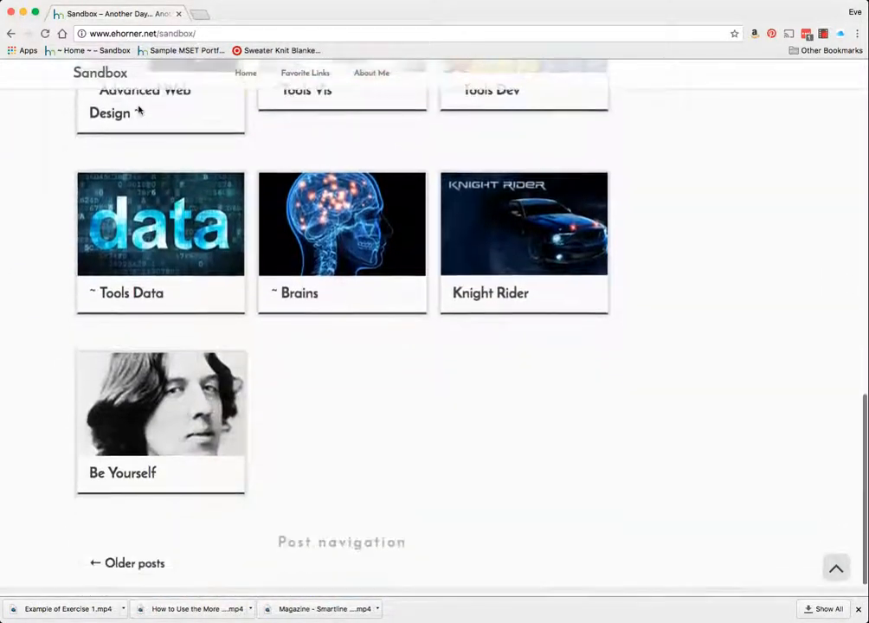
{"action": "scroll", "scroll_direction": "up", "scroll_amount": 3}
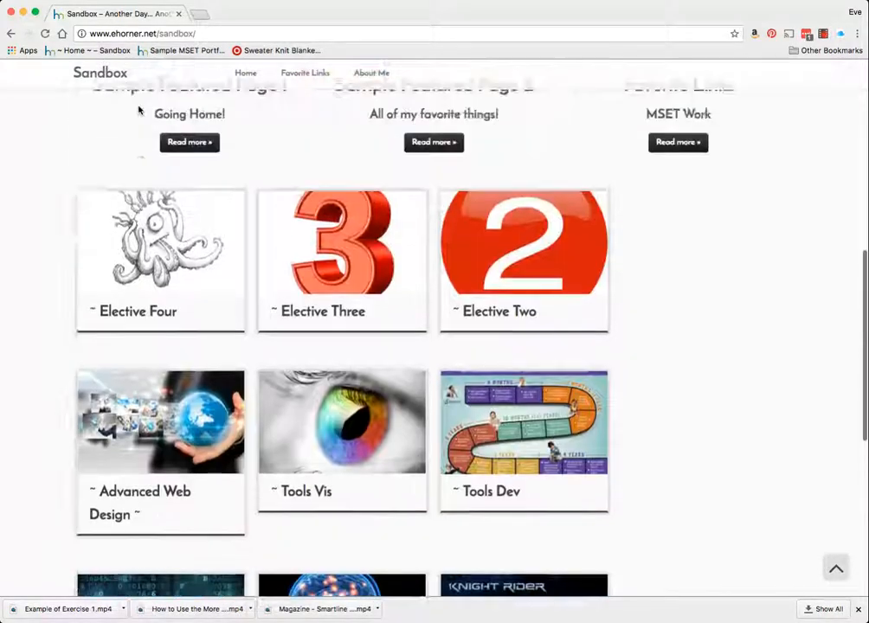
{"action": "scroll", "scroll_direction": "up", "scroll_amount": 3}
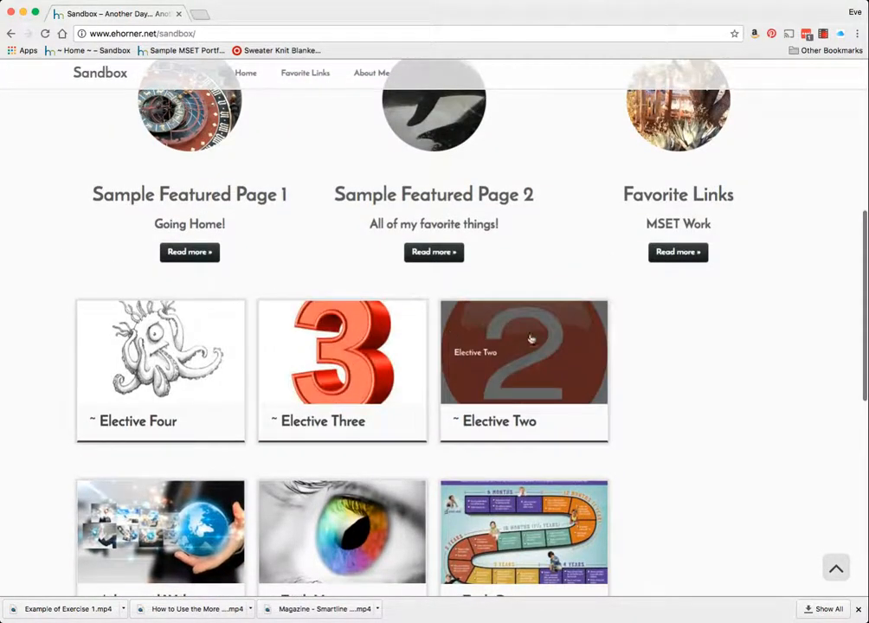
{"action": "mouse_move", "coordinate": [478, 365]}
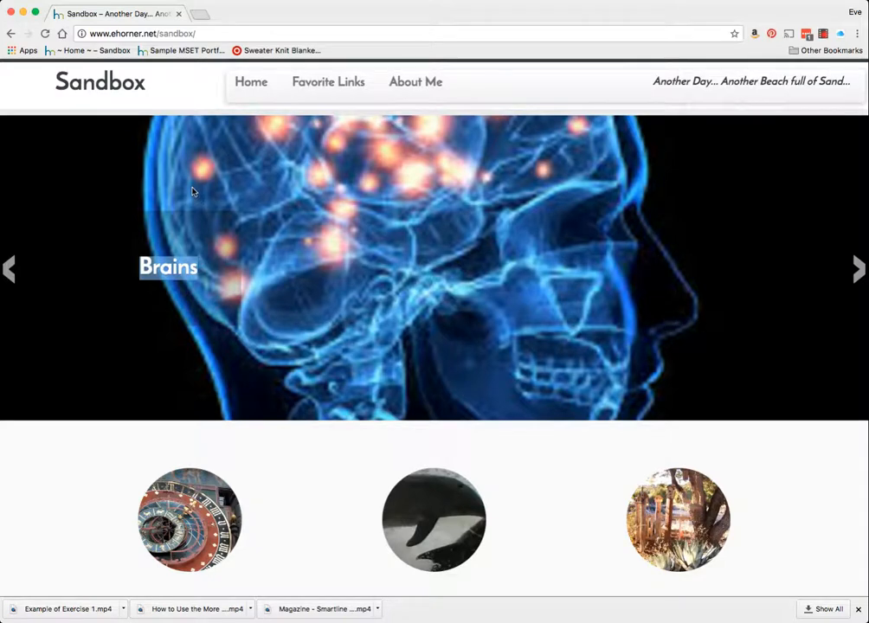
{"action": "scroll", "scroll_direction": "down", "scroll_amount": 3}
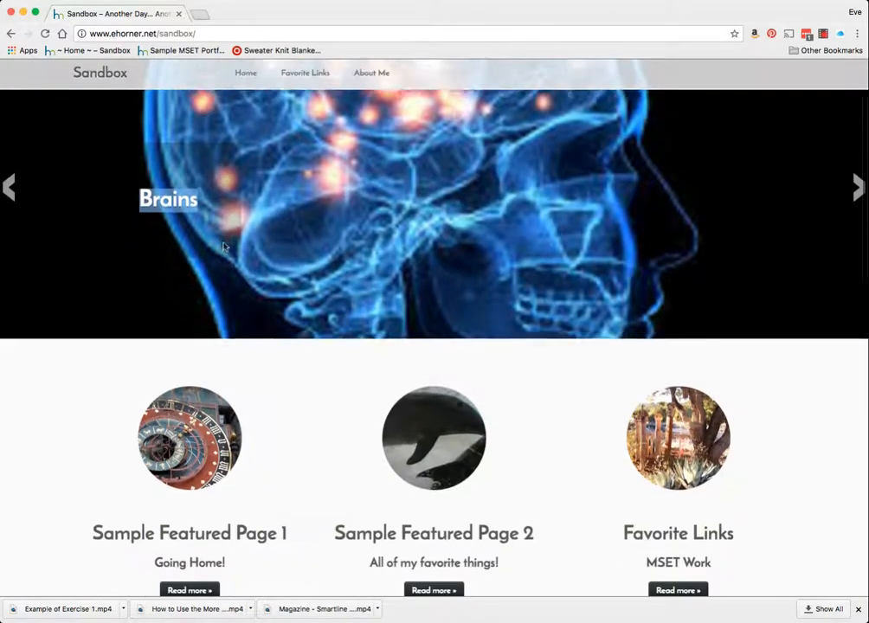
{"action": "scroll", "scroll_direction": "down", "scroll_amount": 3}
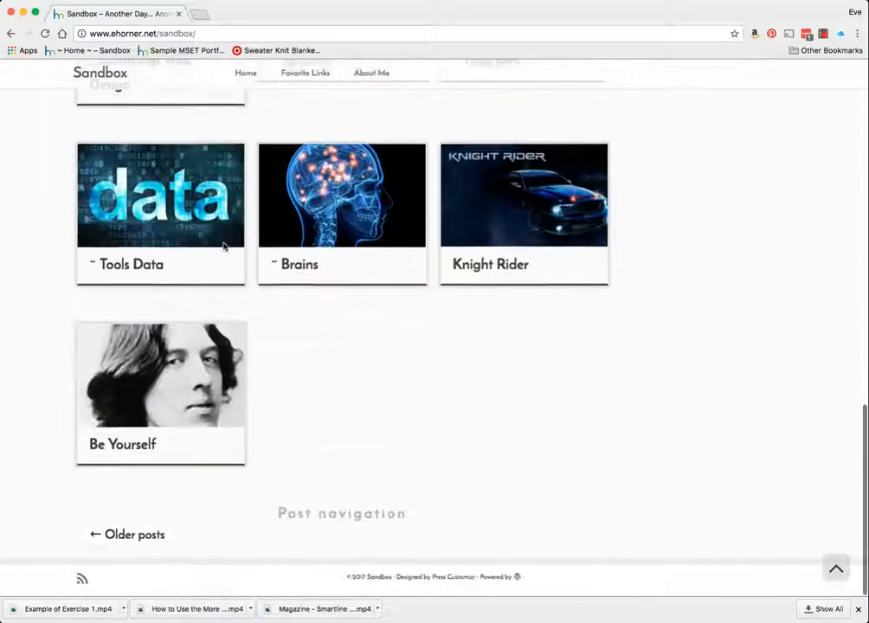
{"action": "scroll", "scroll_direction": "down", "scroll_amount": 3}
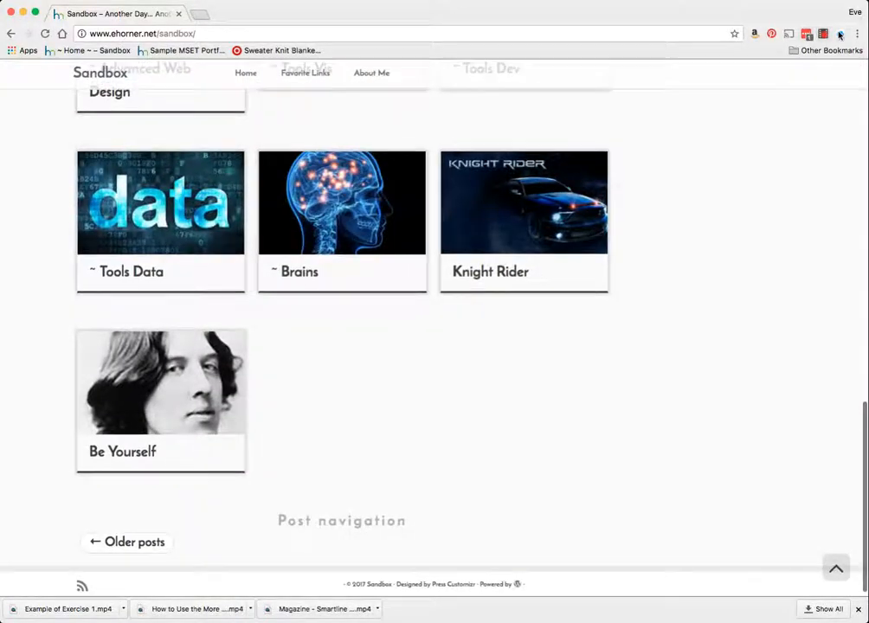